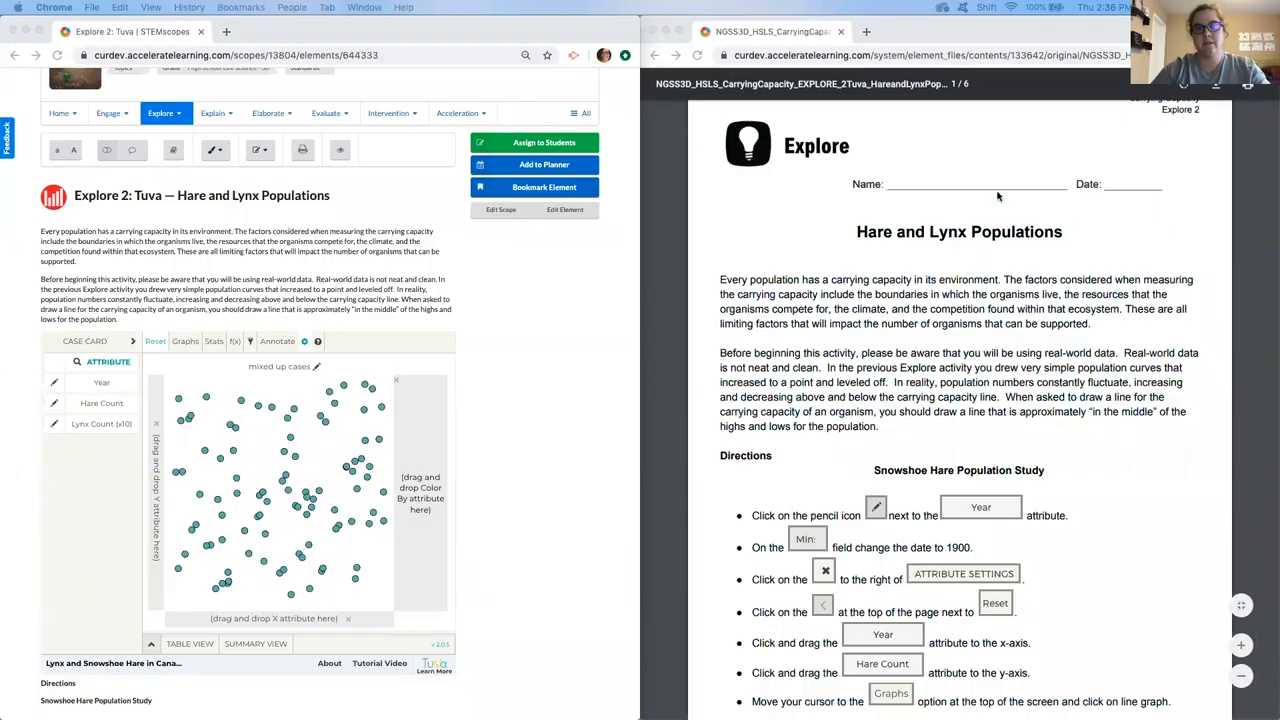
mouse_move(831, 336)
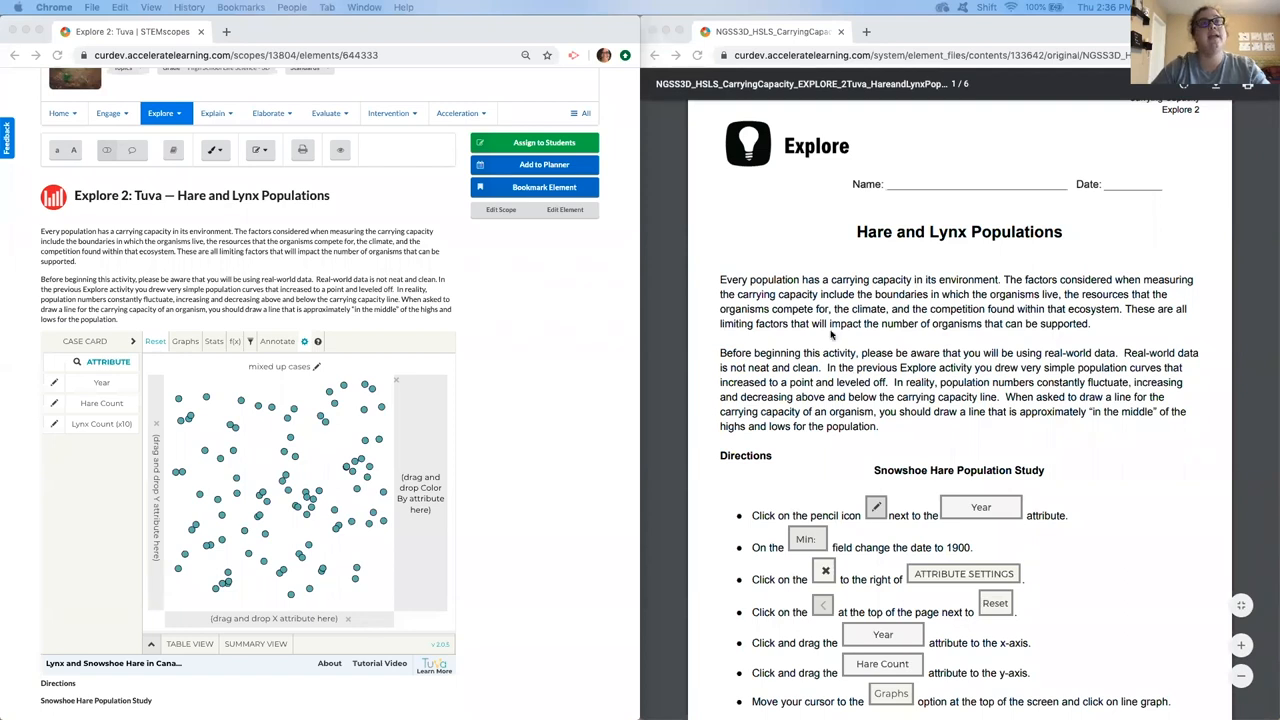
mouse_move(1080, 450)
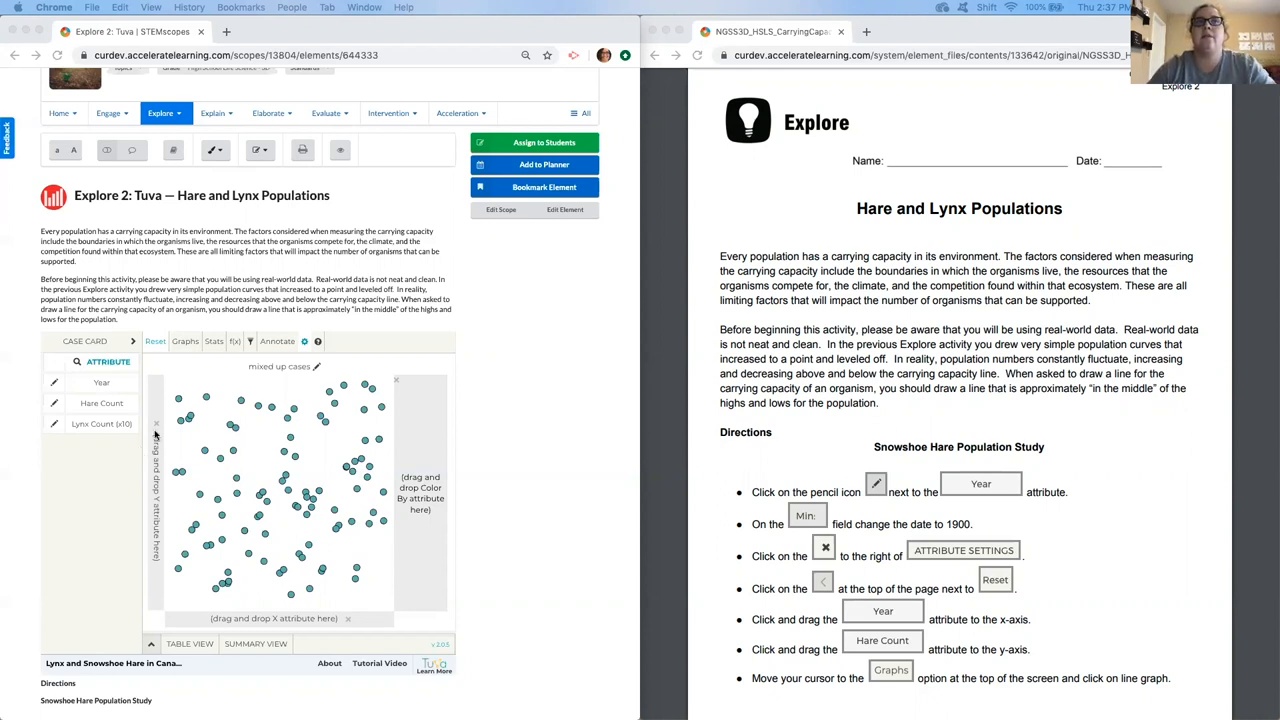
mouse_move(789, 236)
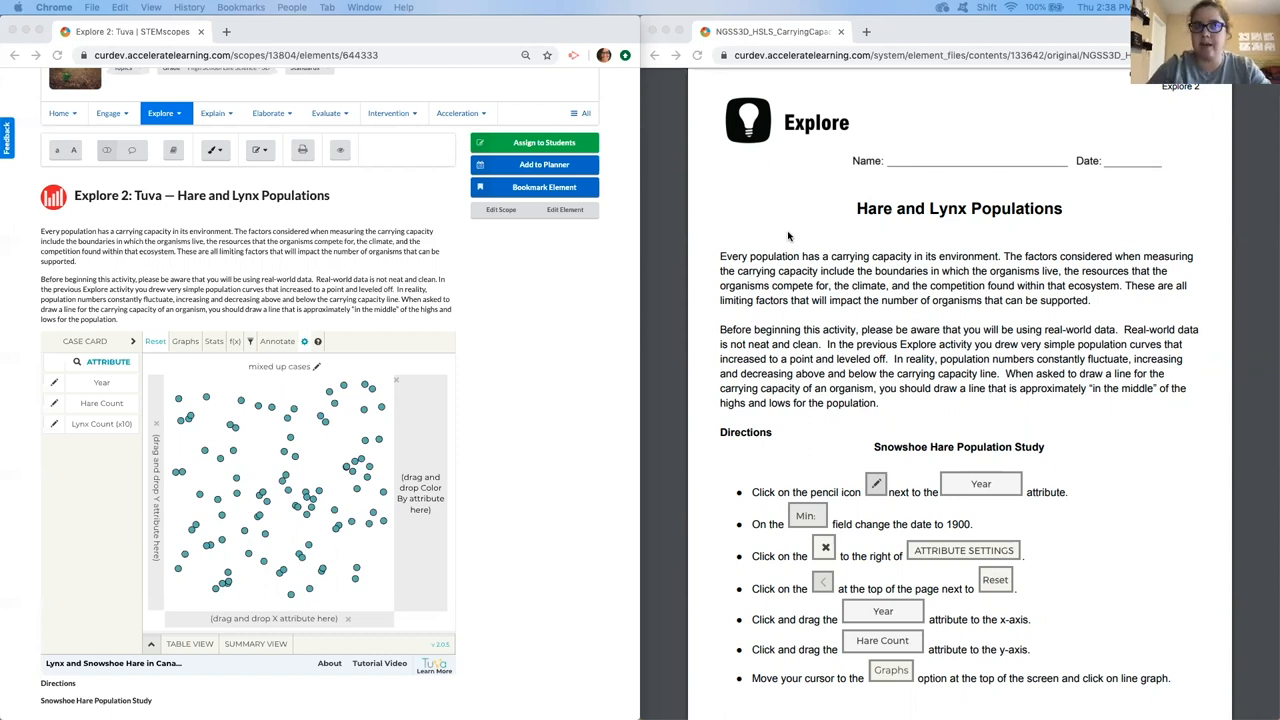
- Set the Year attribute's minimum to 1900 and plot Hare Count against Year
scroll("down", 3)
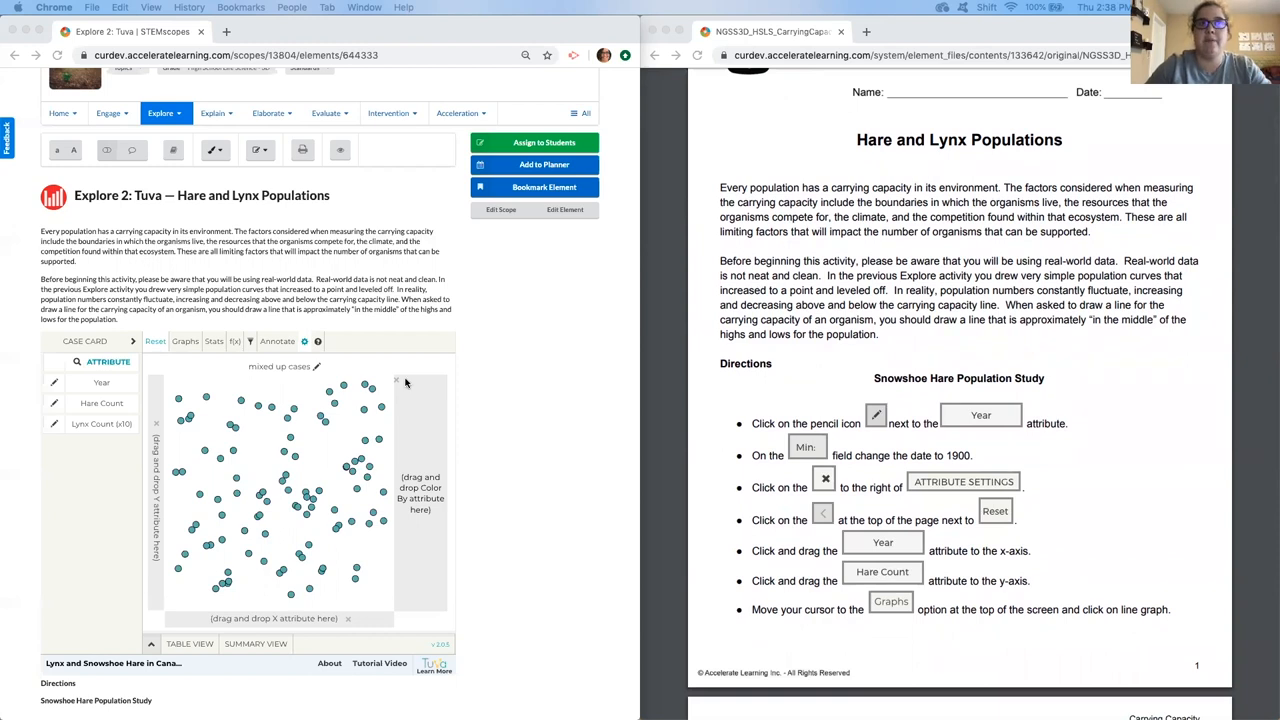
mouse_move(352, 358)
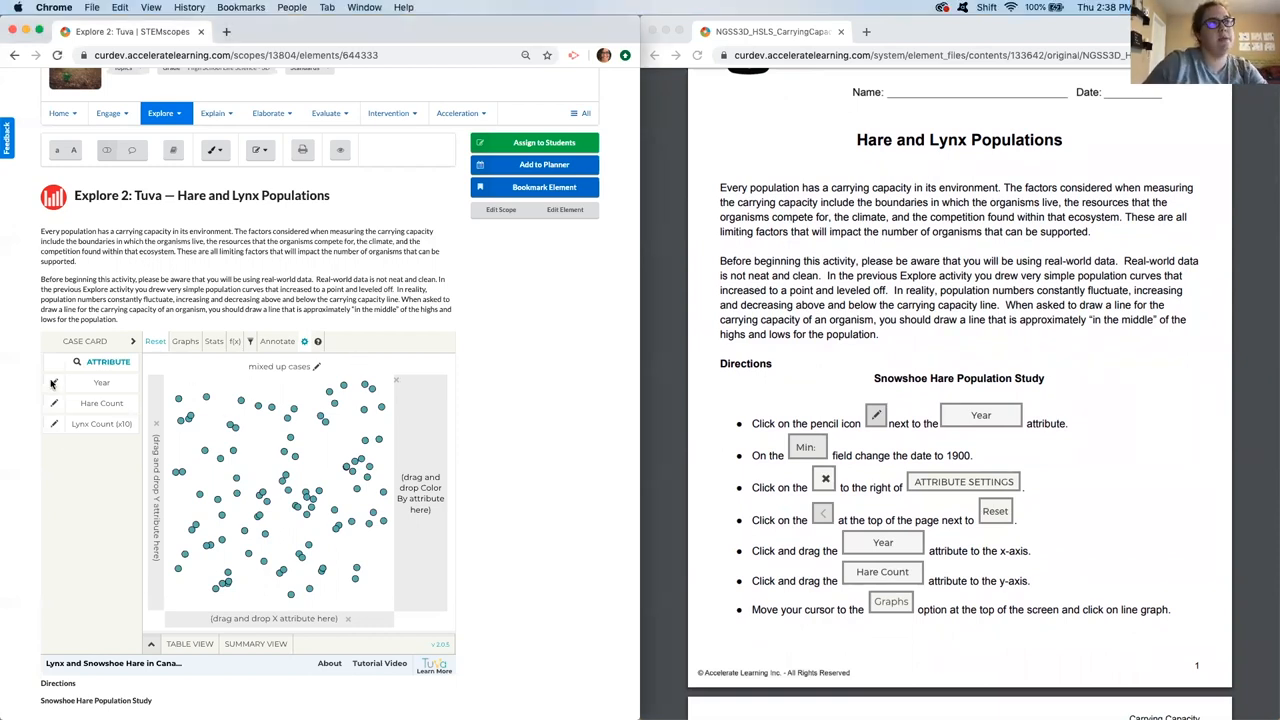
left_click(52, 384)
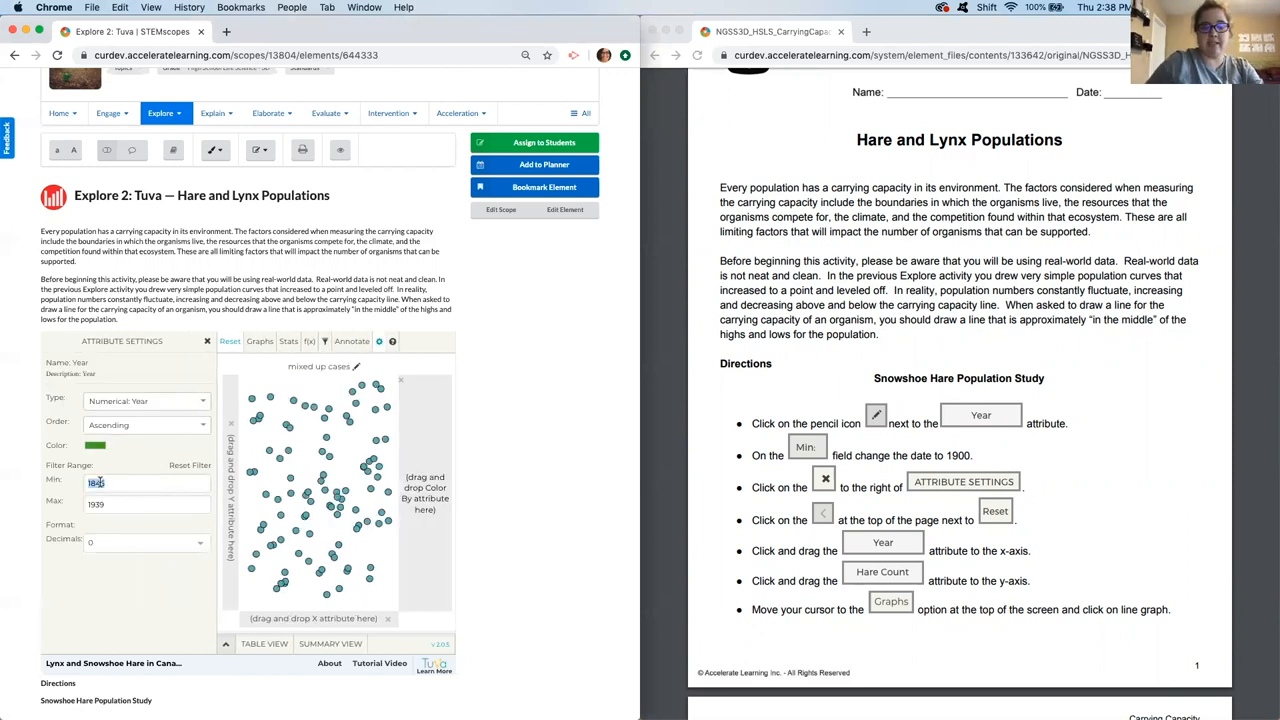
type("1900")
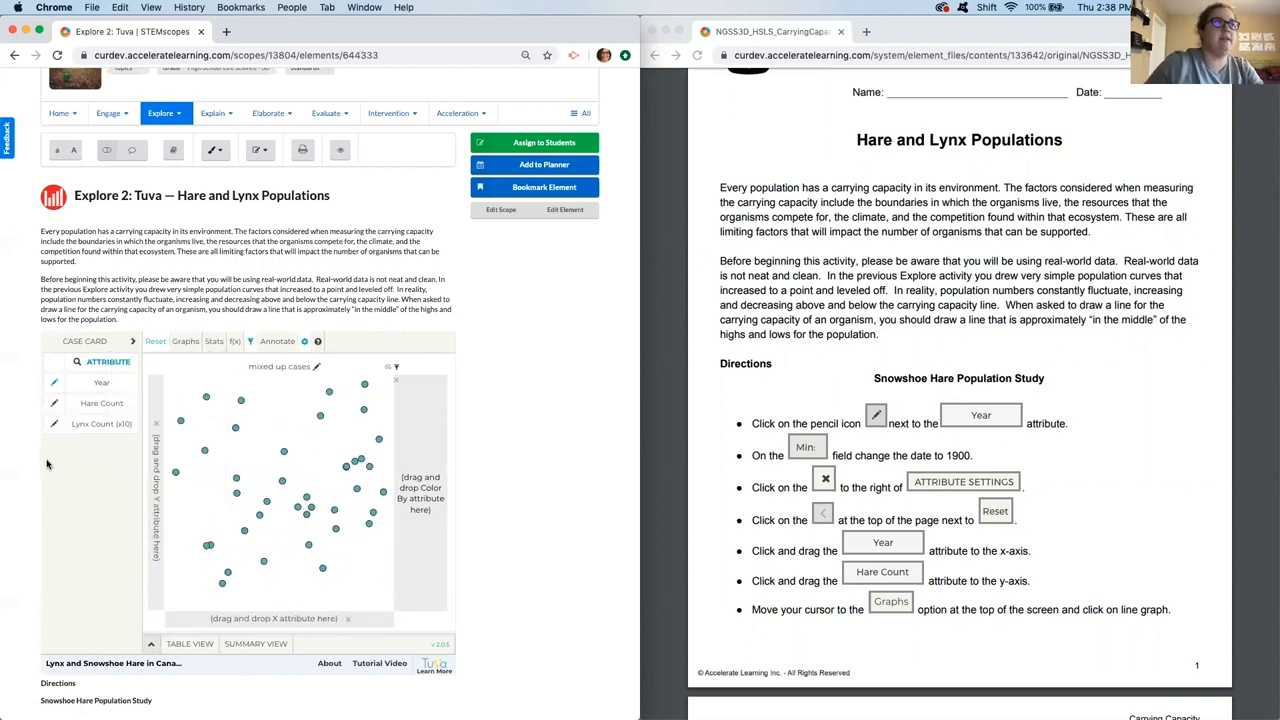
left_click_drag(101, 382, 290, 618)
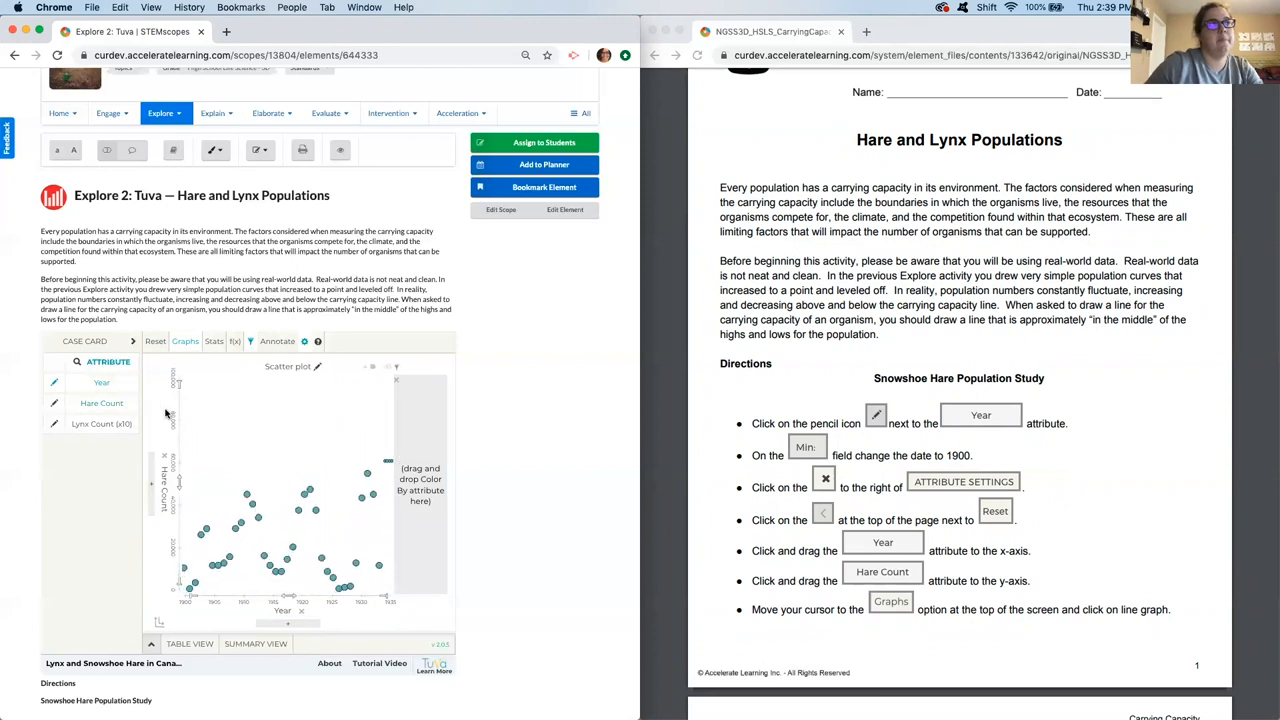
- Switch the Hare Count by Year scatter plot to a line graph
left_click(185, 341)
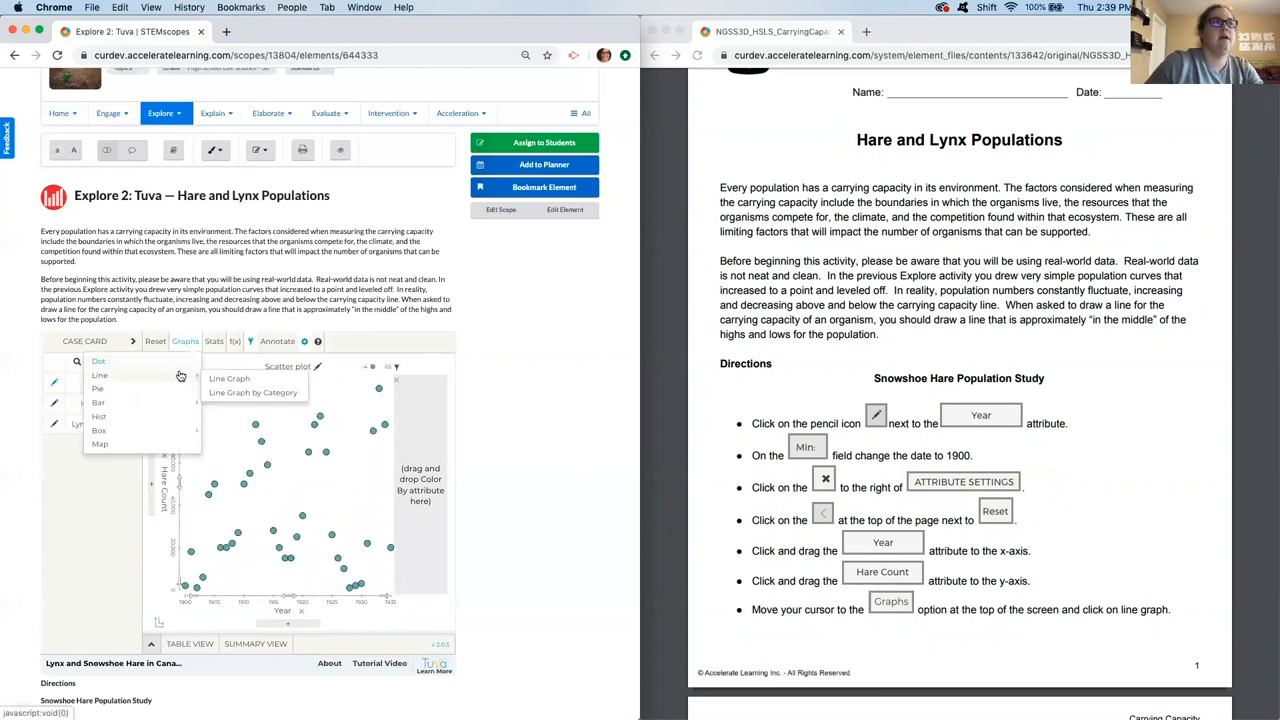
left_click(228, 378)
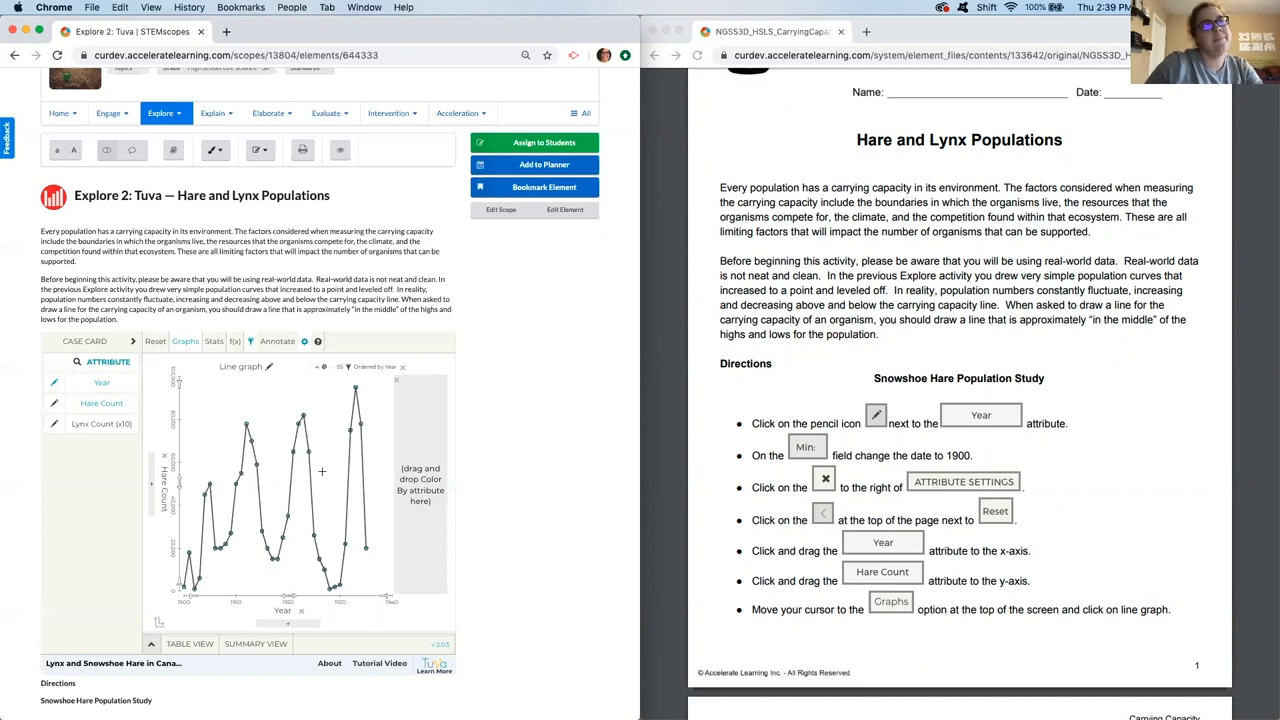
mouse_move(485, 498)
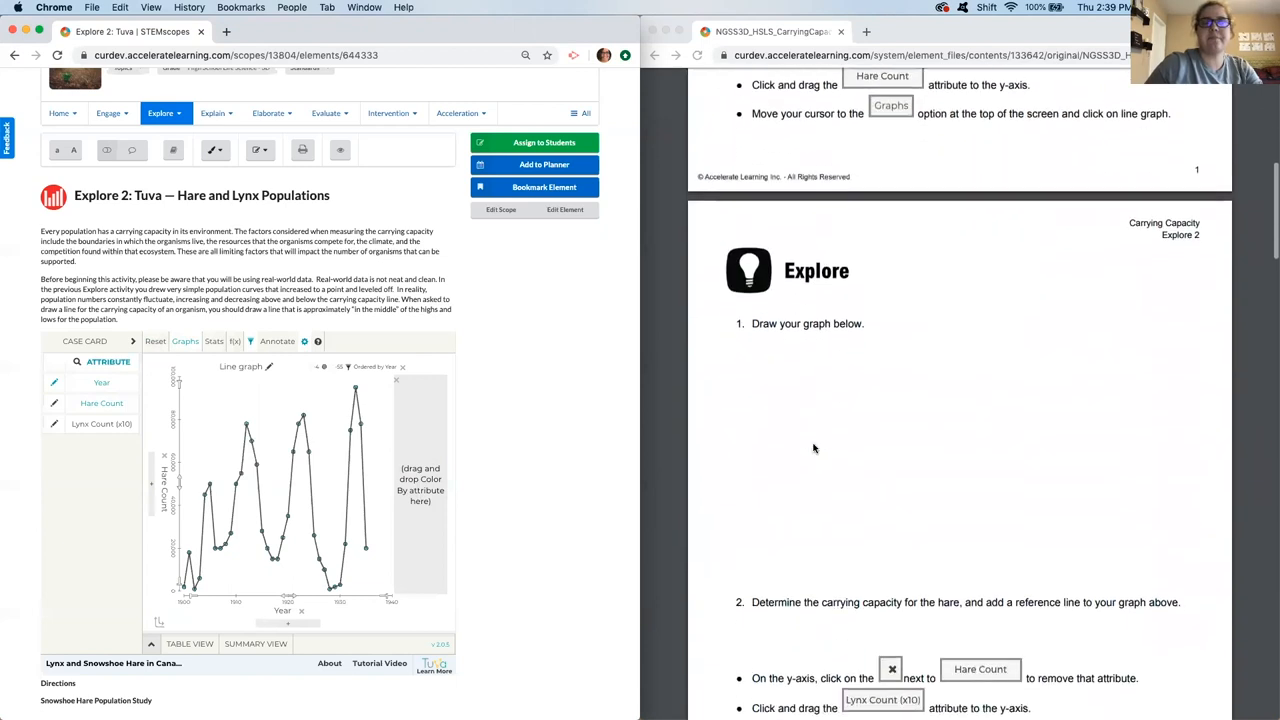
scroll("down", 3)
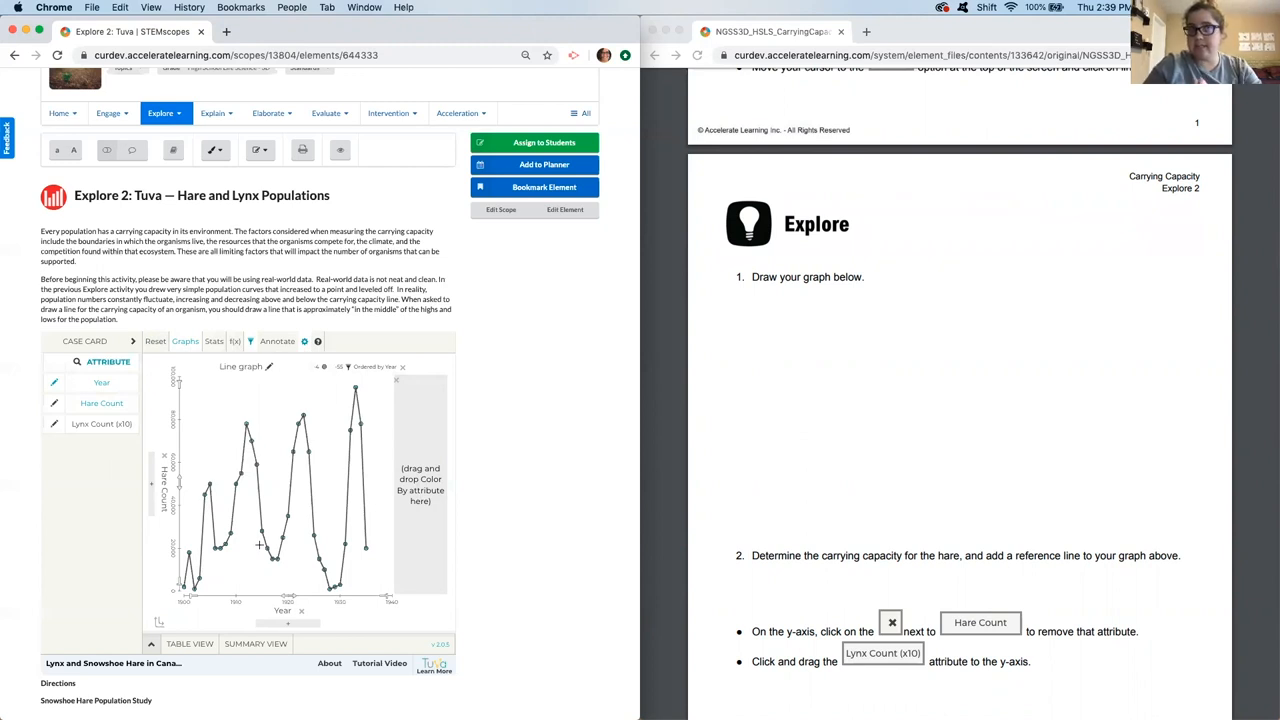
mouse_move(946, 371)
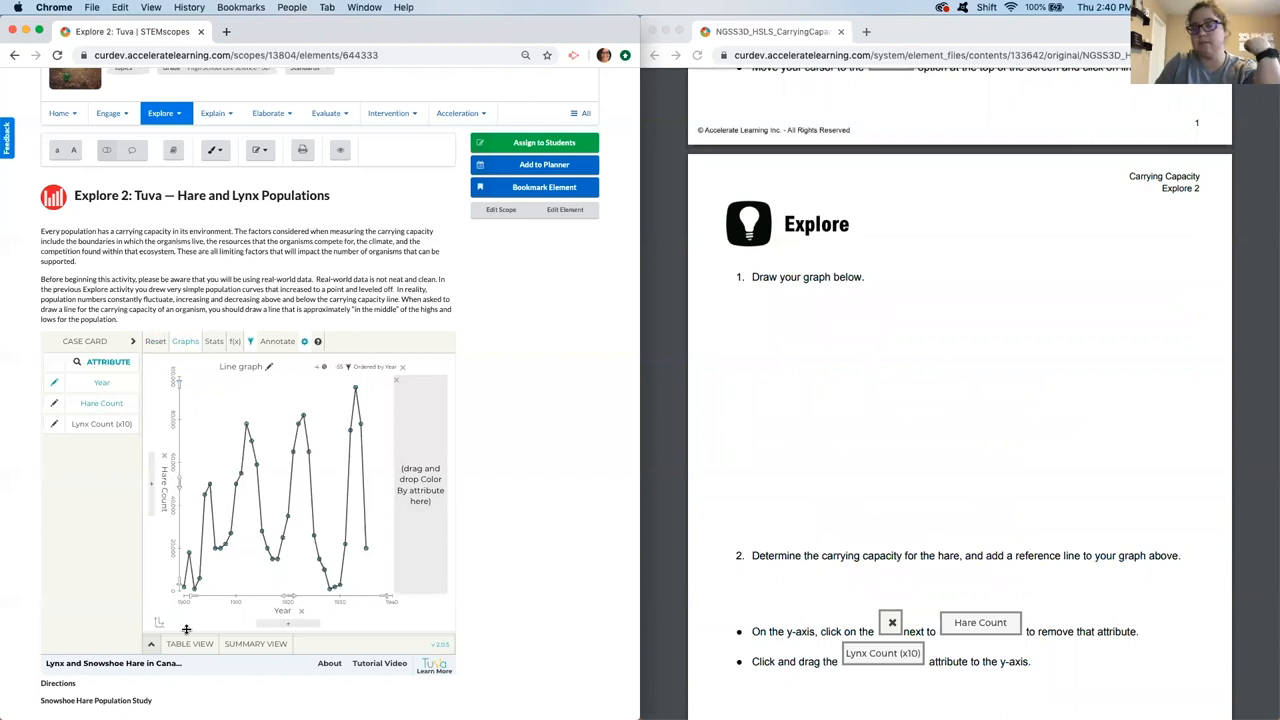
mouse_move(147, 491)
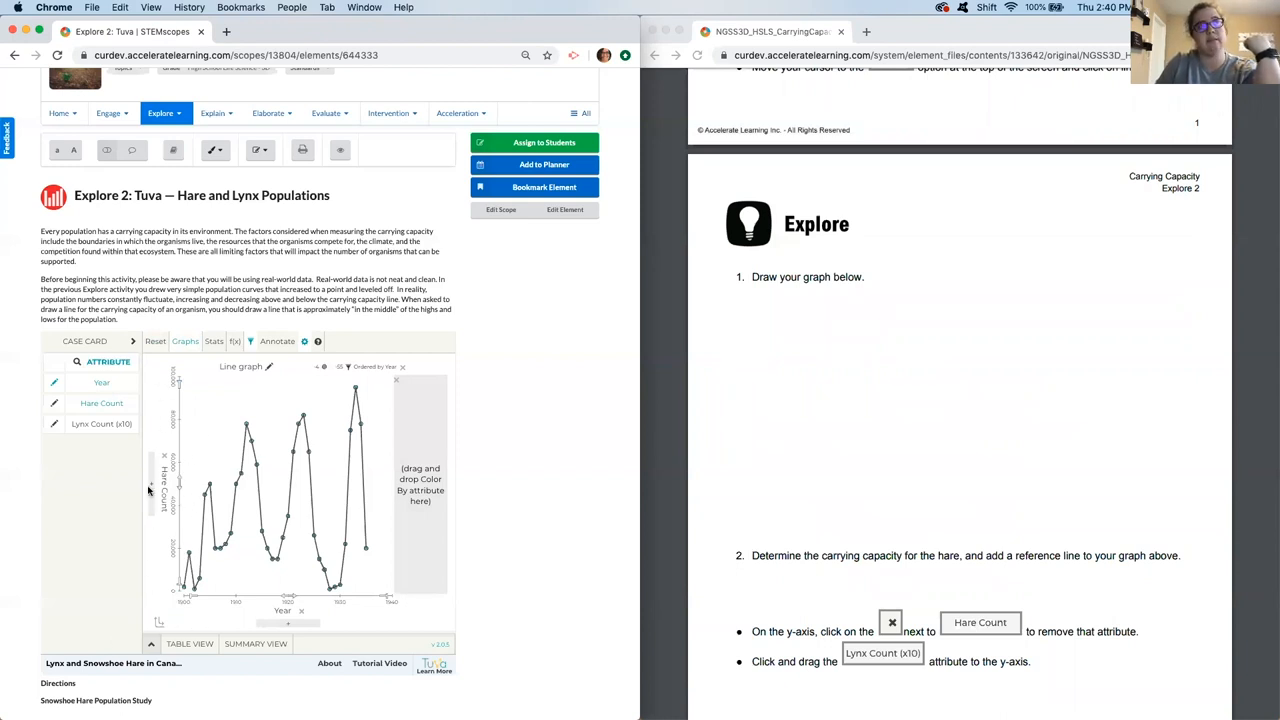
mouse_move(128, 638)
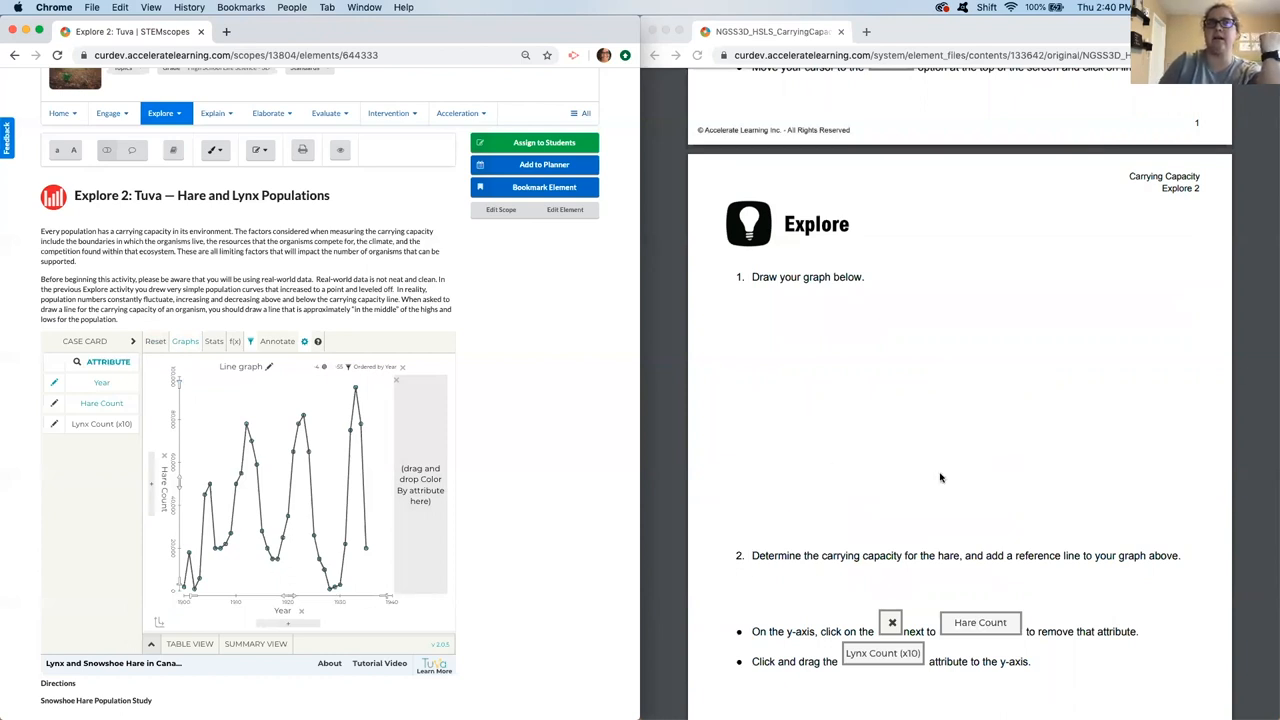
scroll("down", 3)
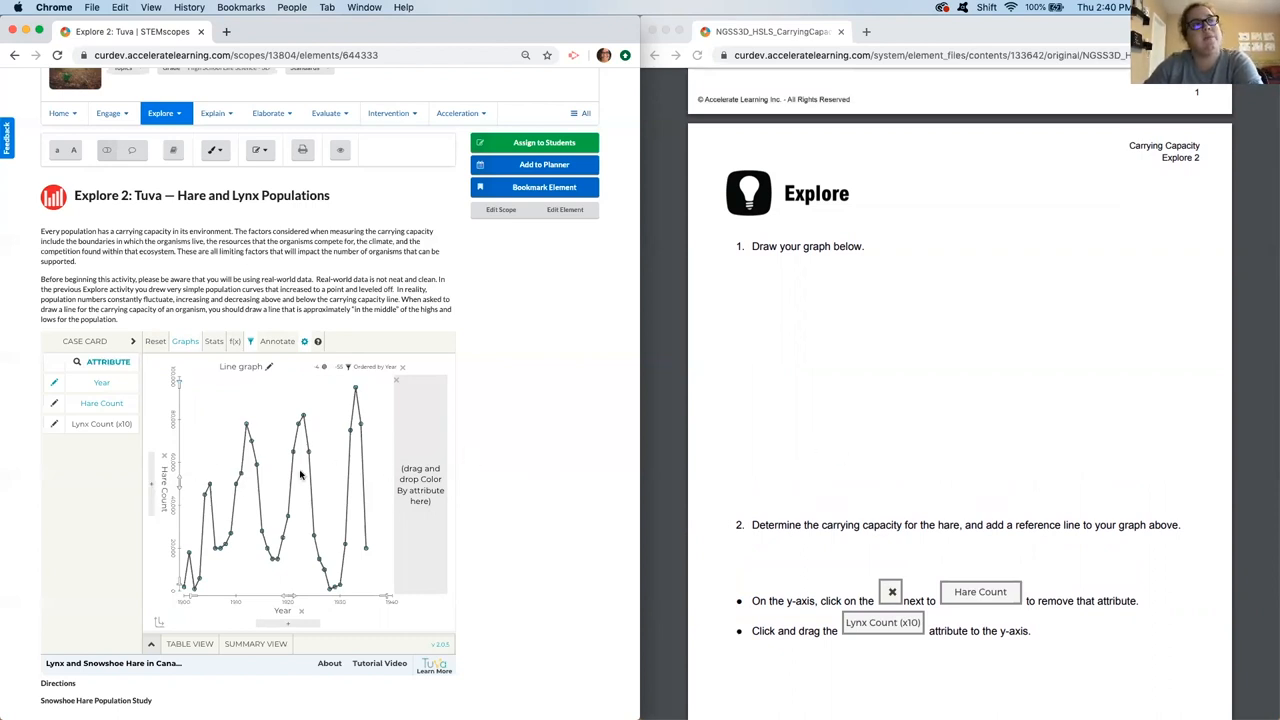
mouse_move(178, 464)
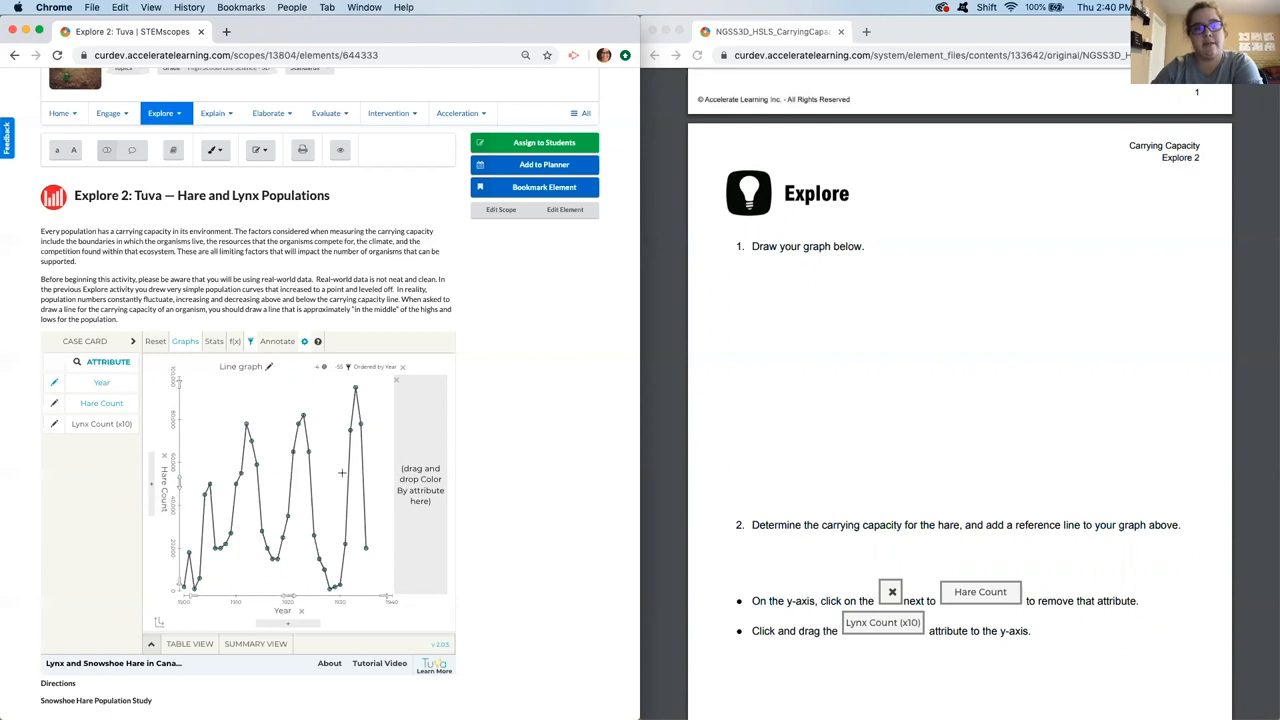
mouse_move(817, 418)
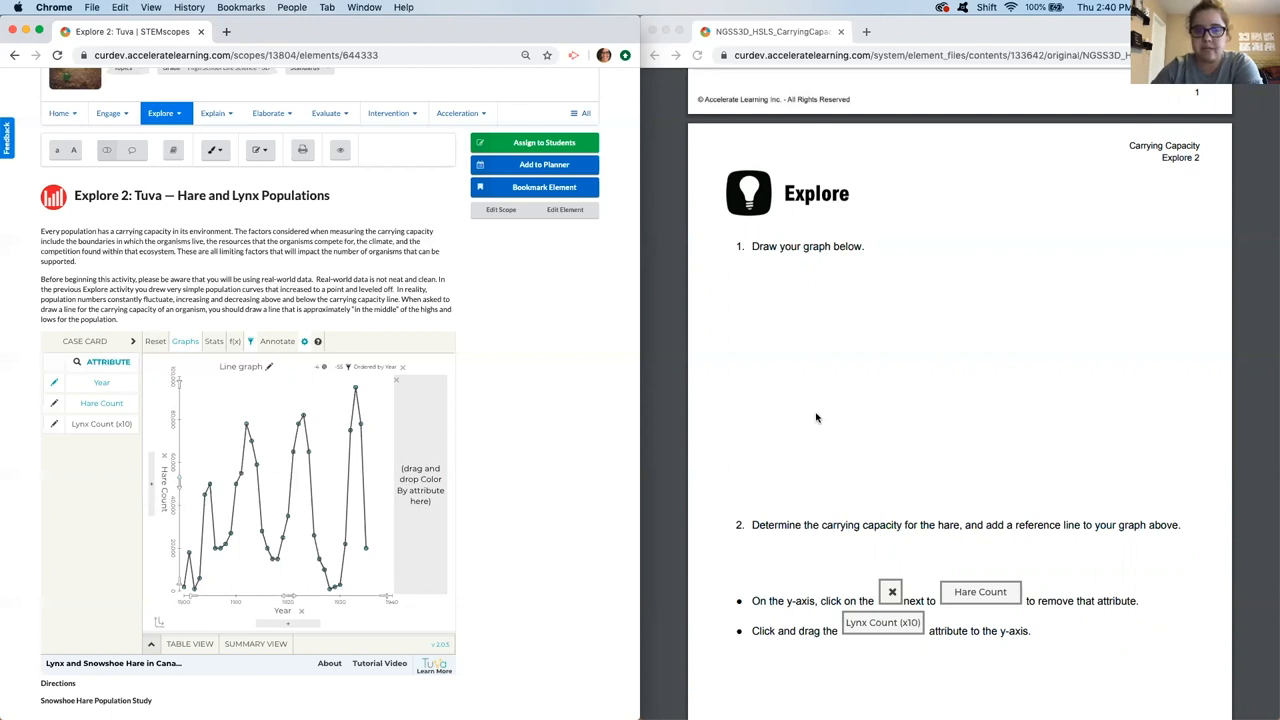
mouse_move(904, 394)
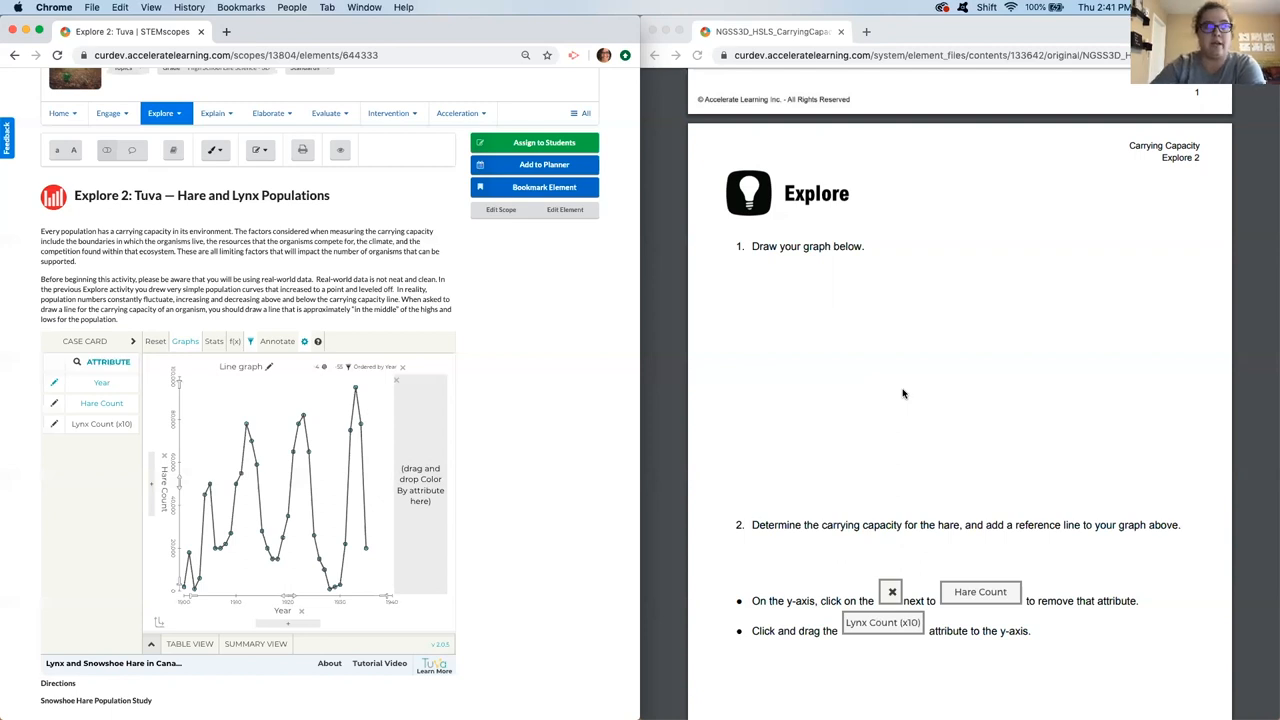
mouse_move(222, 488)
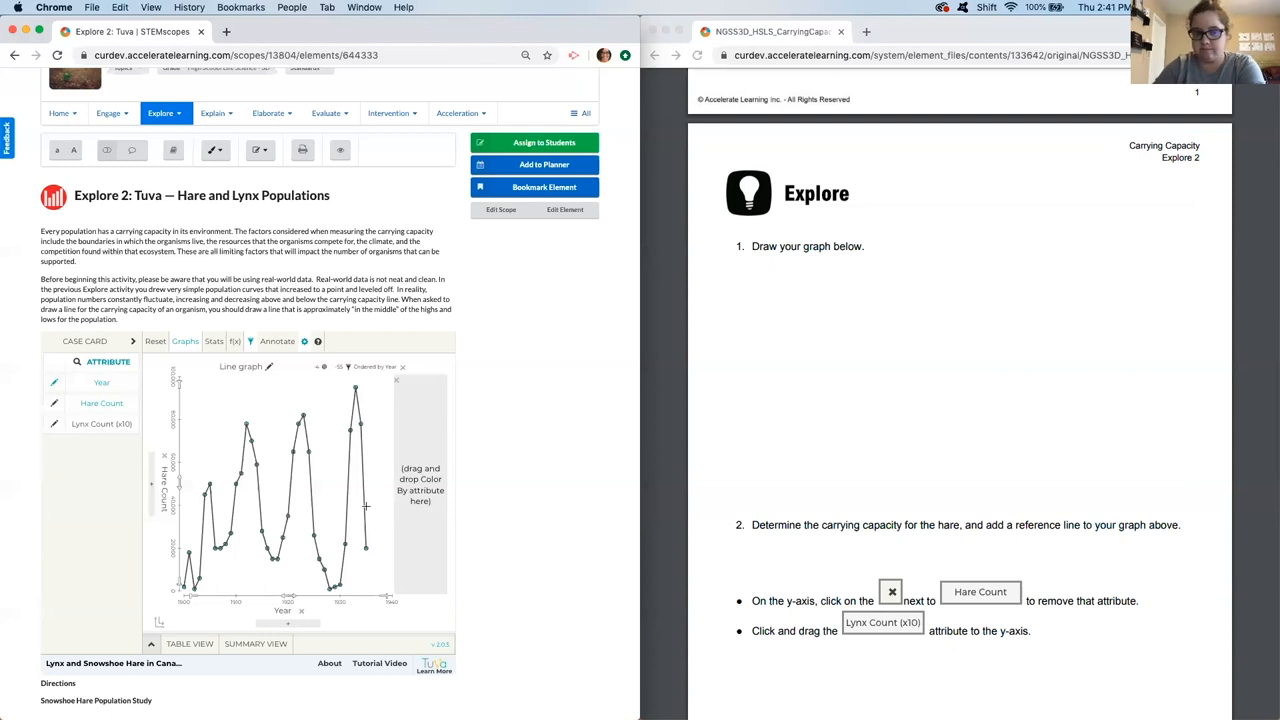
mouse_move(865, 475)
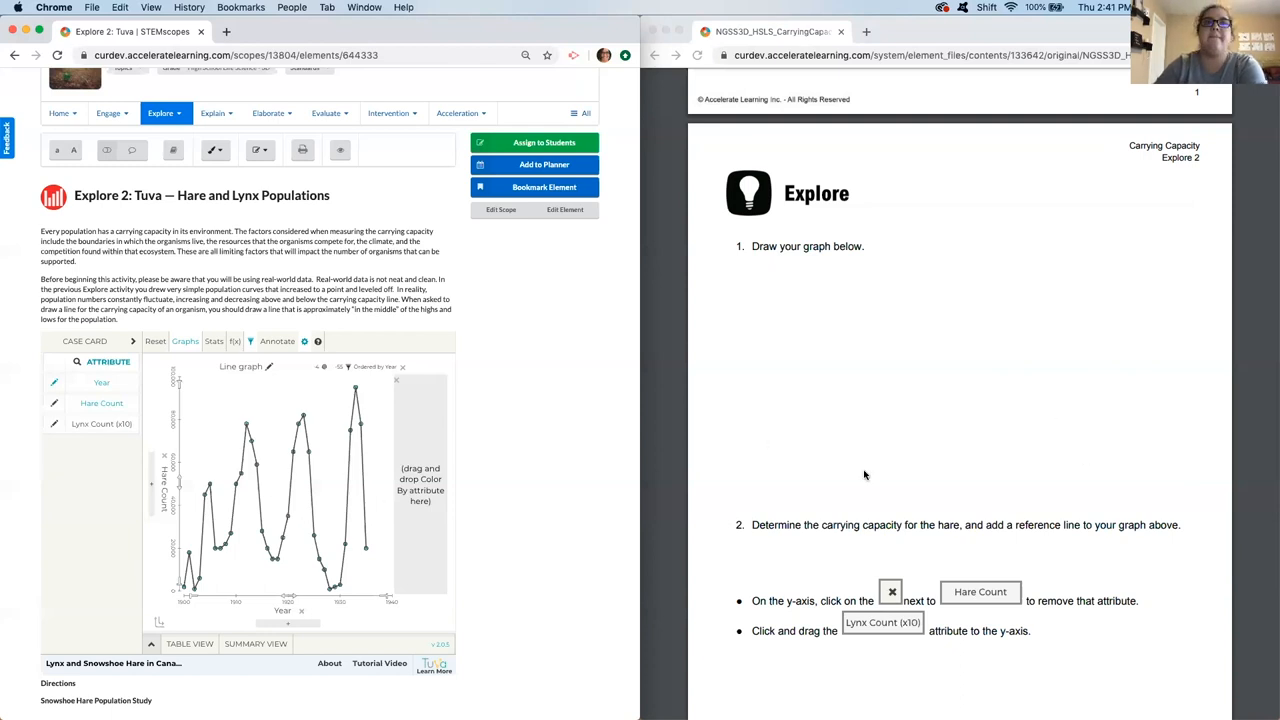
- Remove Hare Count from the vertical axis and plot Lynx Count (x10) by Year instead
scroll("down", 3)
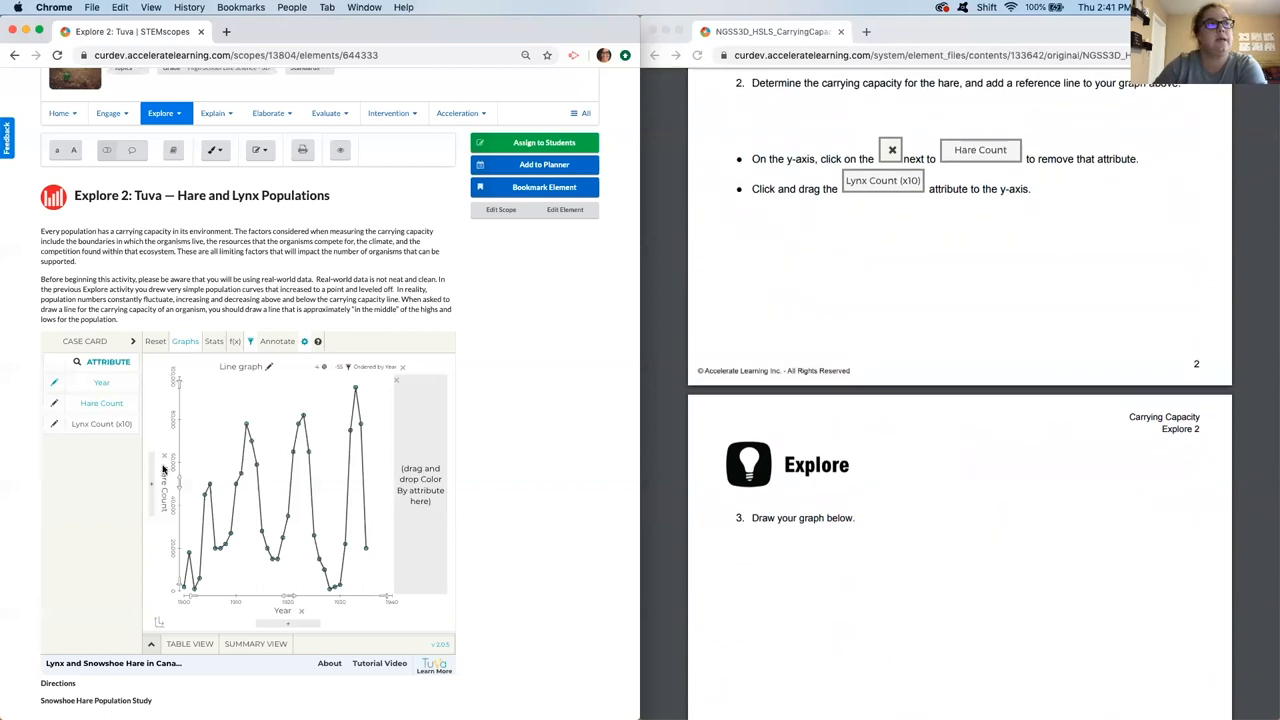
left_click(52, 426)
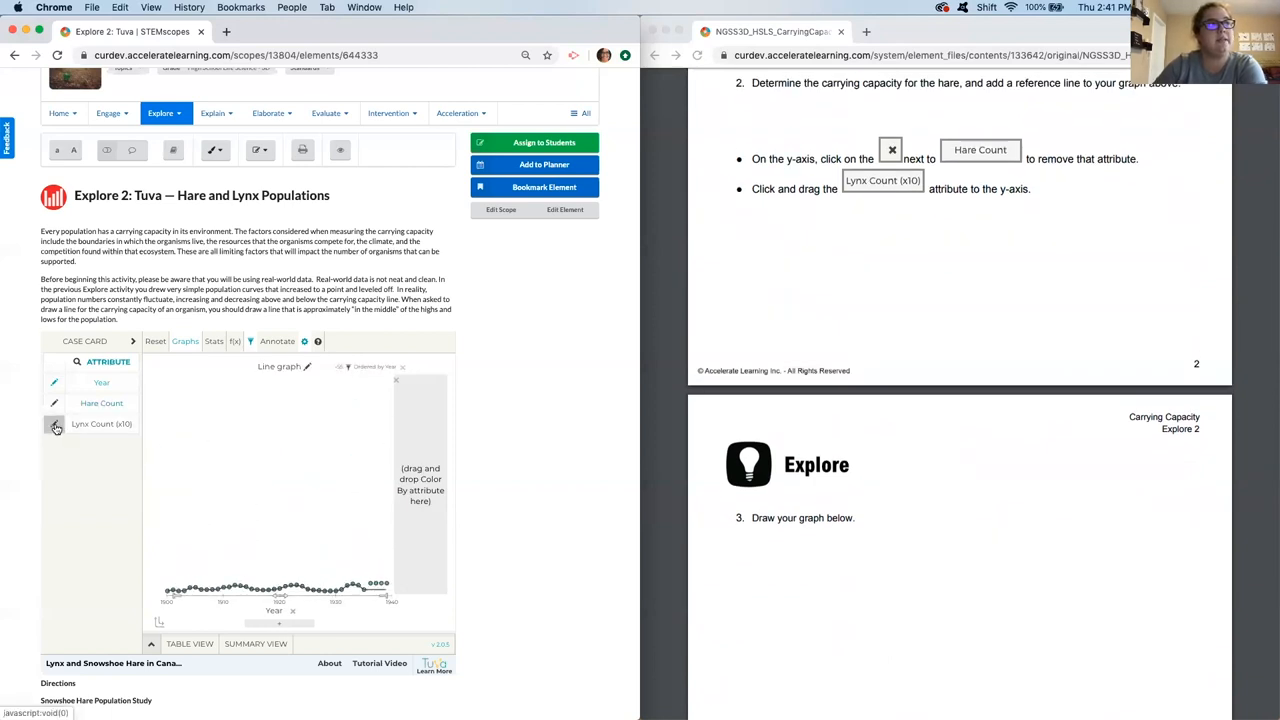
left_click(54, 425)
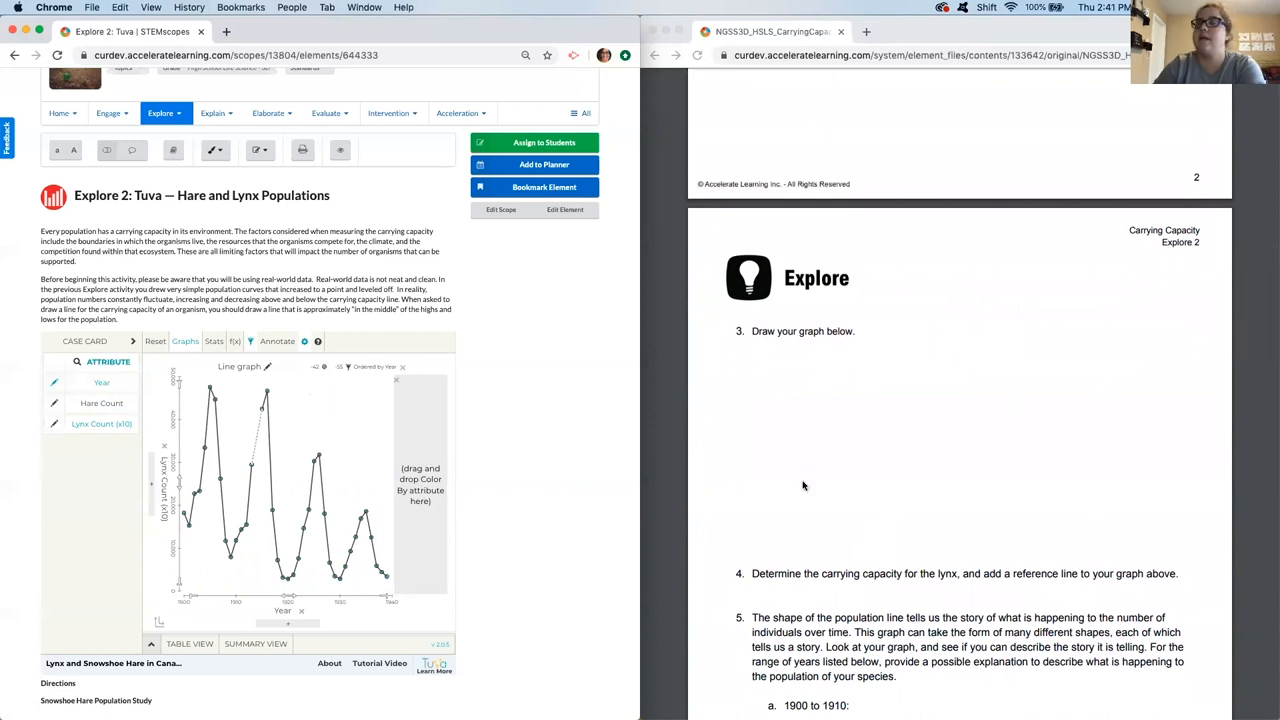
mouse_move(796, 502)
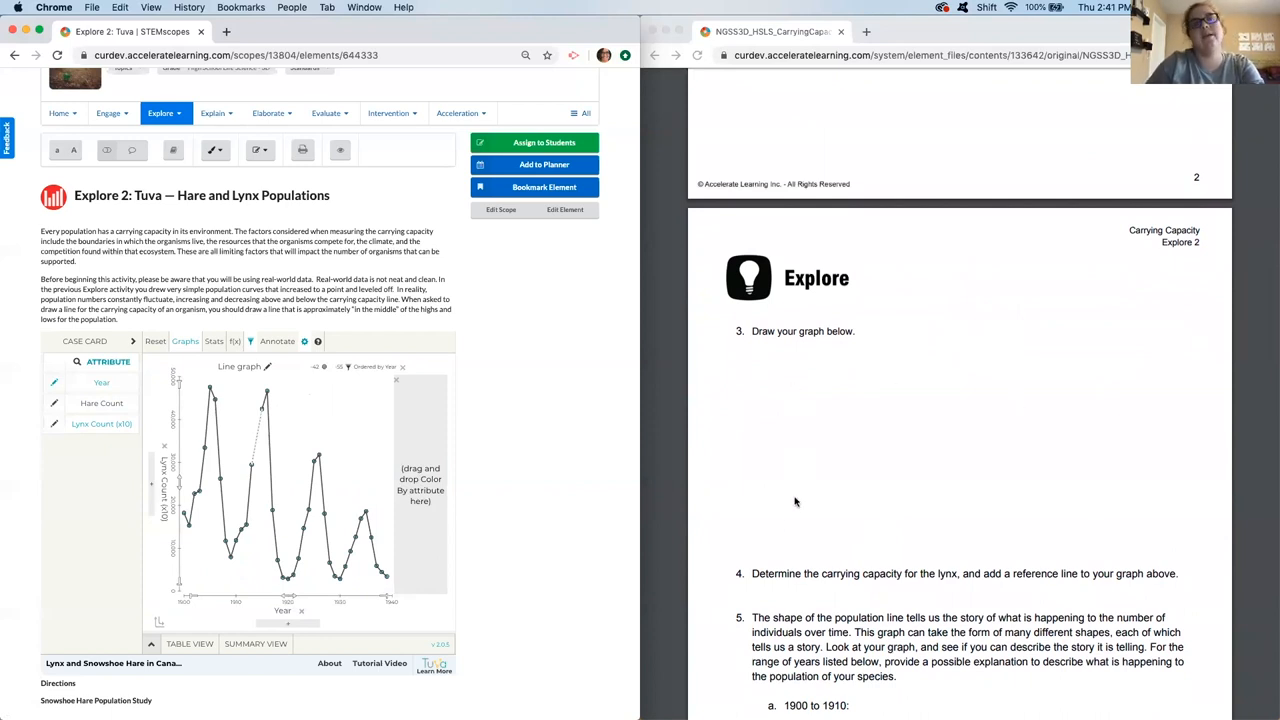
mouse_move(789, 530)
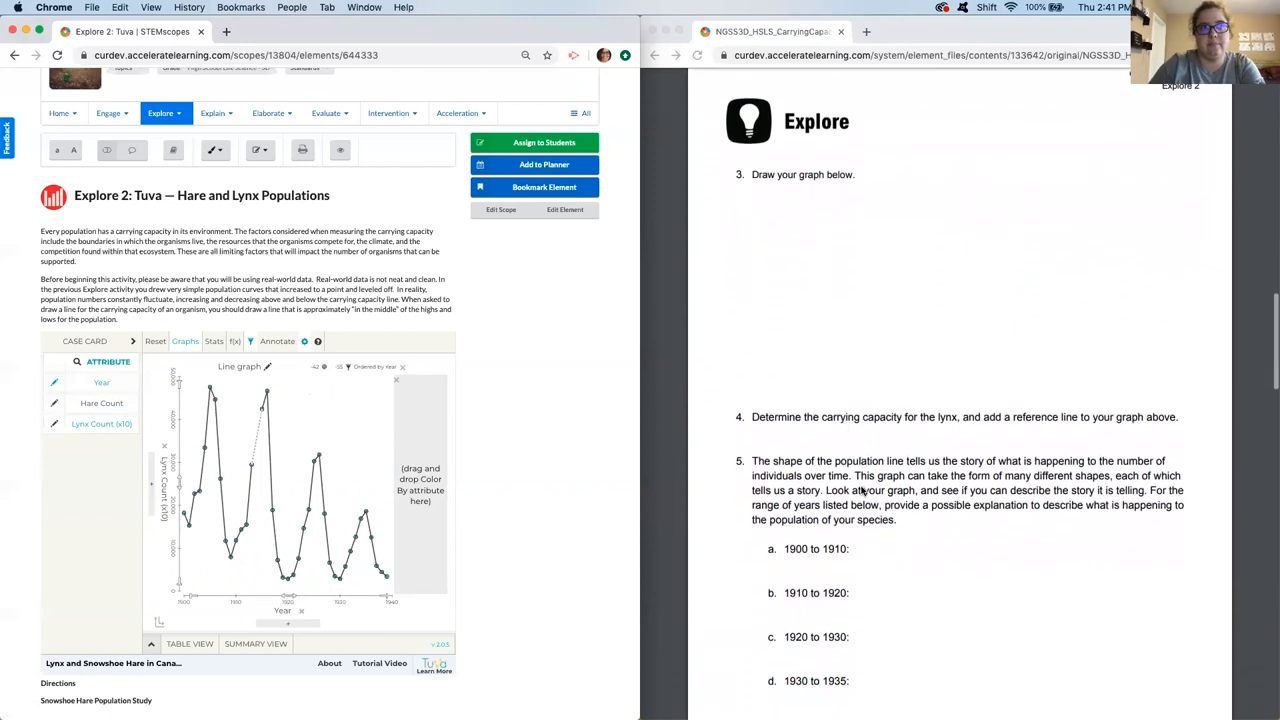
scroll("down", 3)
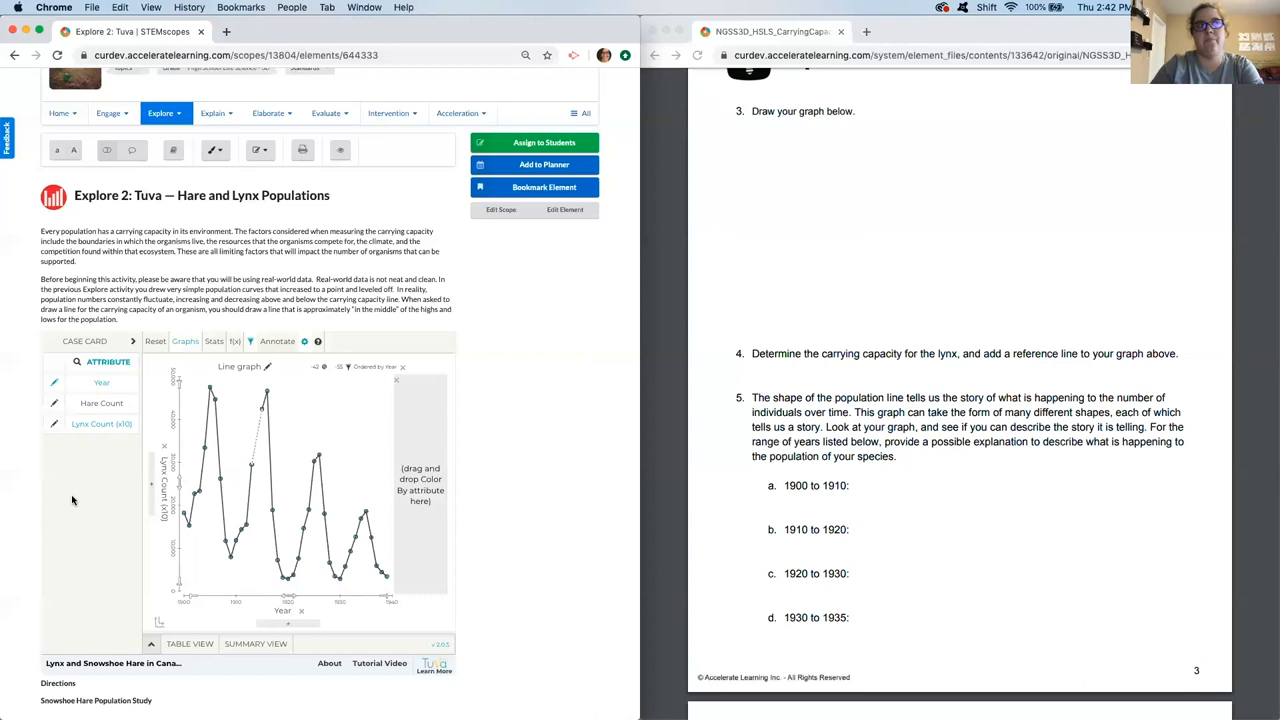
mouse_move(136, 489)
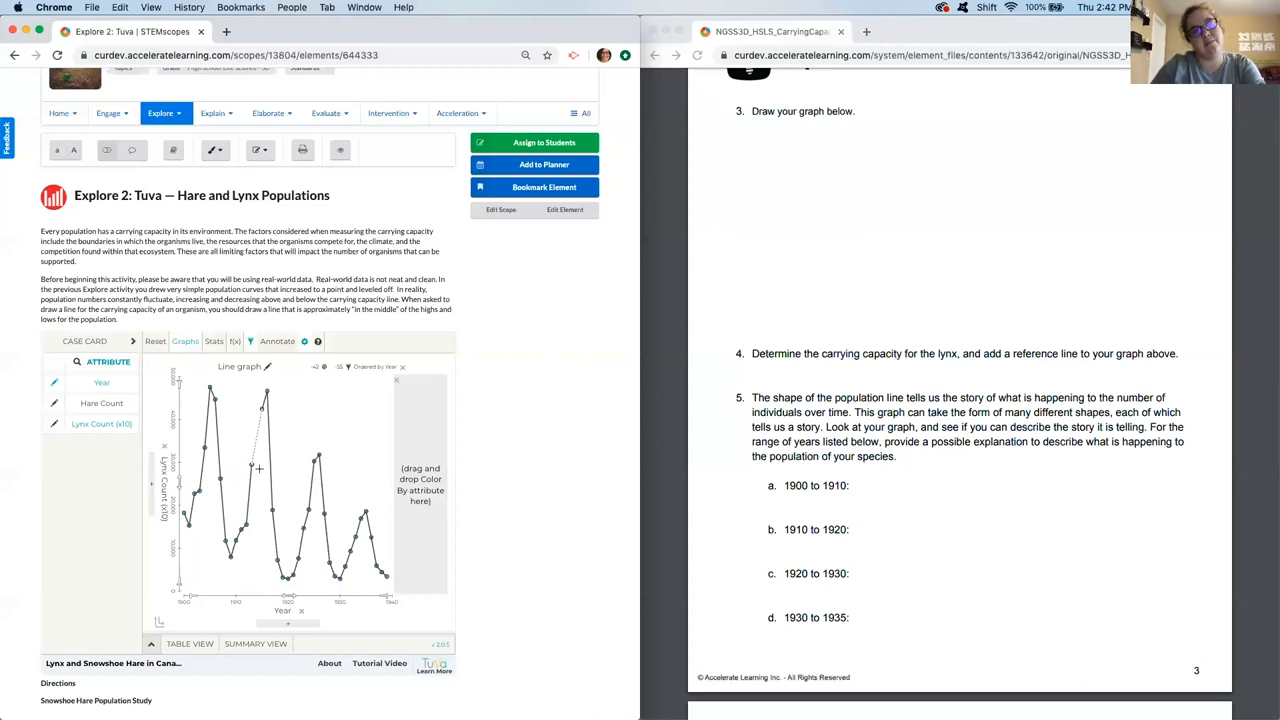
mouse_move(145, 507)
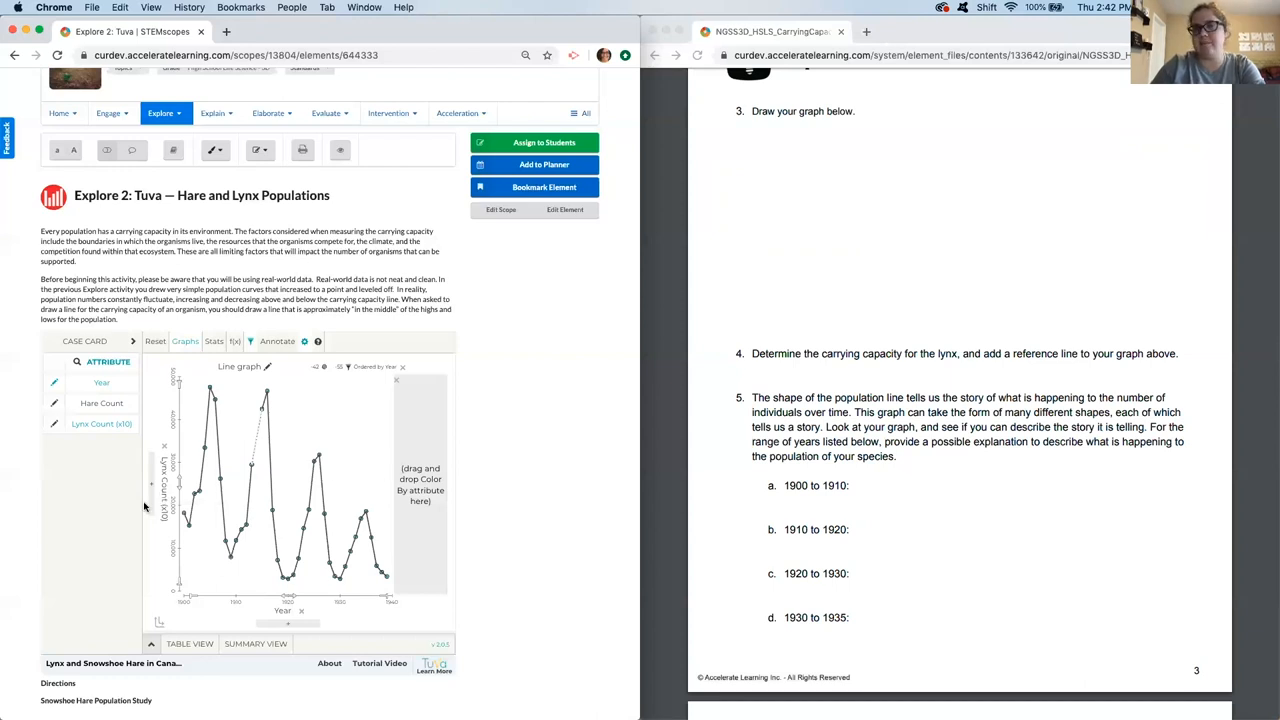
mouse_move(145, 418)
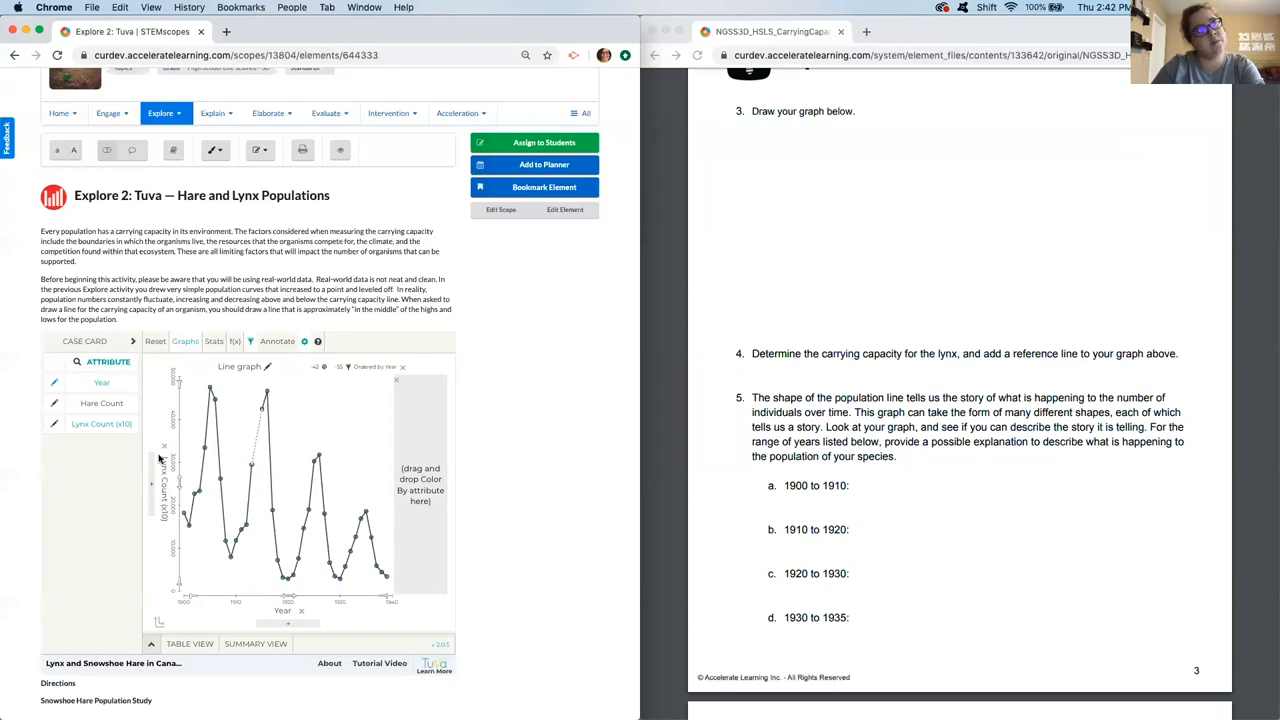
mouse_move(167, 552)
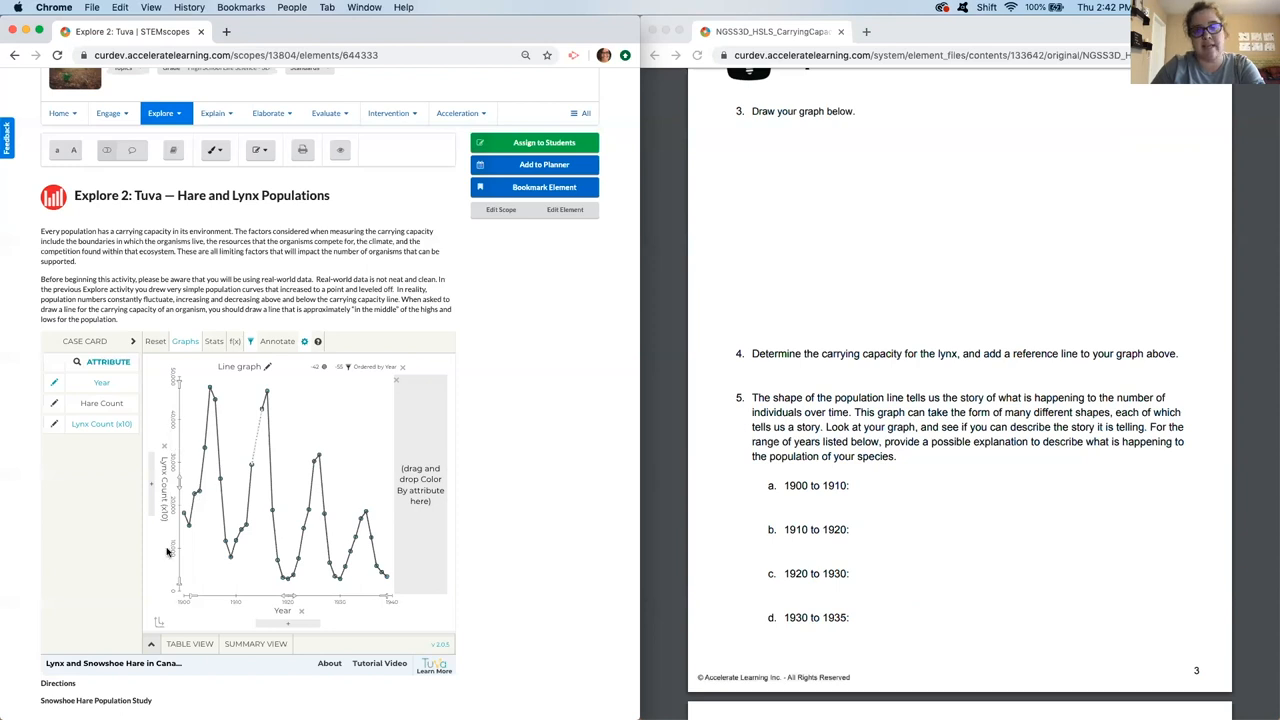
mouse_move(990, 360)
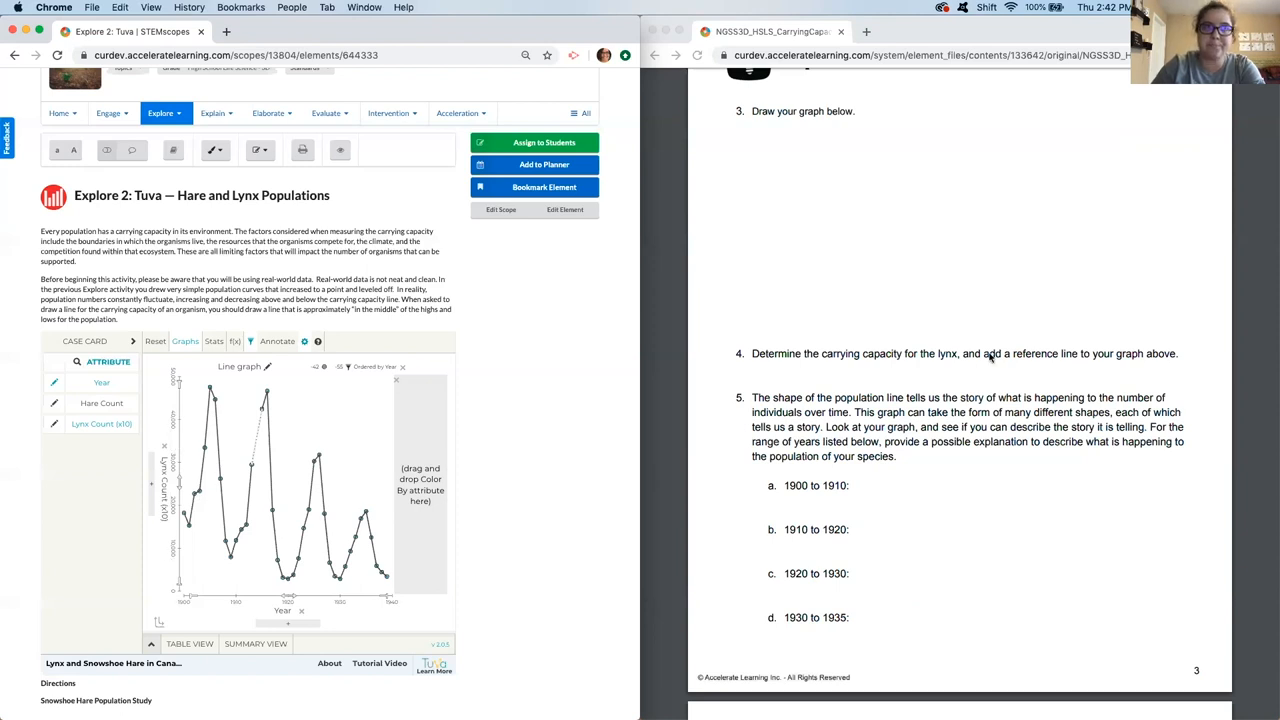
scroll("down", 3)
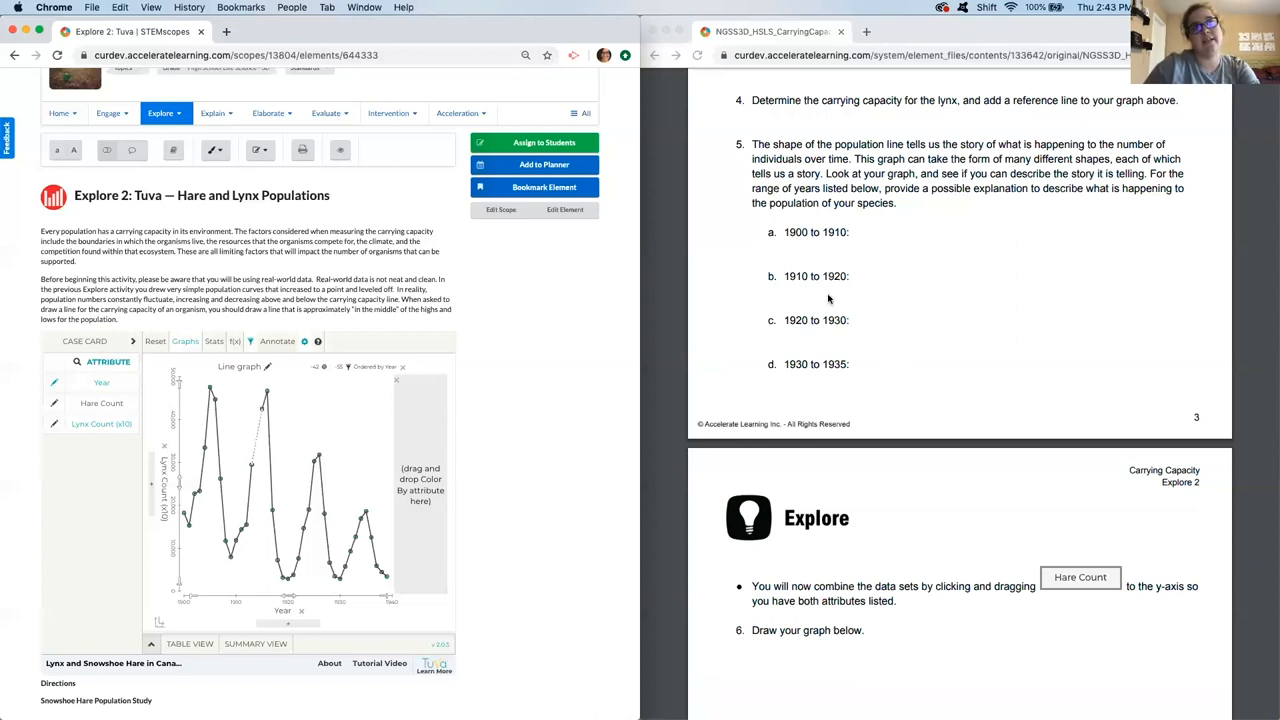
mouse_move(834, 419)
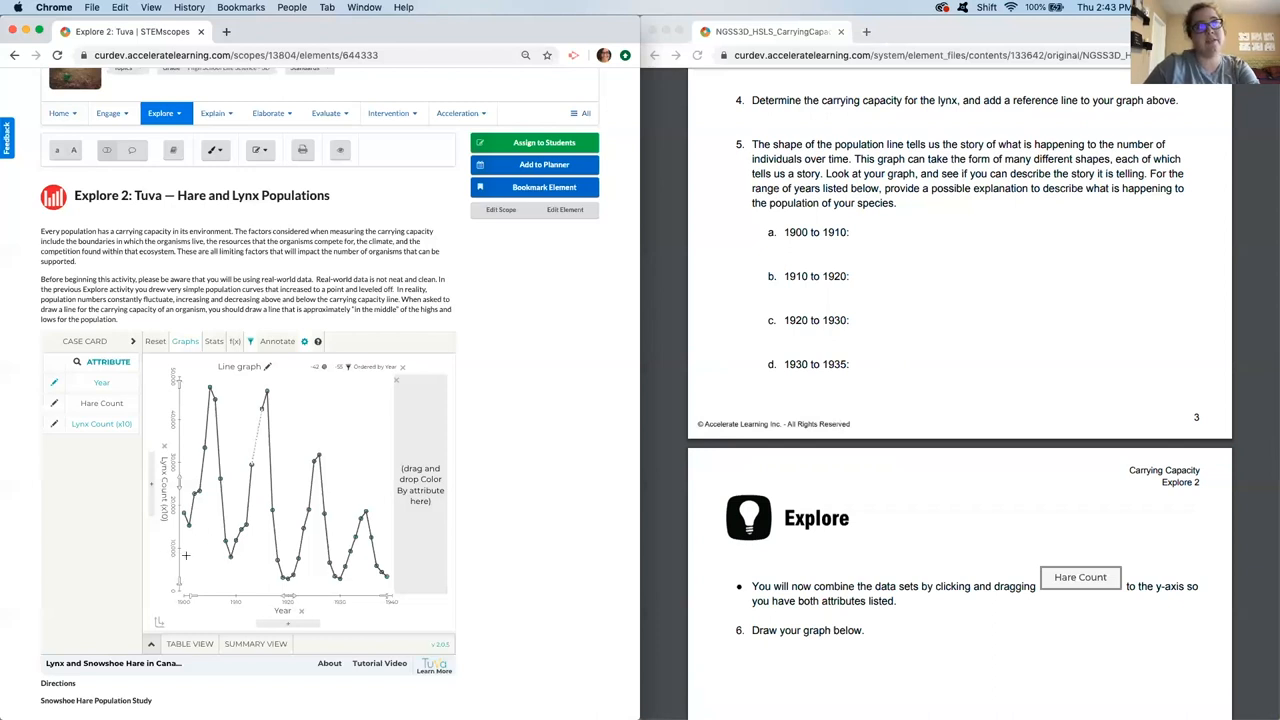
mouse_move(242, 412)
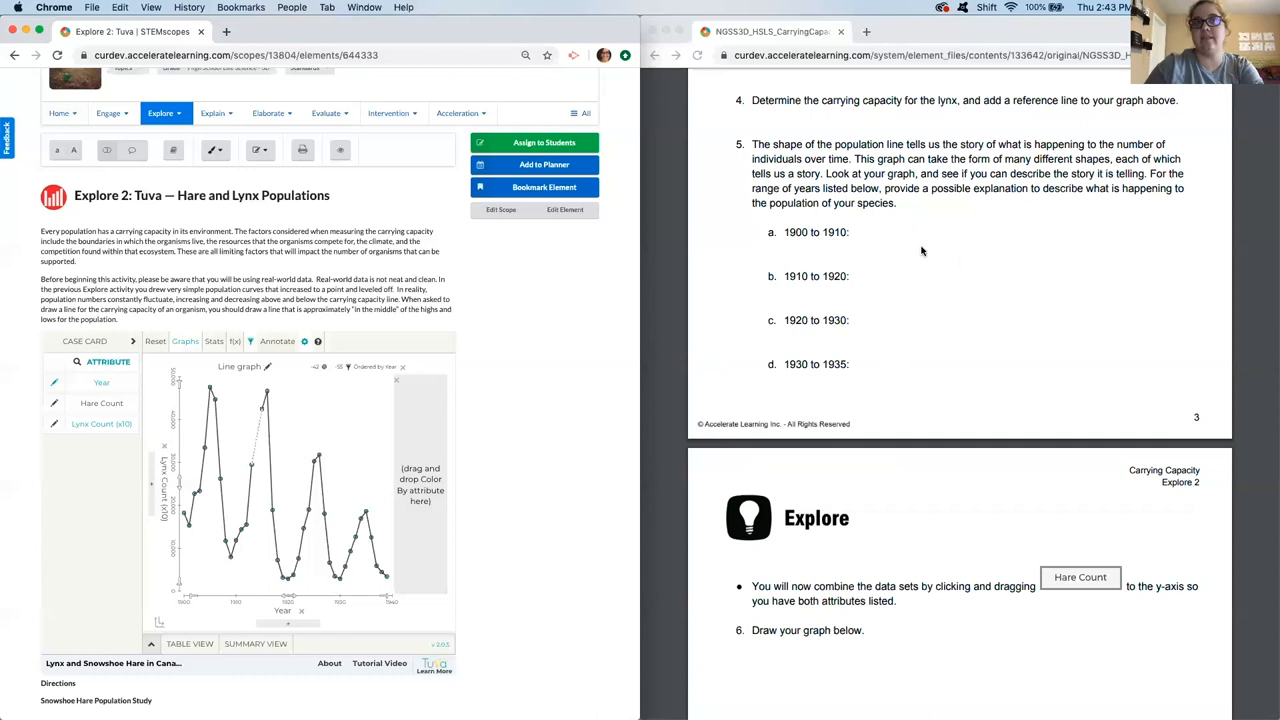
mouse_move(863, 283)
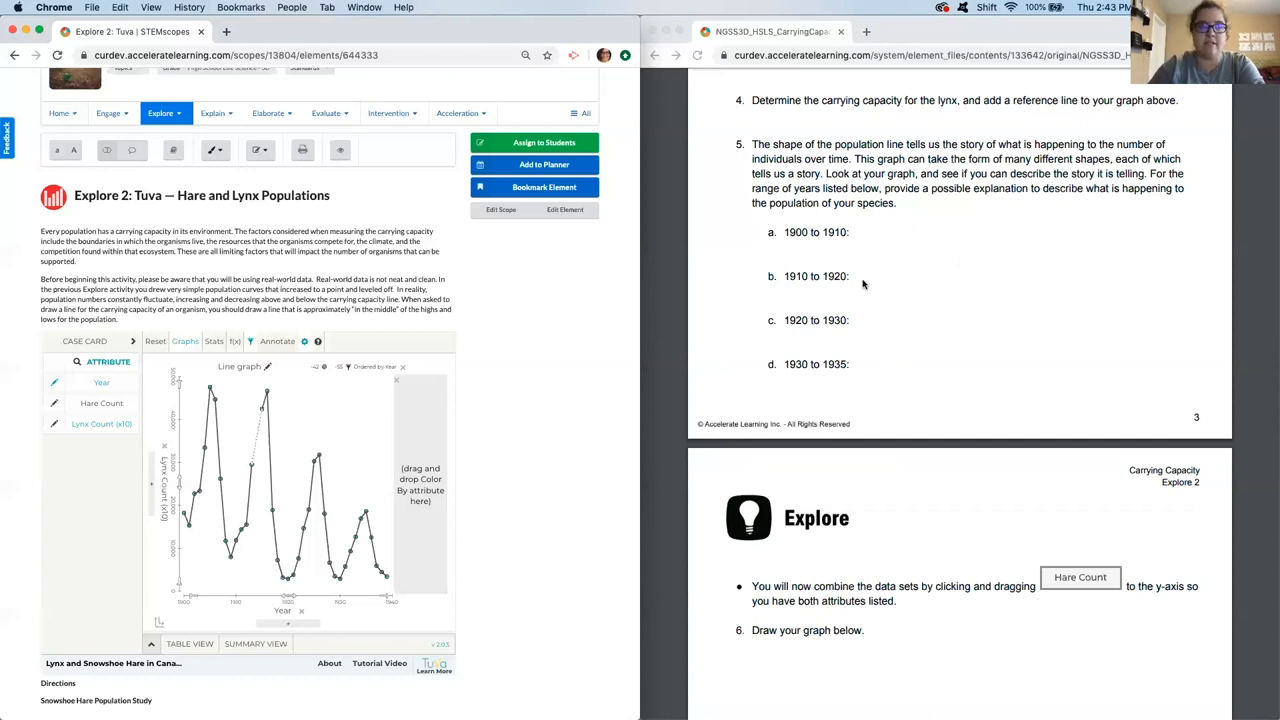
- Scroll the worksheet to question 5 parts a–d and the top of page 4
scroll("down", 3)
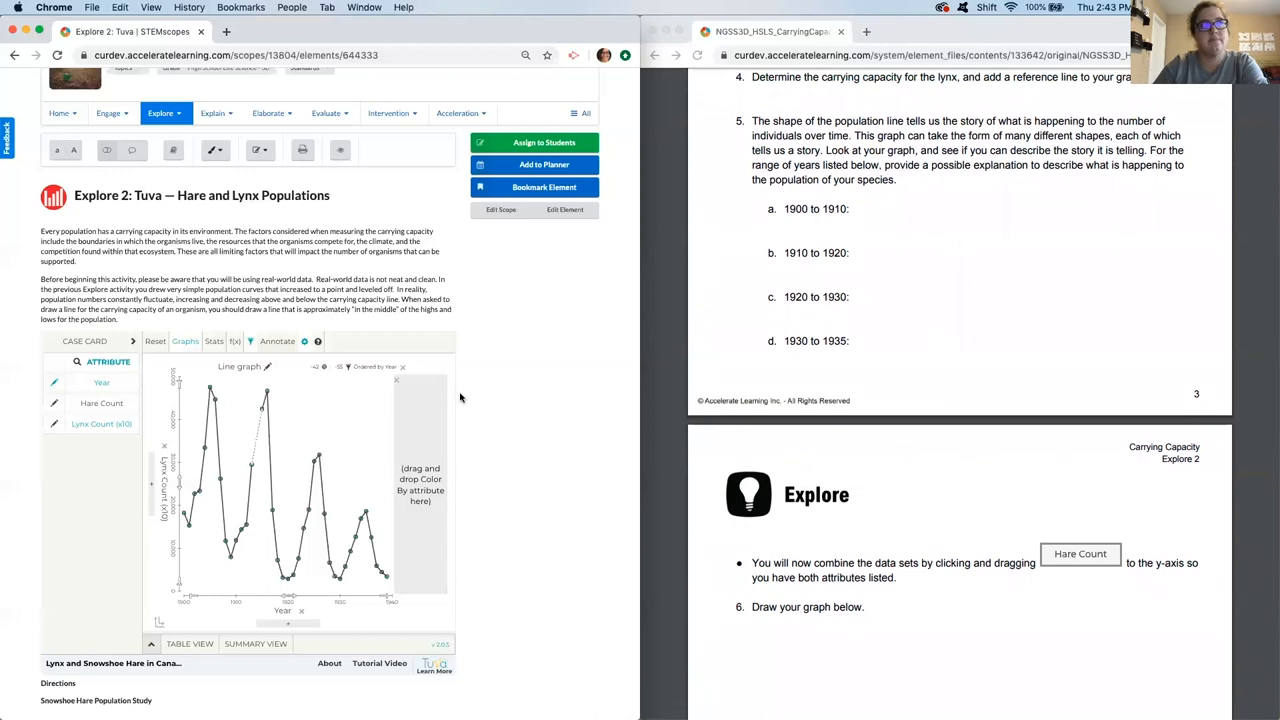
mouse_move(478, 428)
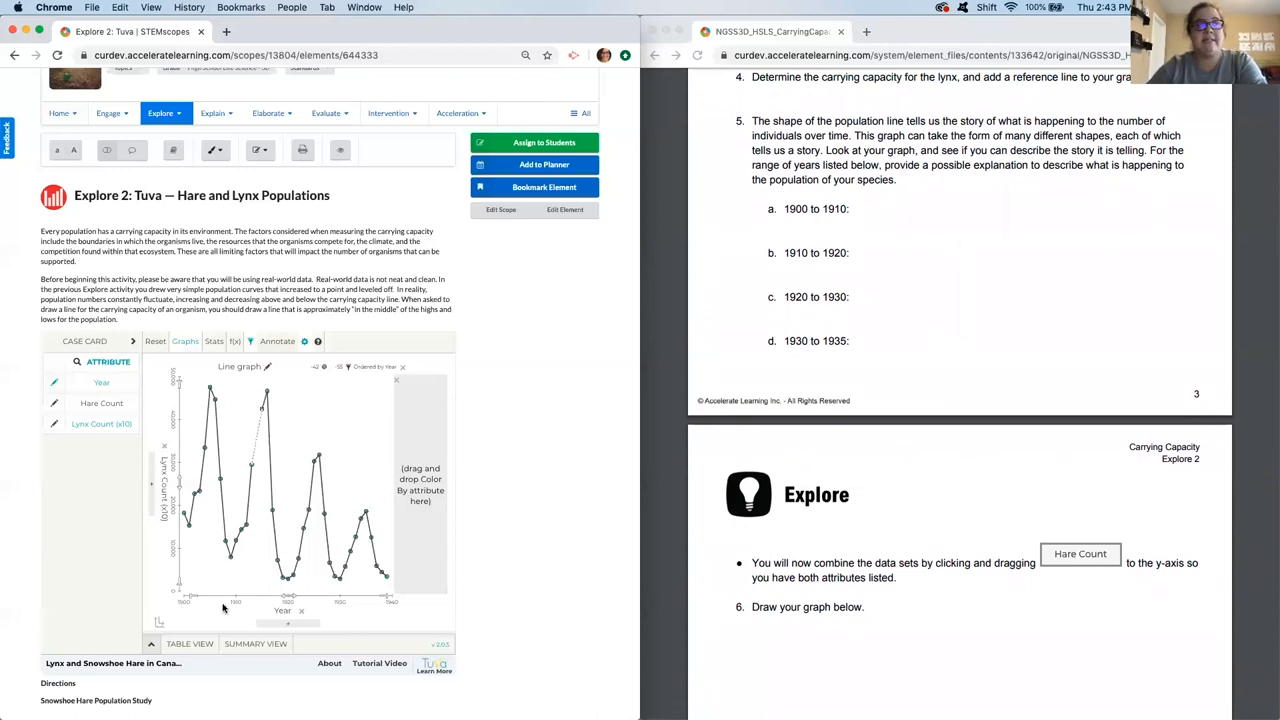
mouse_move(142, 601)
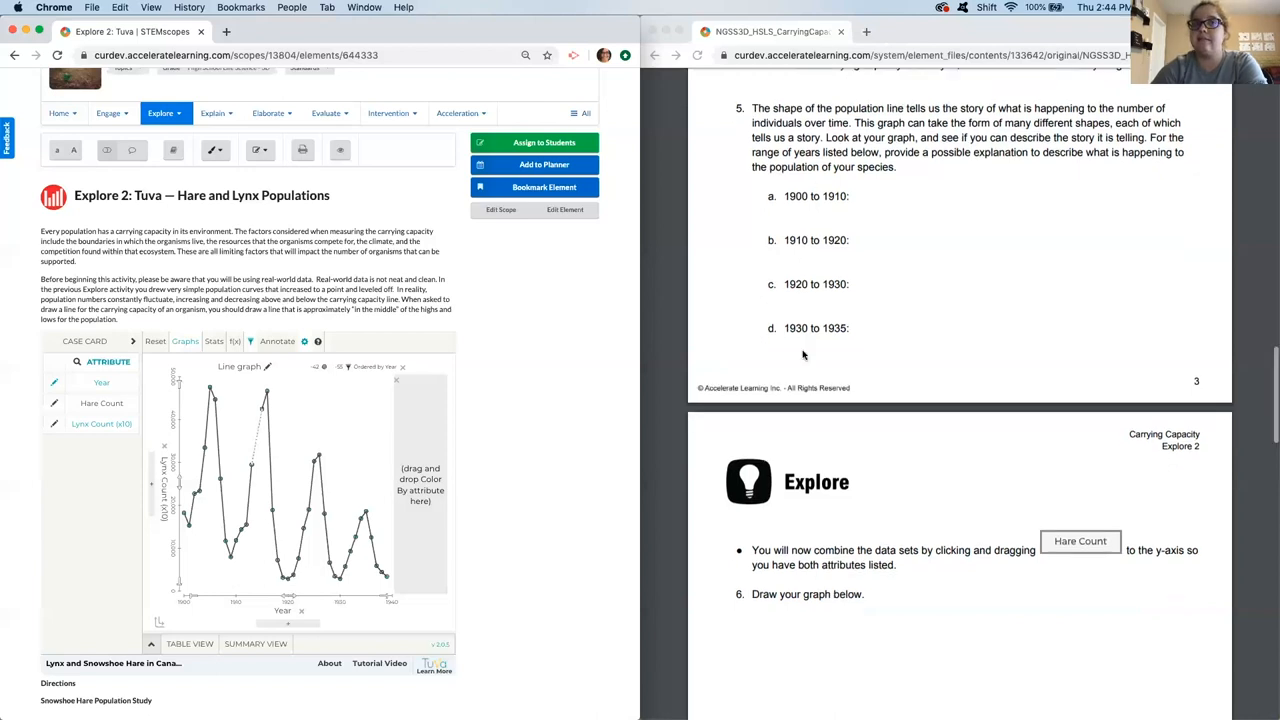
- Scroll the worksheet down to question 6 beside the combined hare and lynx graph
scroll("down", 3)
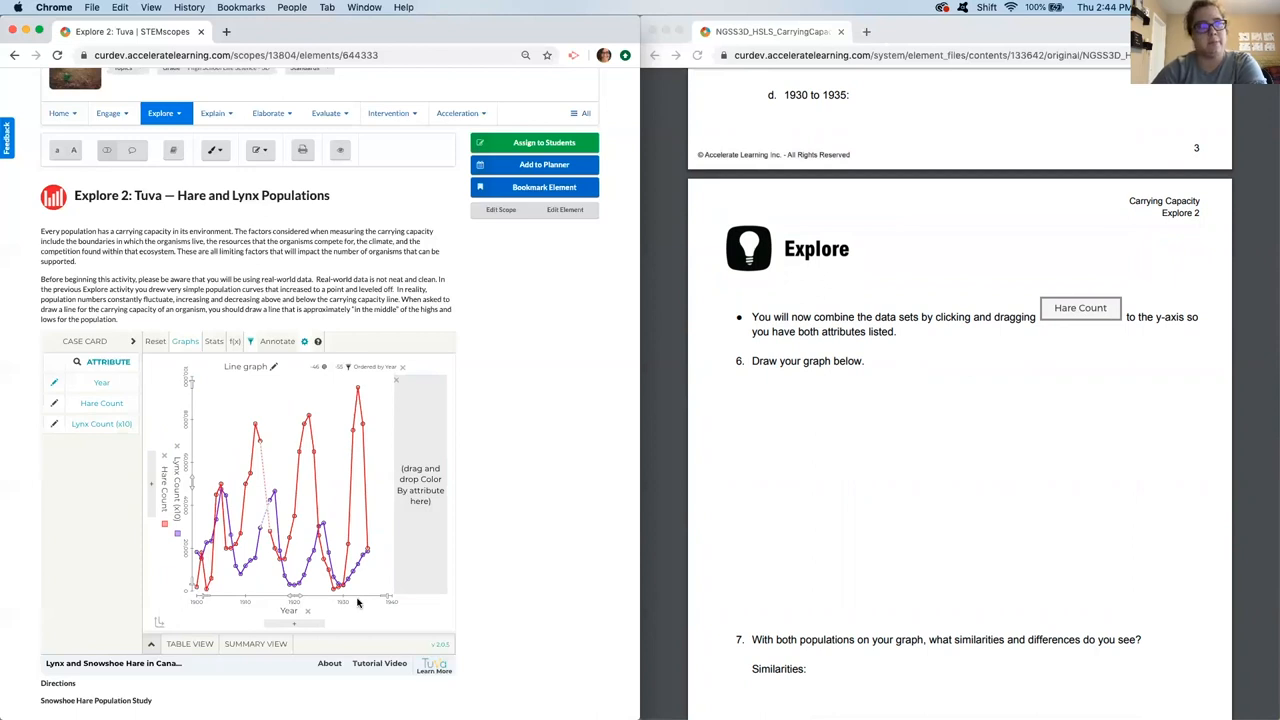
mouse_move(939, 465)
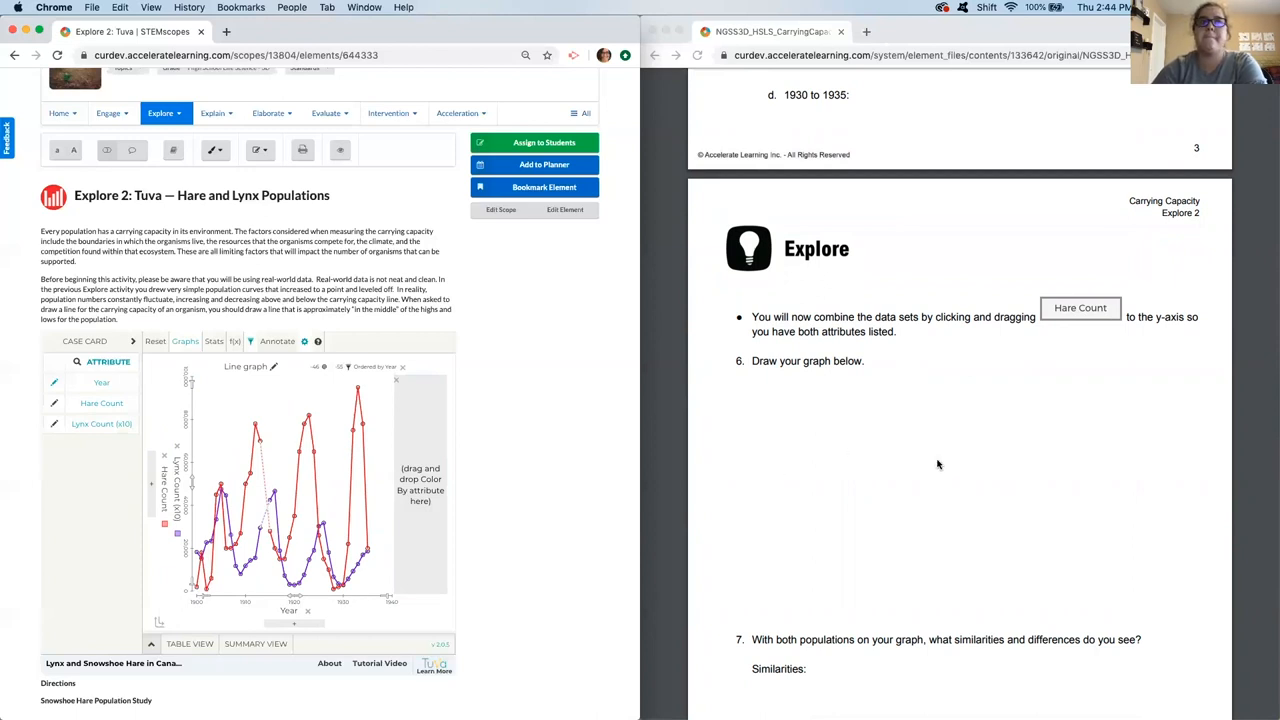
- Scroll the worksheet past question 6 to question 7's similarities and differences prompts
scroll("down", 3)
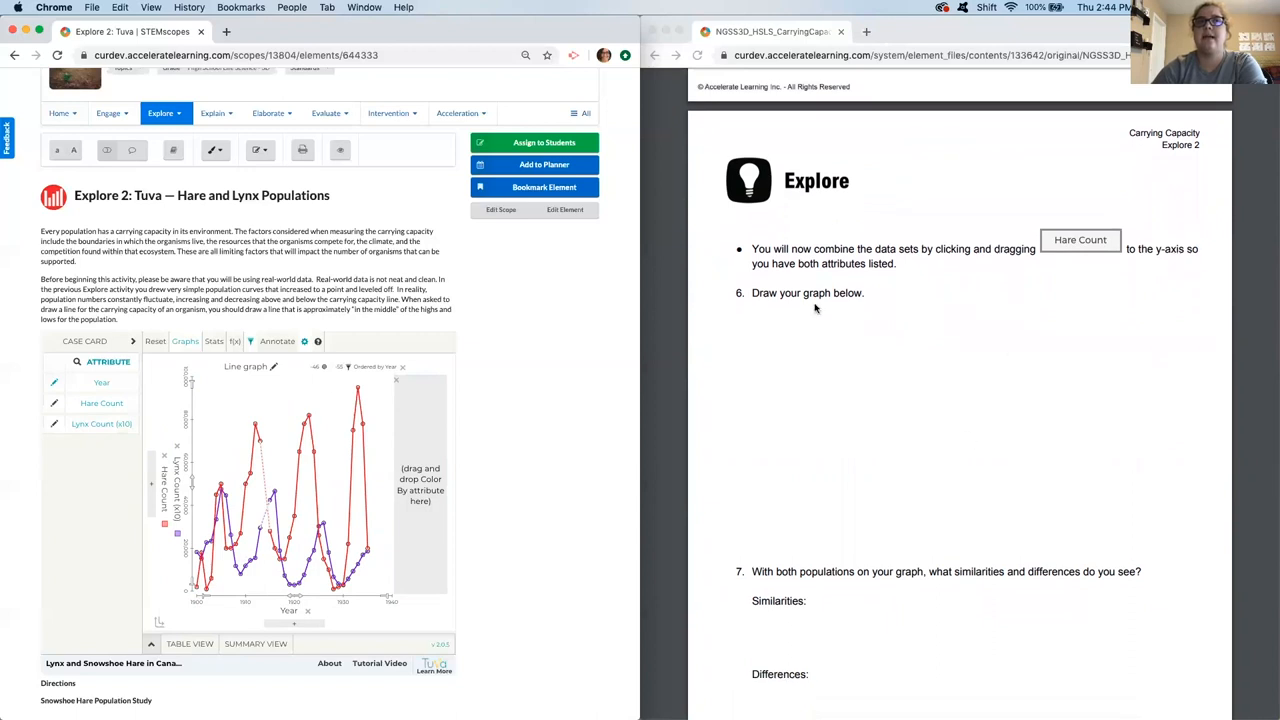
mouse_move(793, 503)
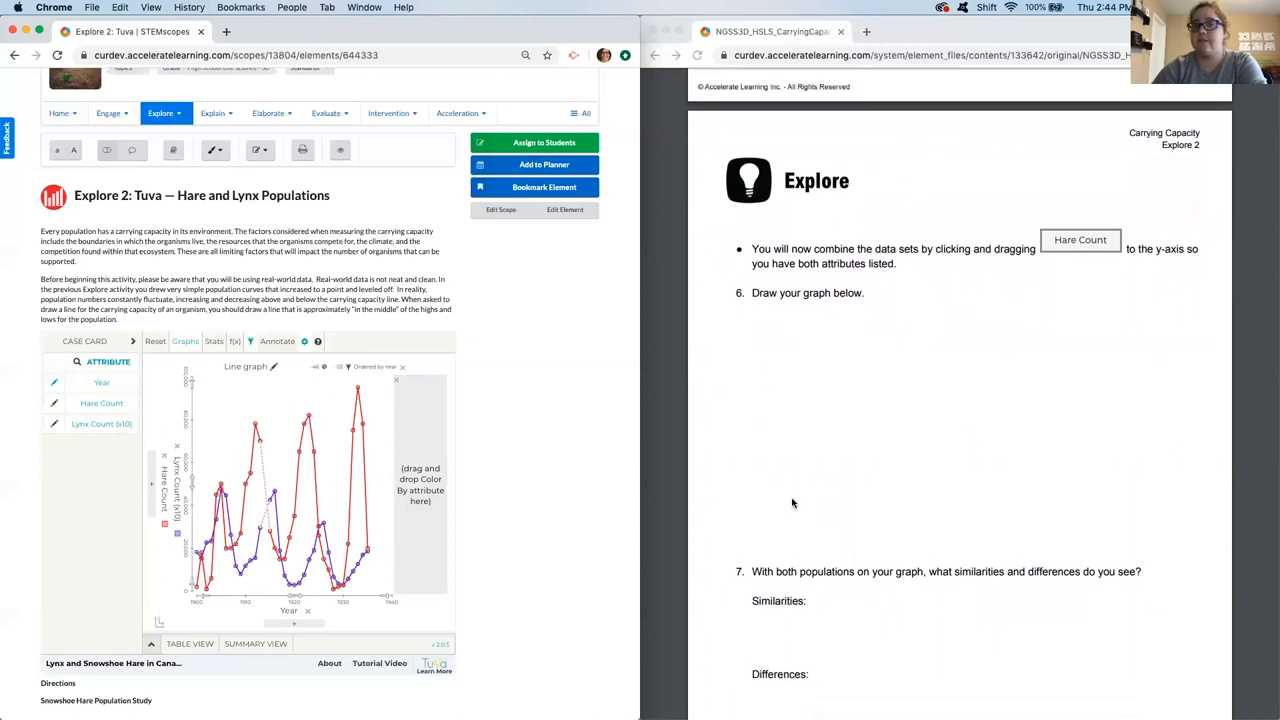
mouse_move(898, 428)
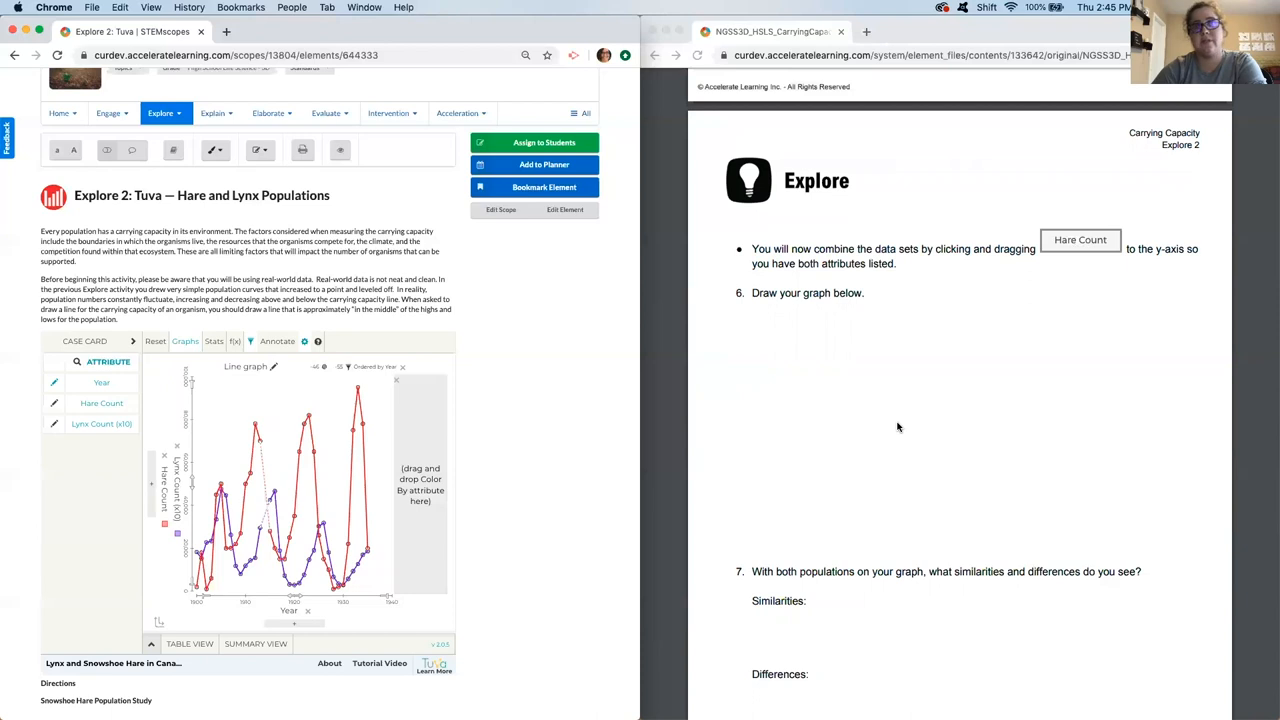
mouse_move(838, 397)
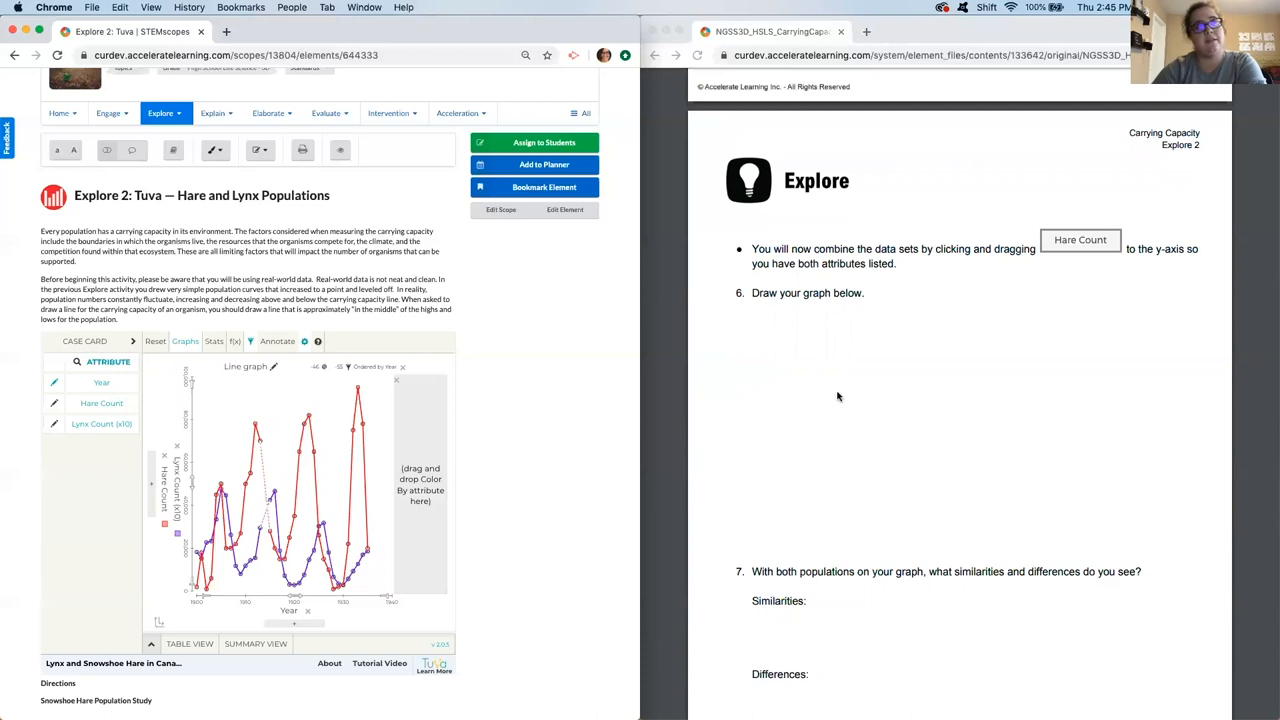
mouse_move(893, 355)
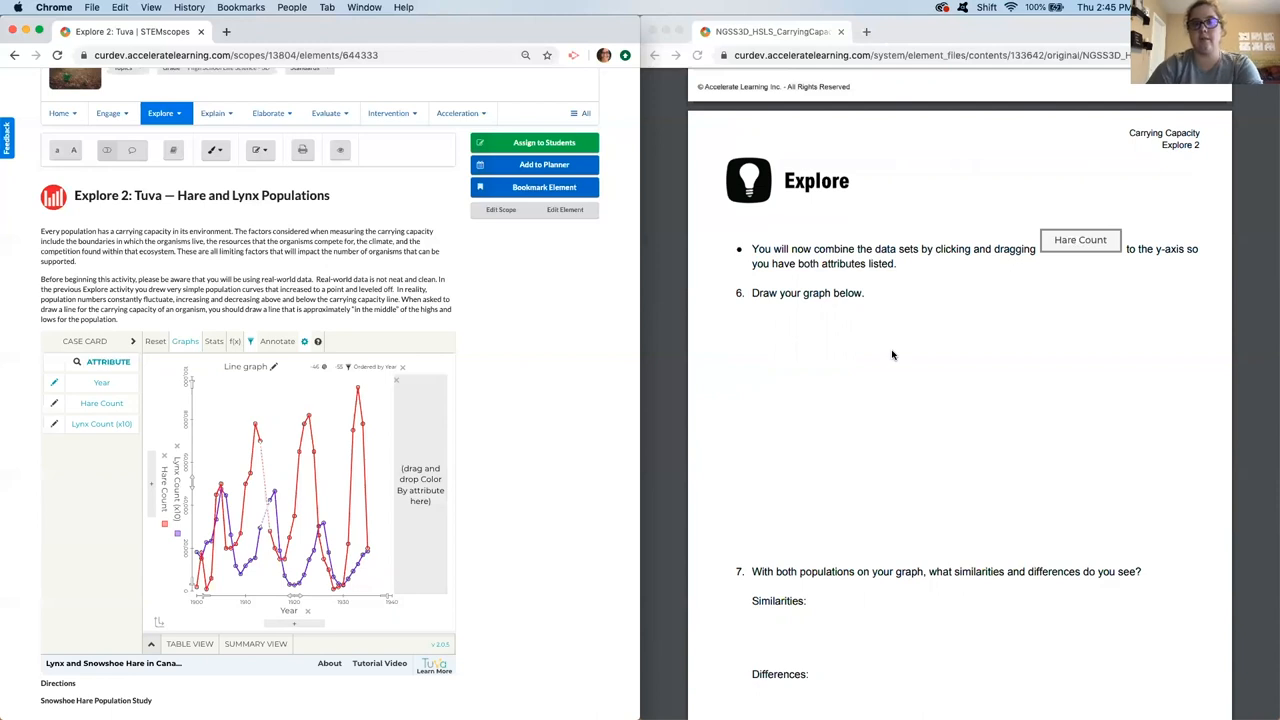
mouse_move(835, 325)
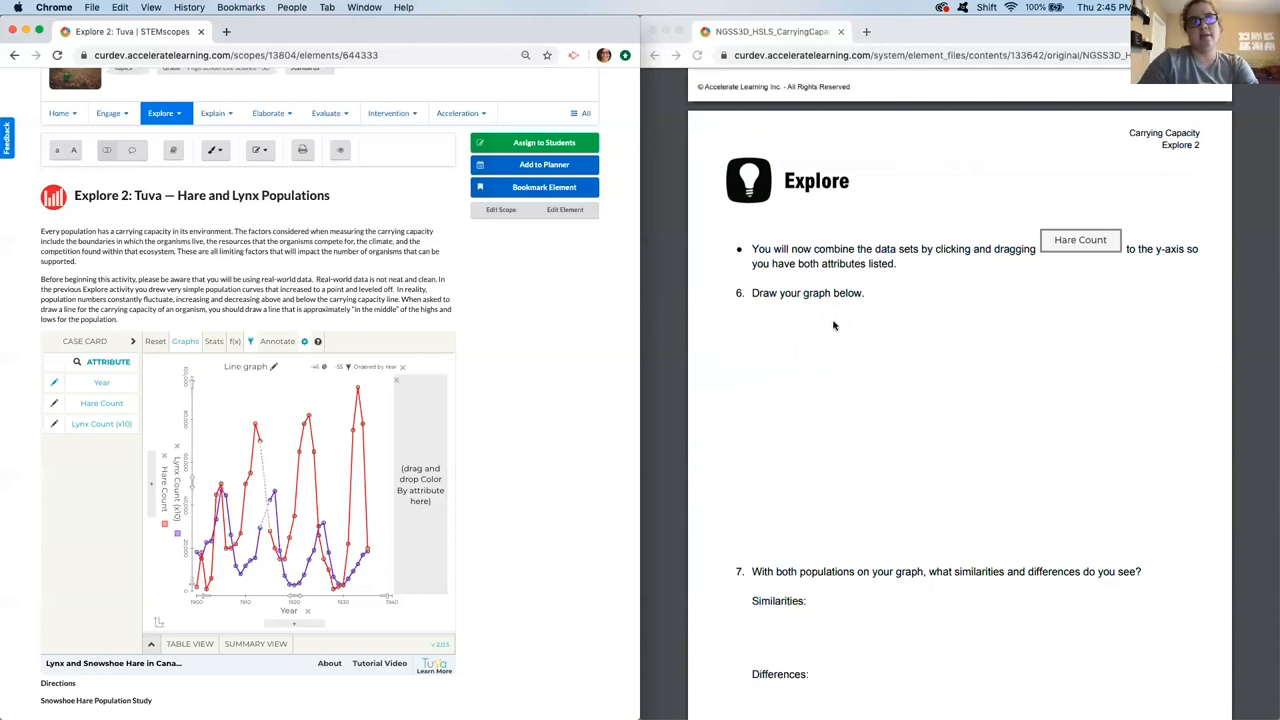
mouse_move(831, 364)
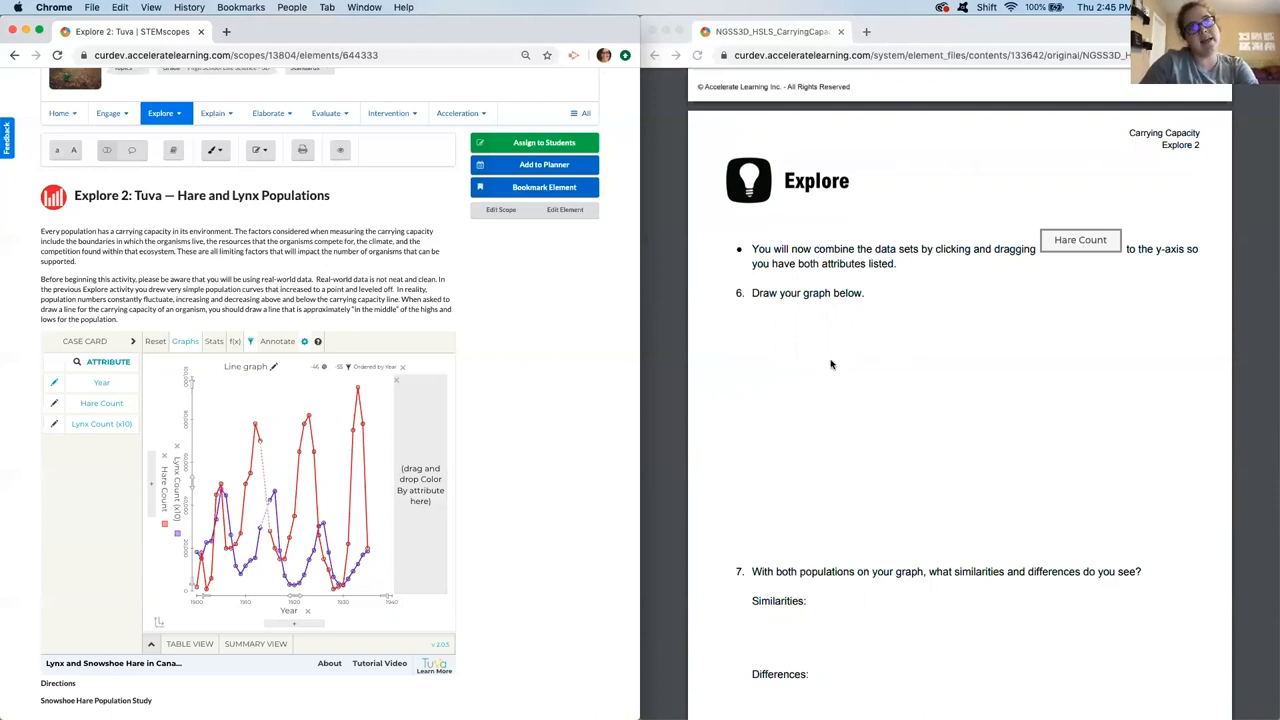
mouse_move(906, 485)
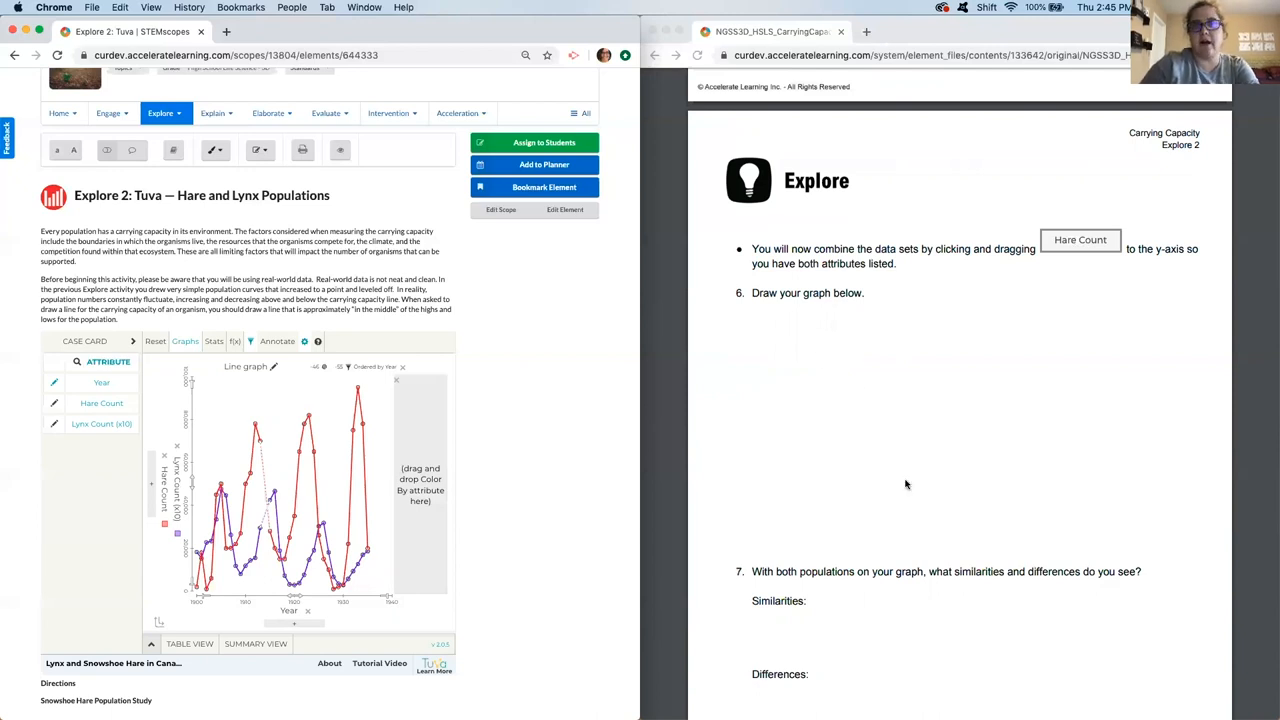
scroll("down", 3)
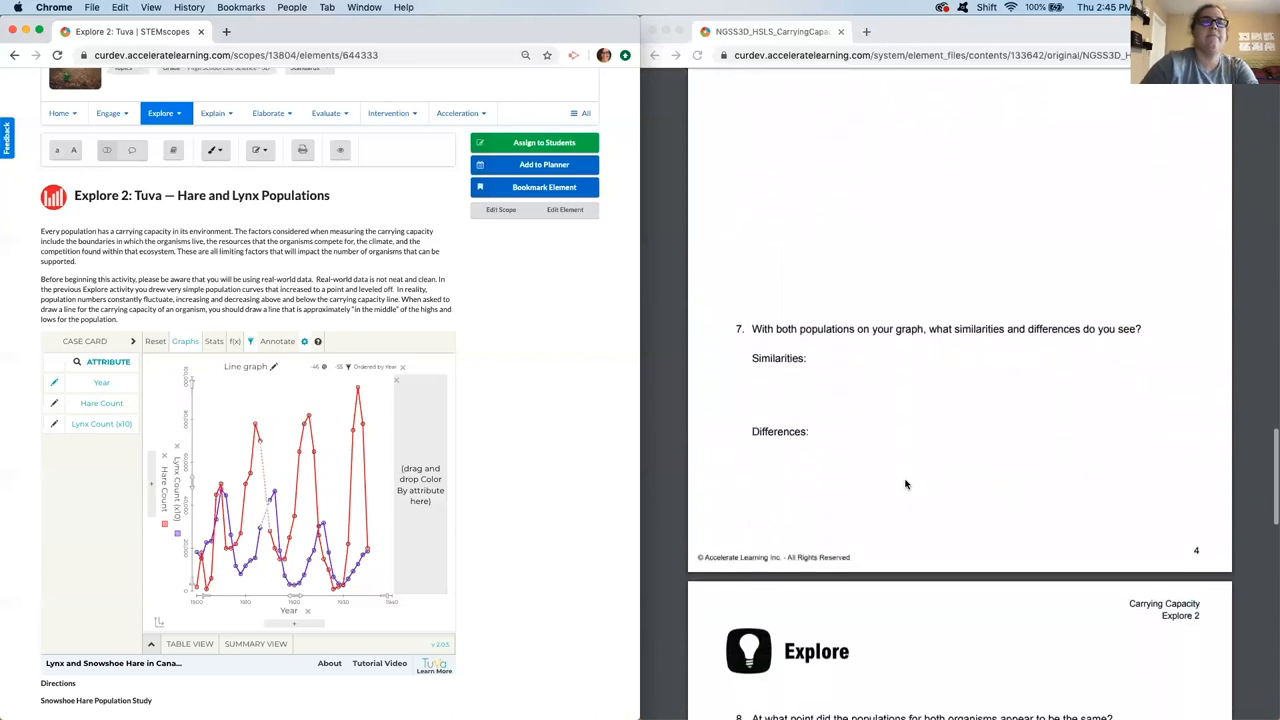
scroll("down", 3)
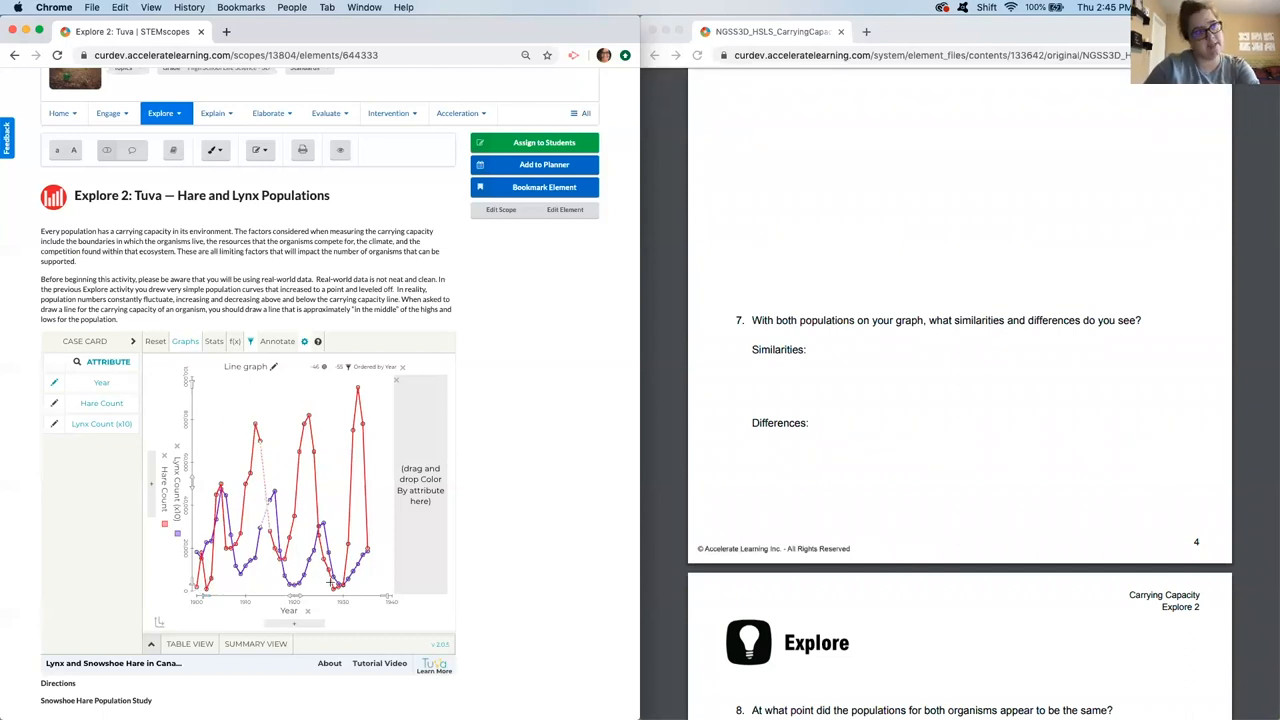
mouse_move(350, 443)
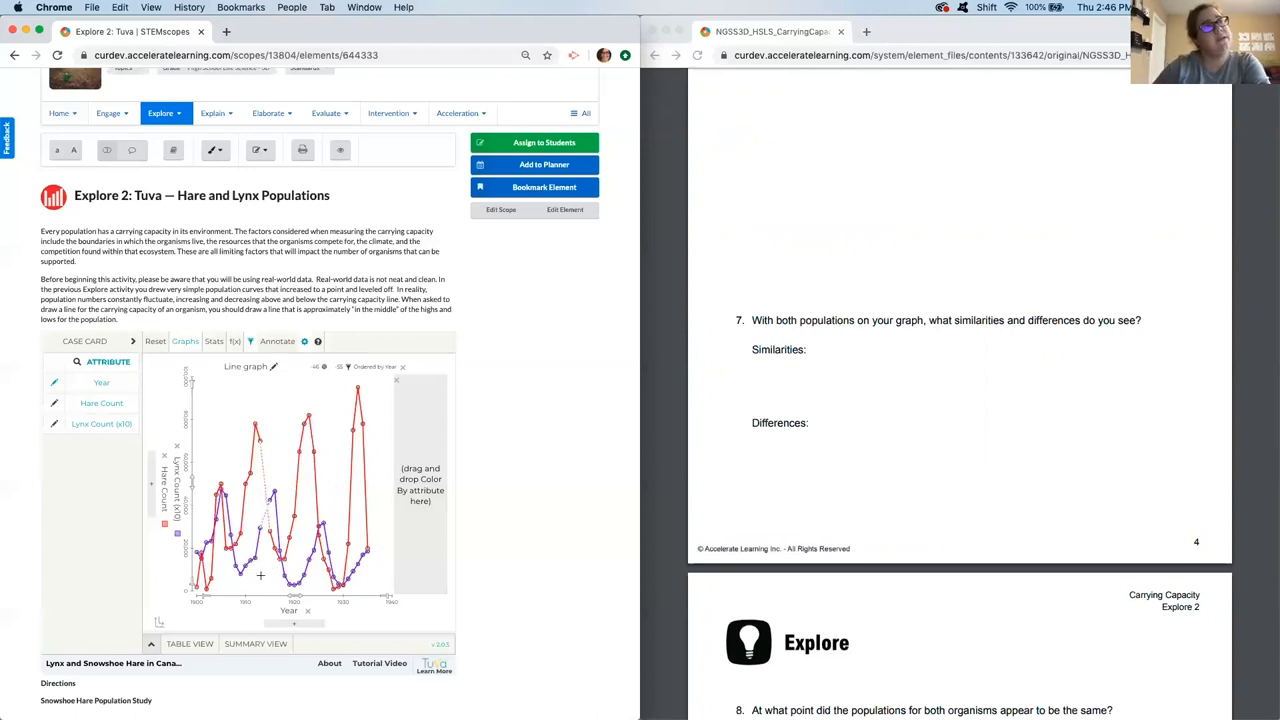
mouse_move(215, 445)
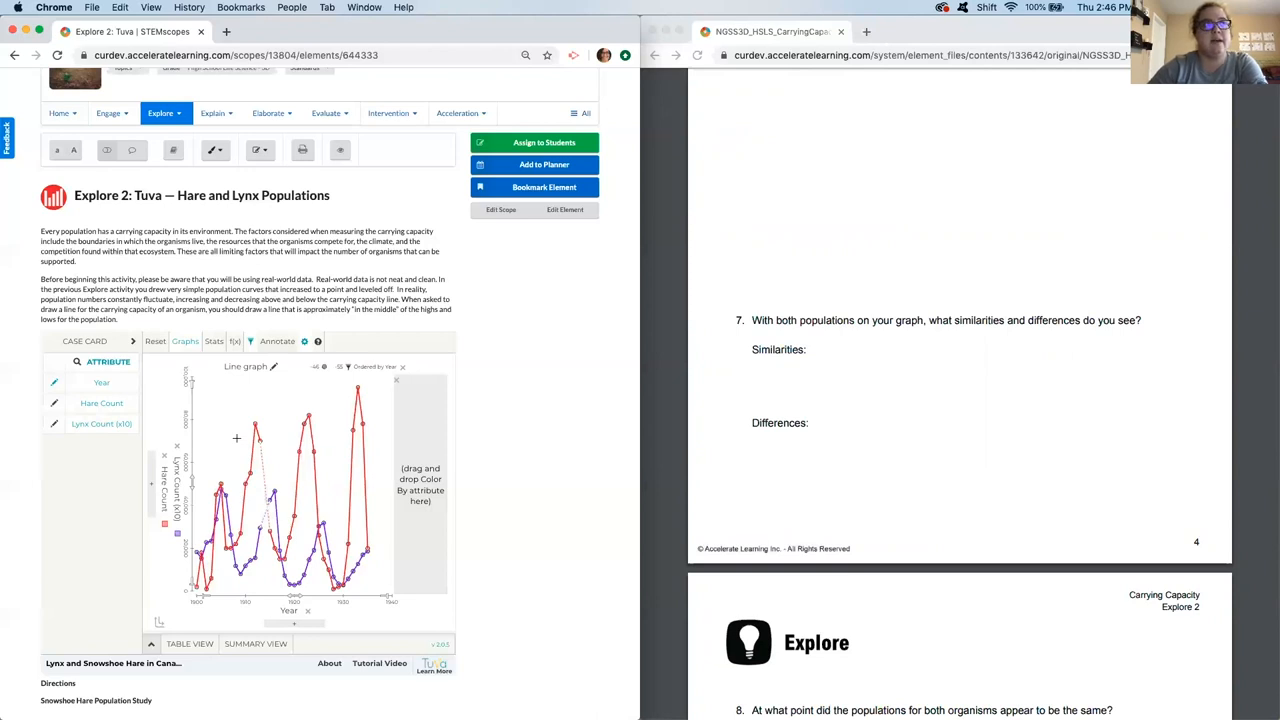
mouse_move(417, 360)
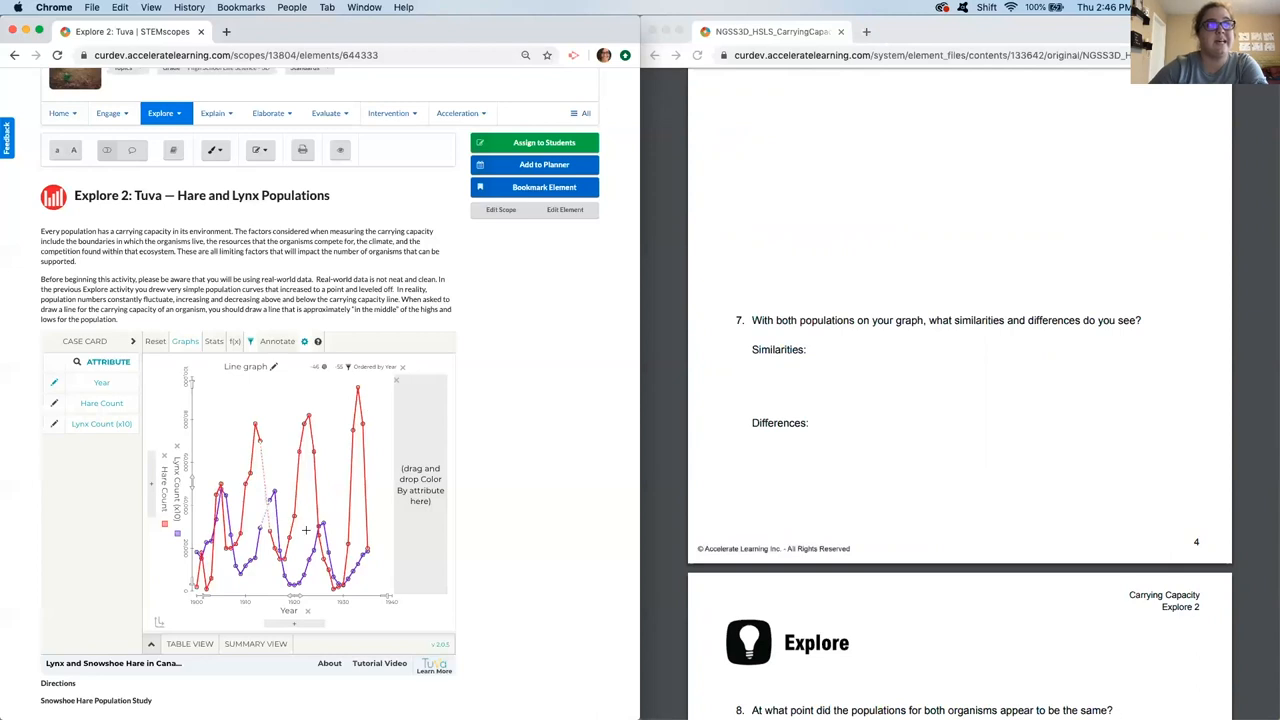
mouse_move(228, 519)
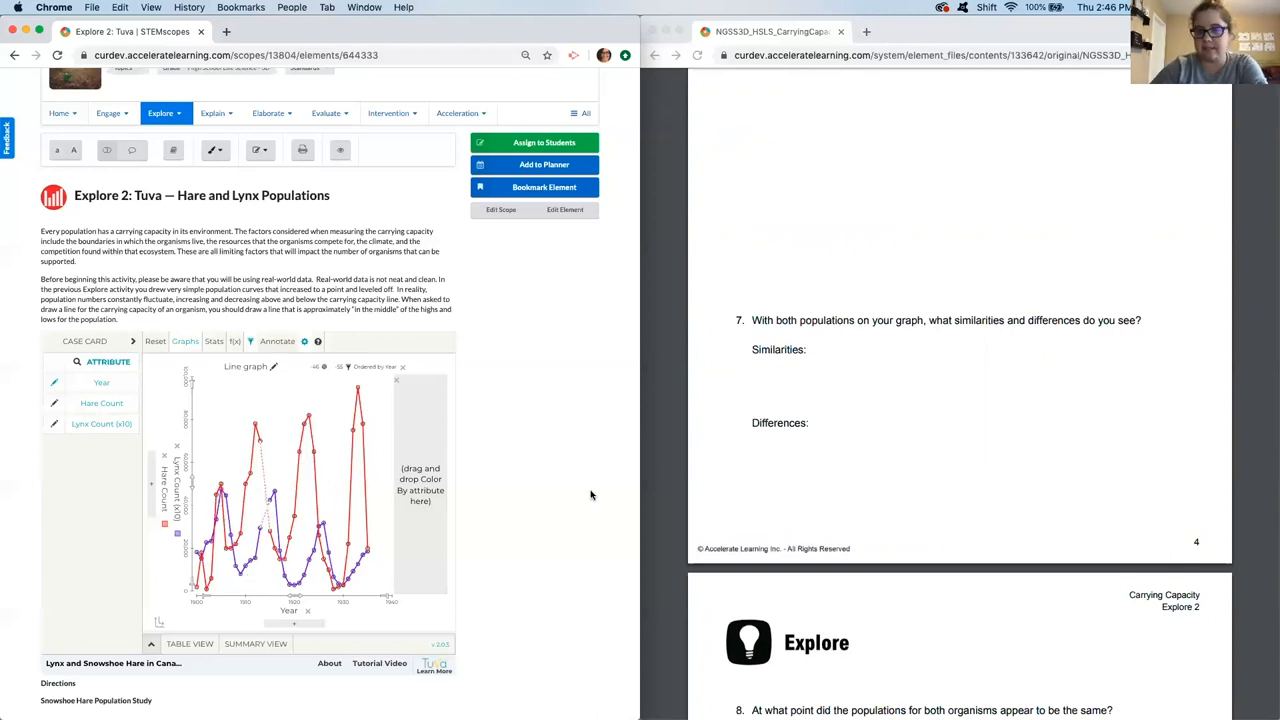
mouse_move(921, 424)
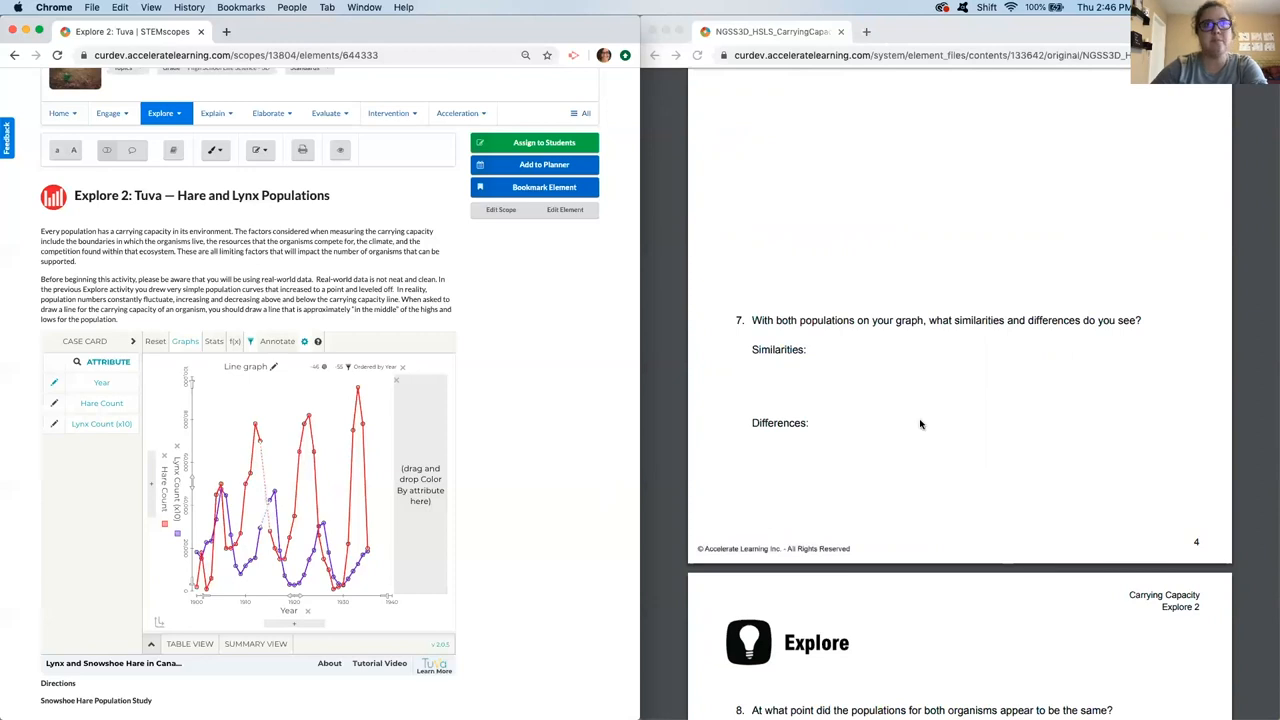
scroll("down", 3)
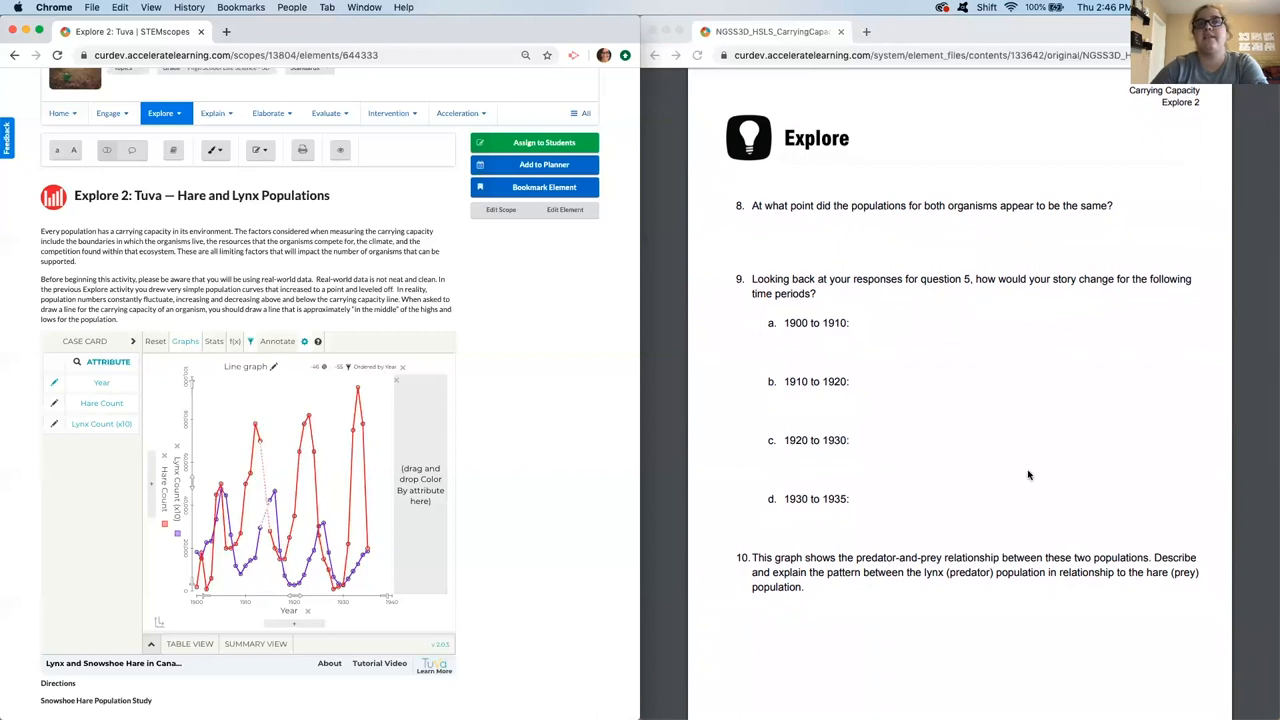
mouse_move(1046, 404)
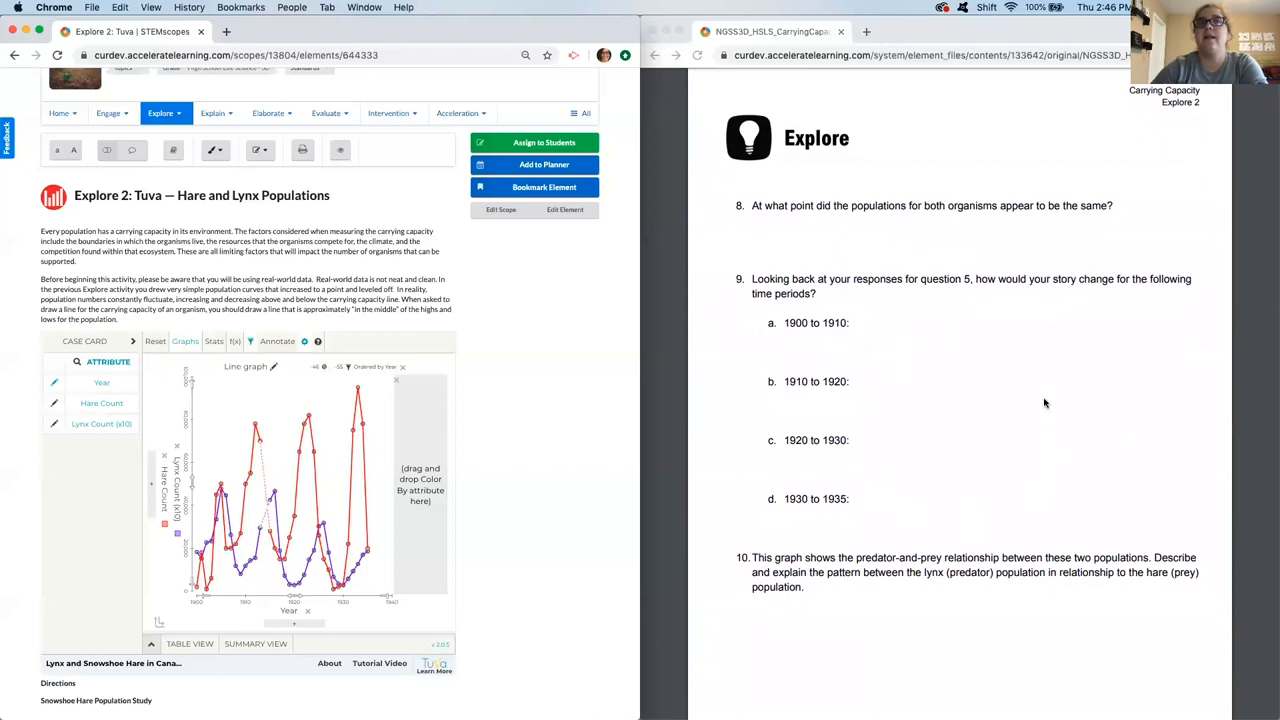
mouse_move(926, 249)
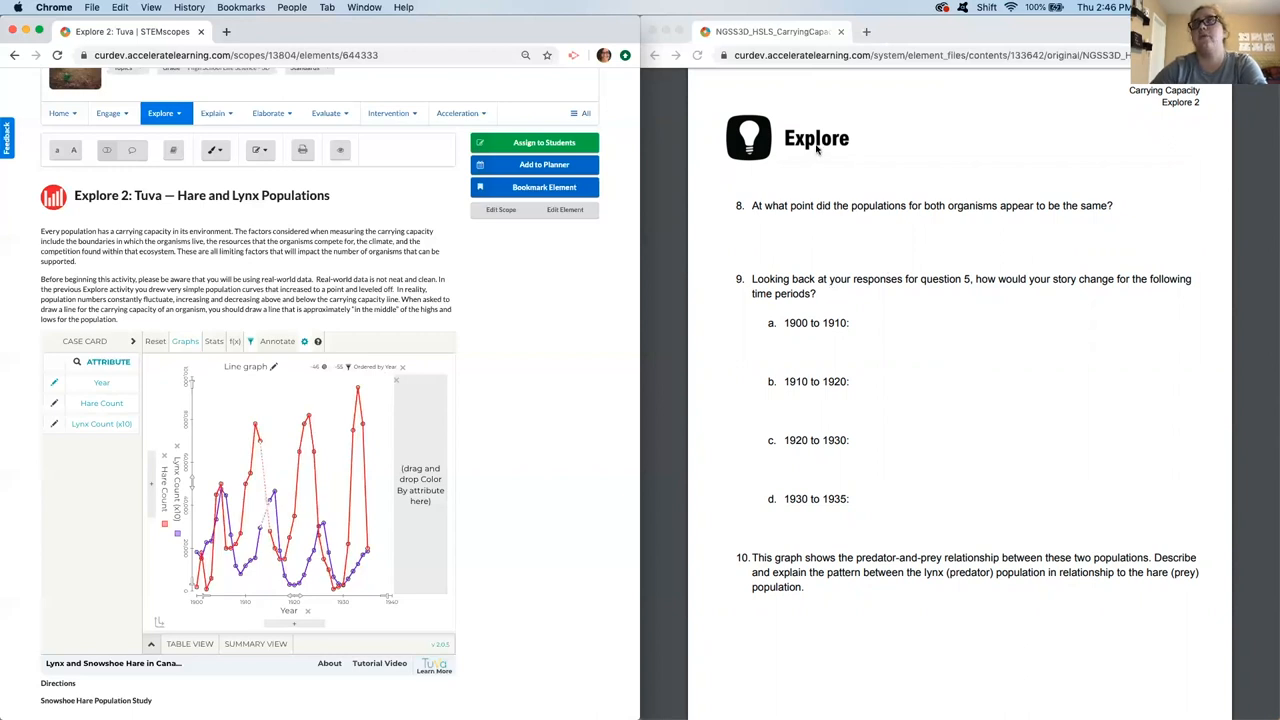
mouse_move(338, 524)
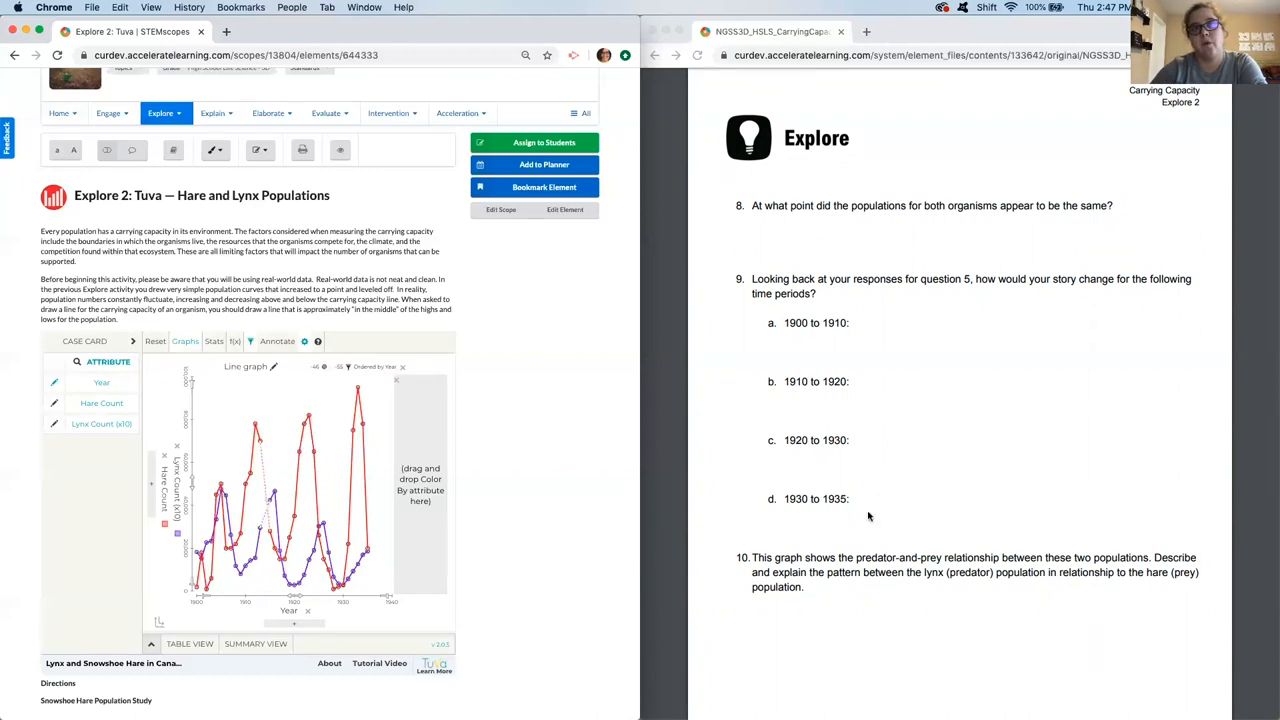
mouse_move(860, 362)
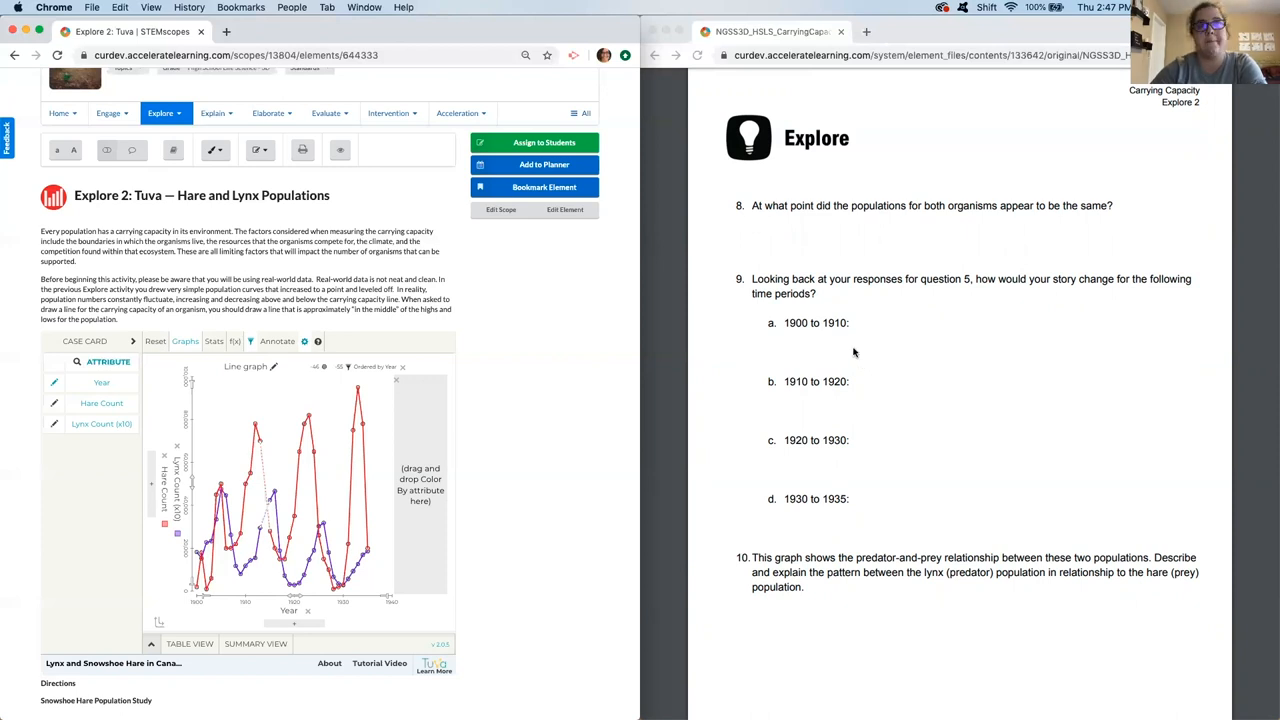
mouse_move(984, 342)
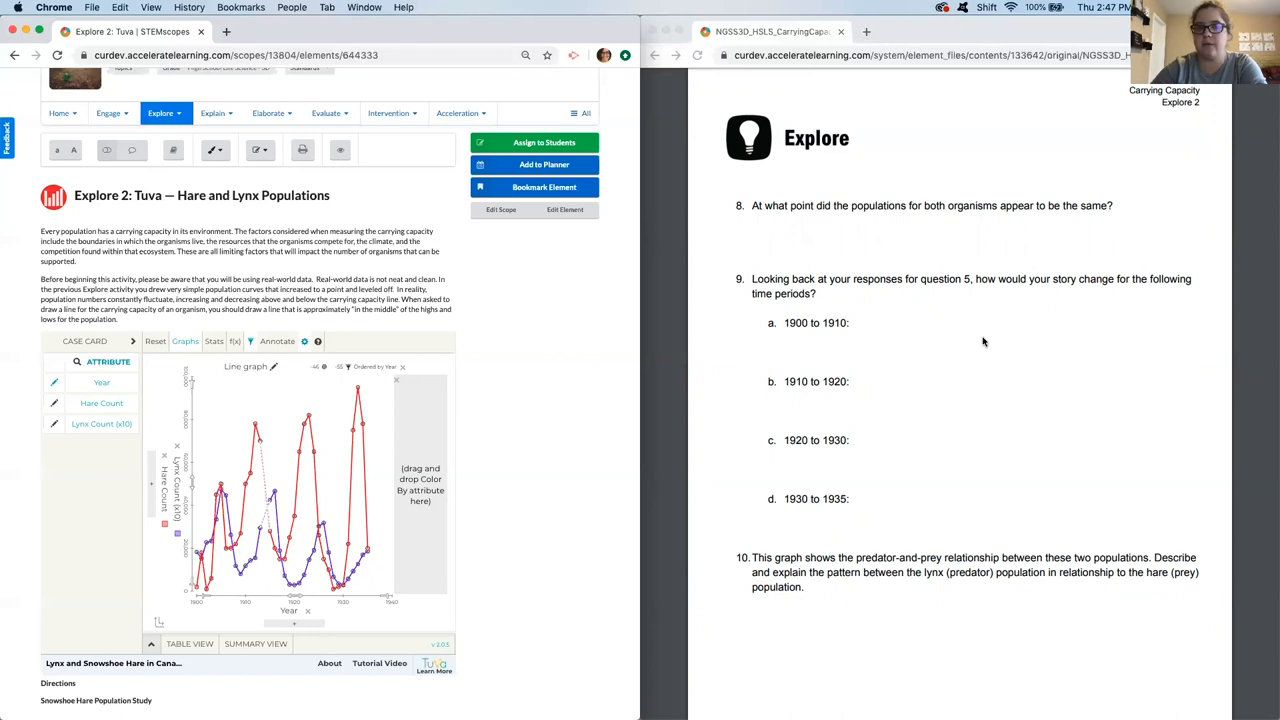
scroll("down", 3)
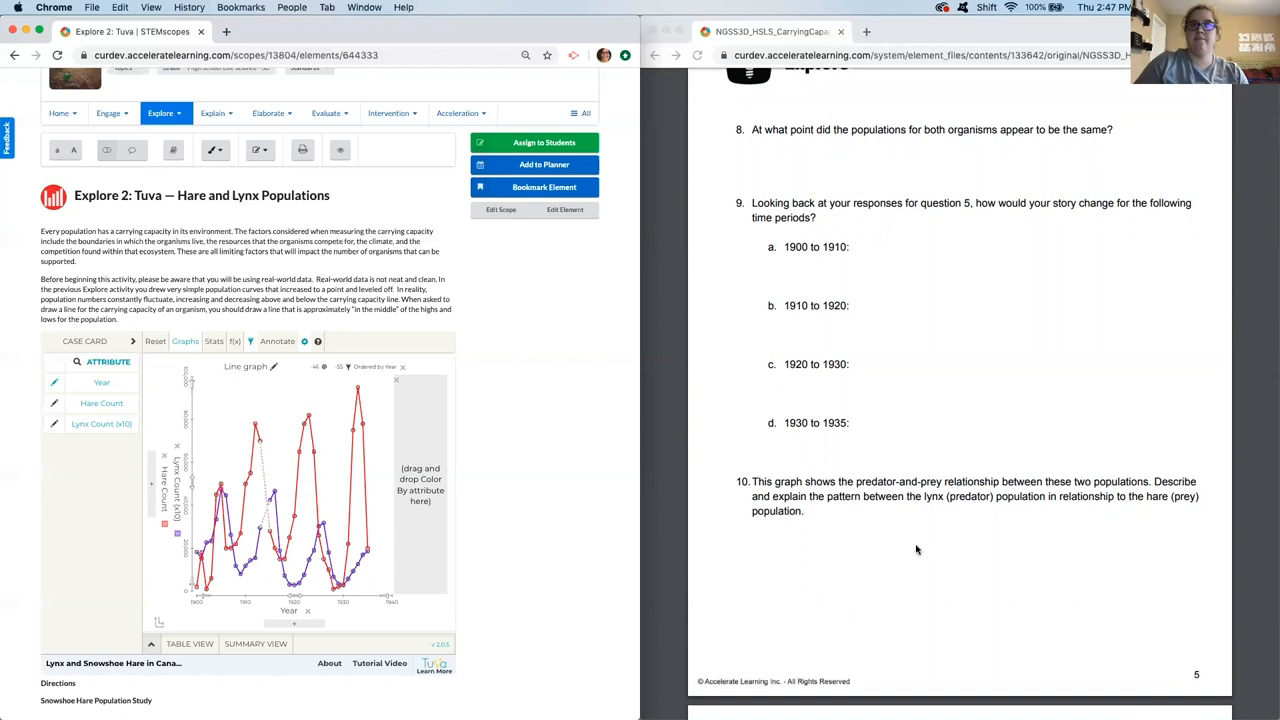
mouse_move(931, 512)
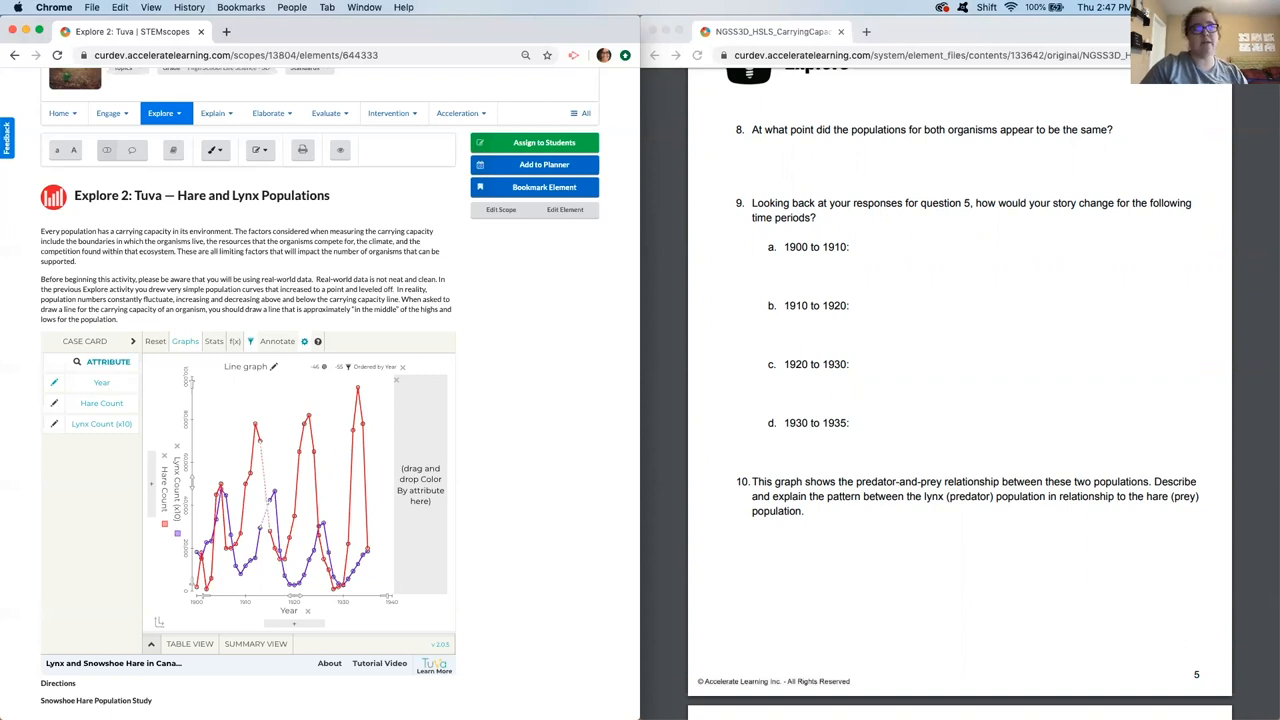
mouse_move(386, 630)
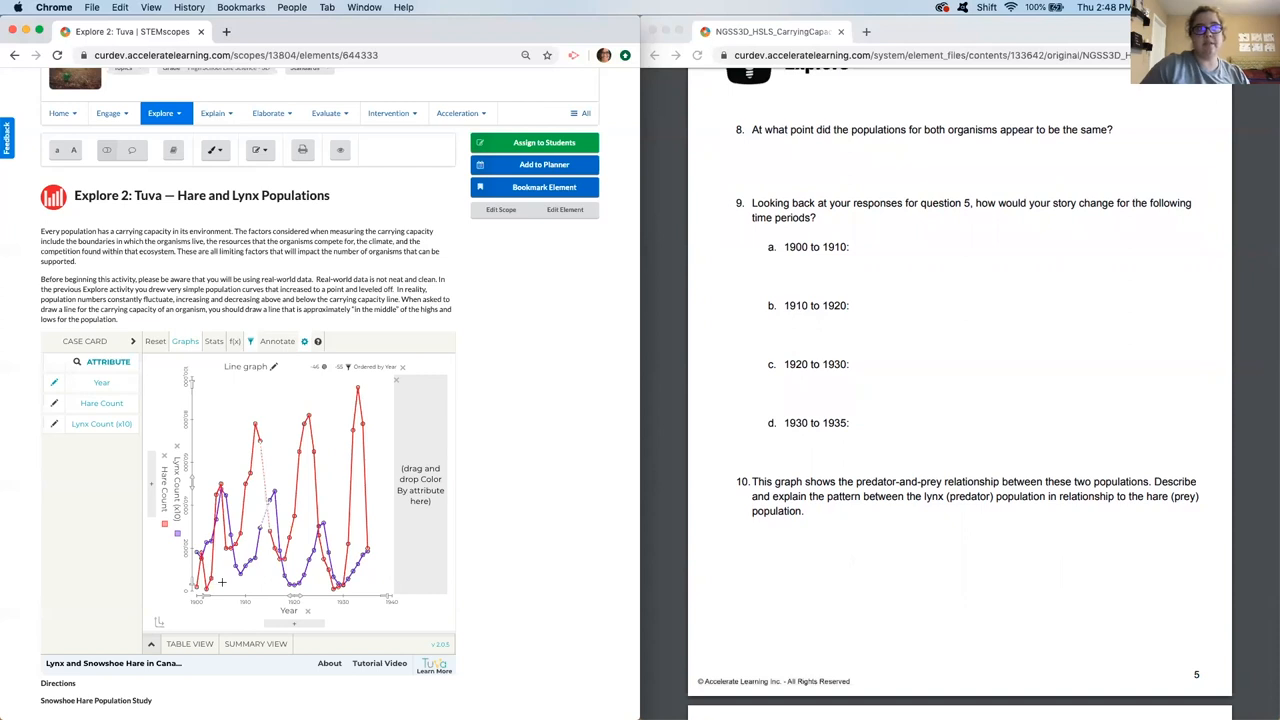
mouse_move(242, 570)
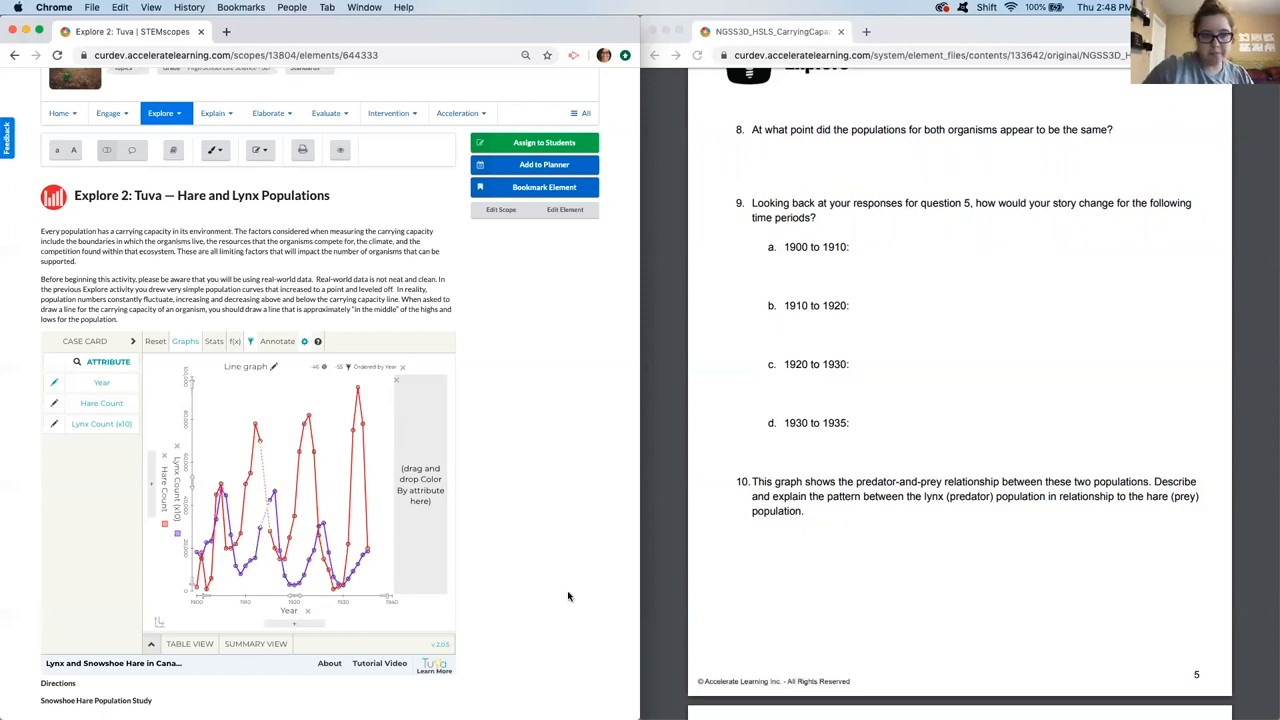
- Scroll the worksheet to page 6 showing questions 11 and 12
scroll("down", 3)
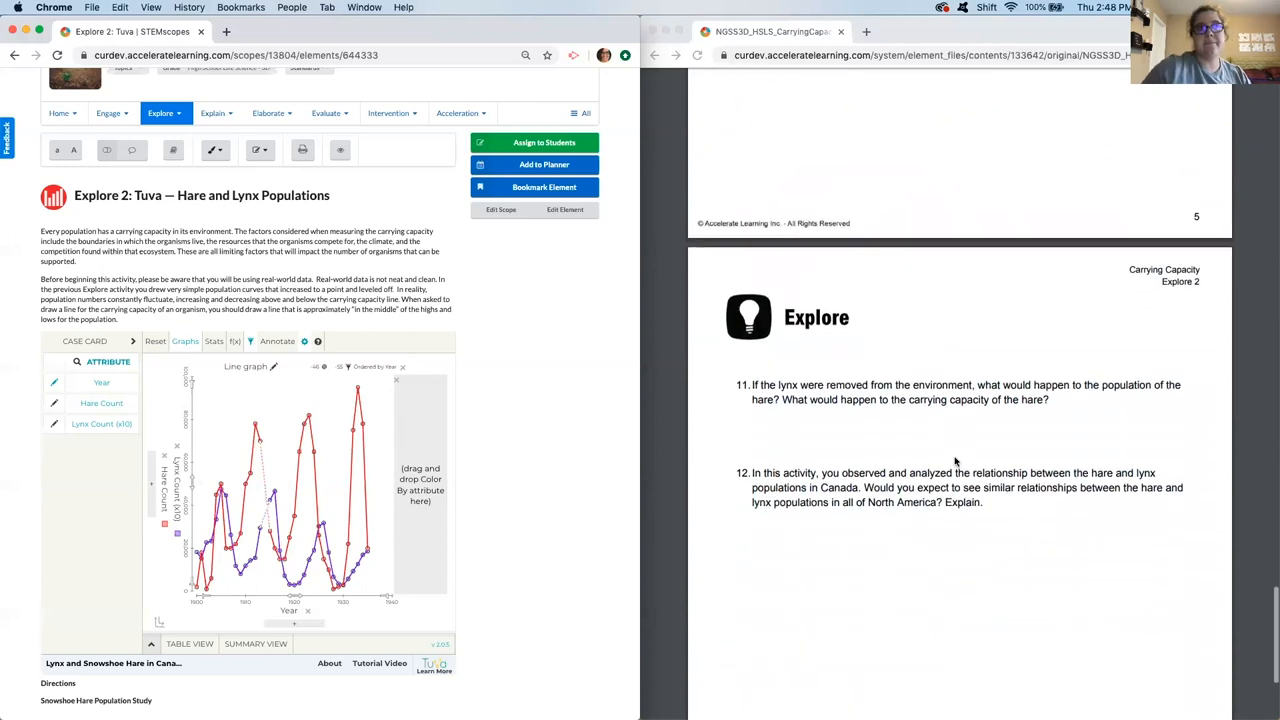
mouse_move(877, 449)
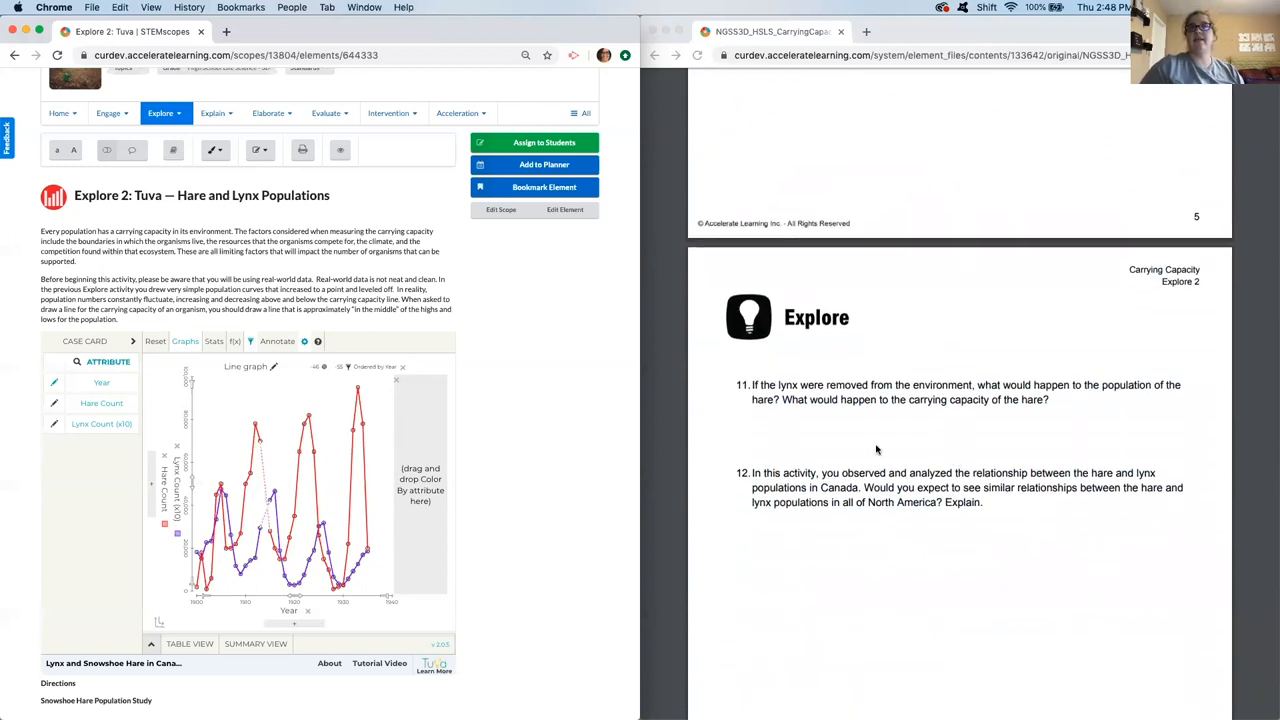
mouse_move(929, 586)
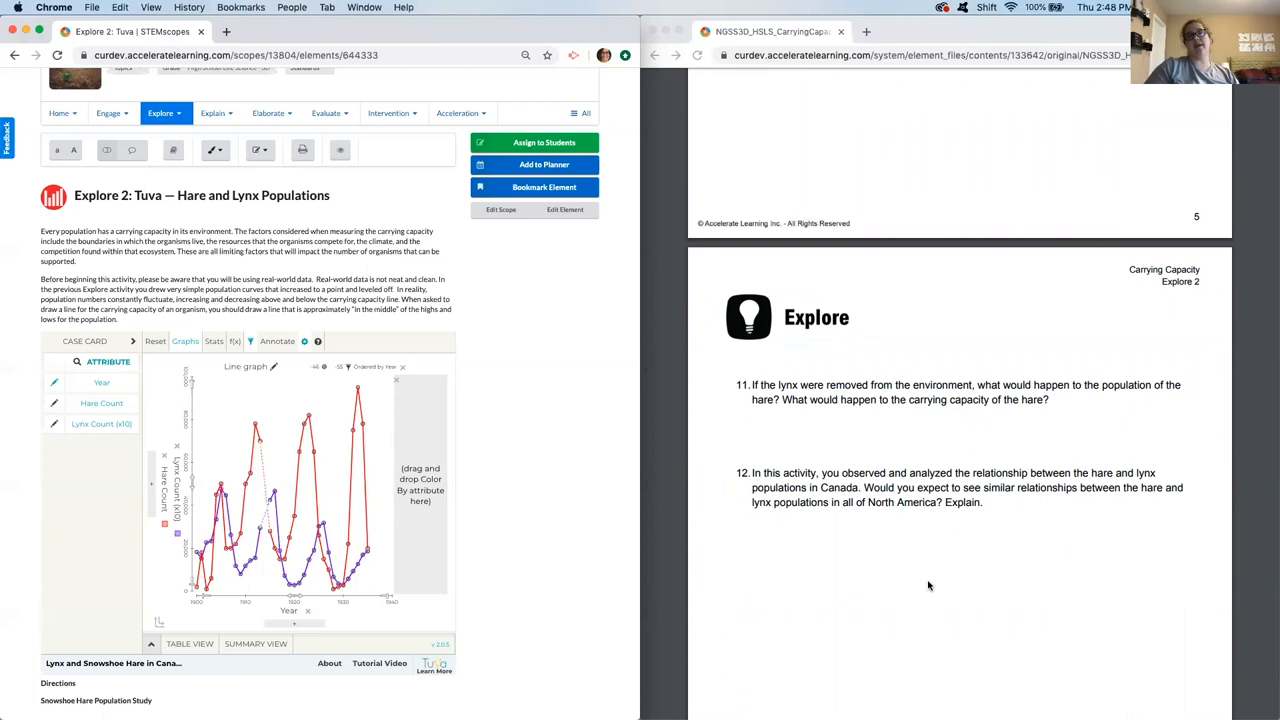
scroll("down", 3)
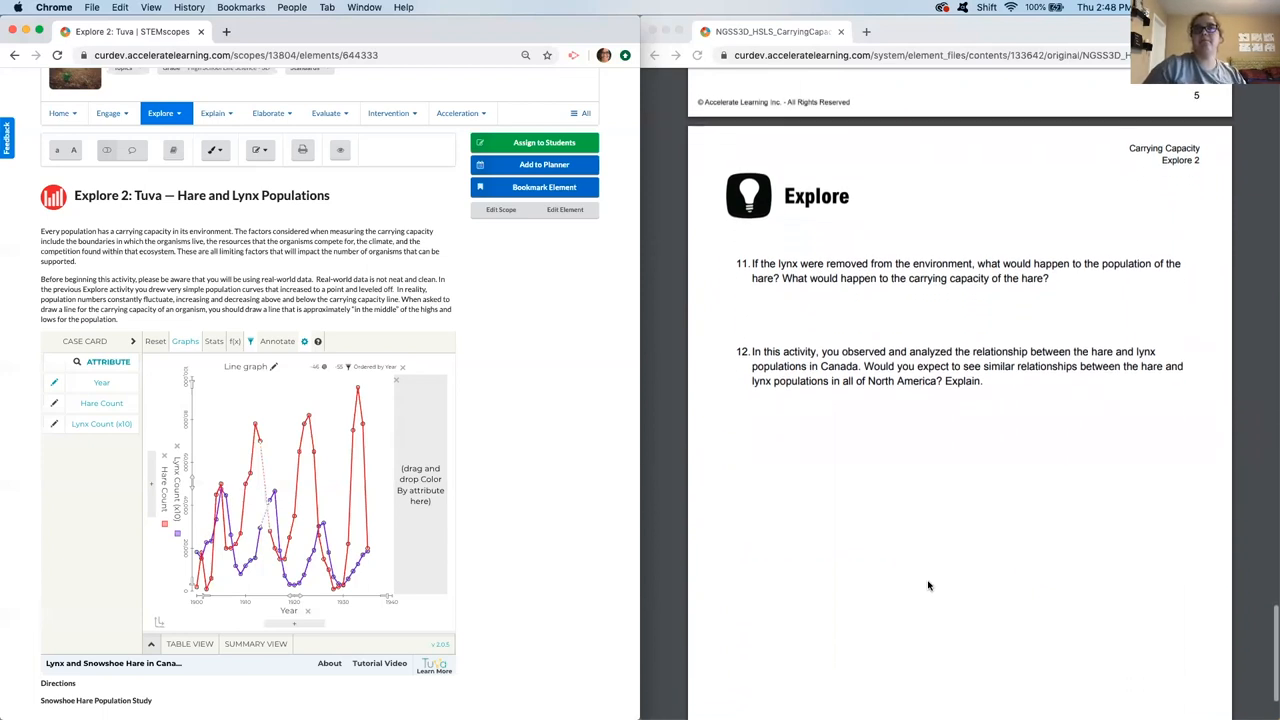
scroll("down", 3)
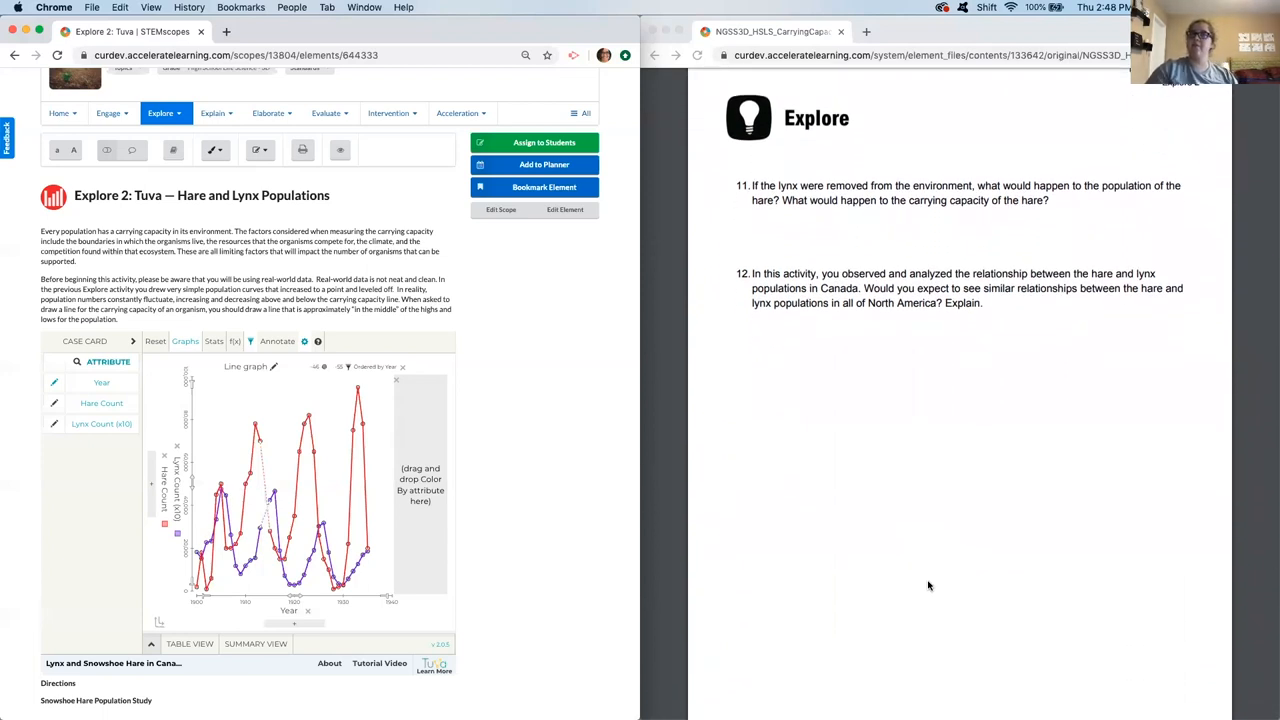
mouse_move(882, 254)
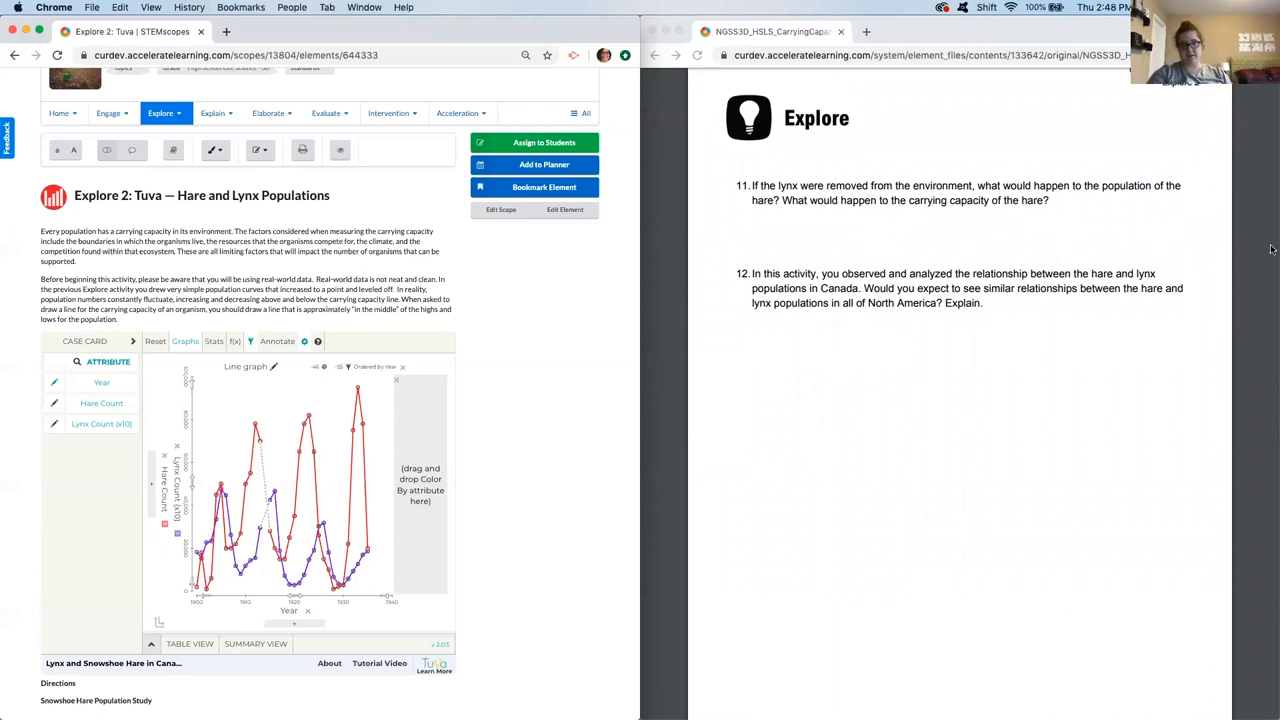
mouse_move(1097, 369)
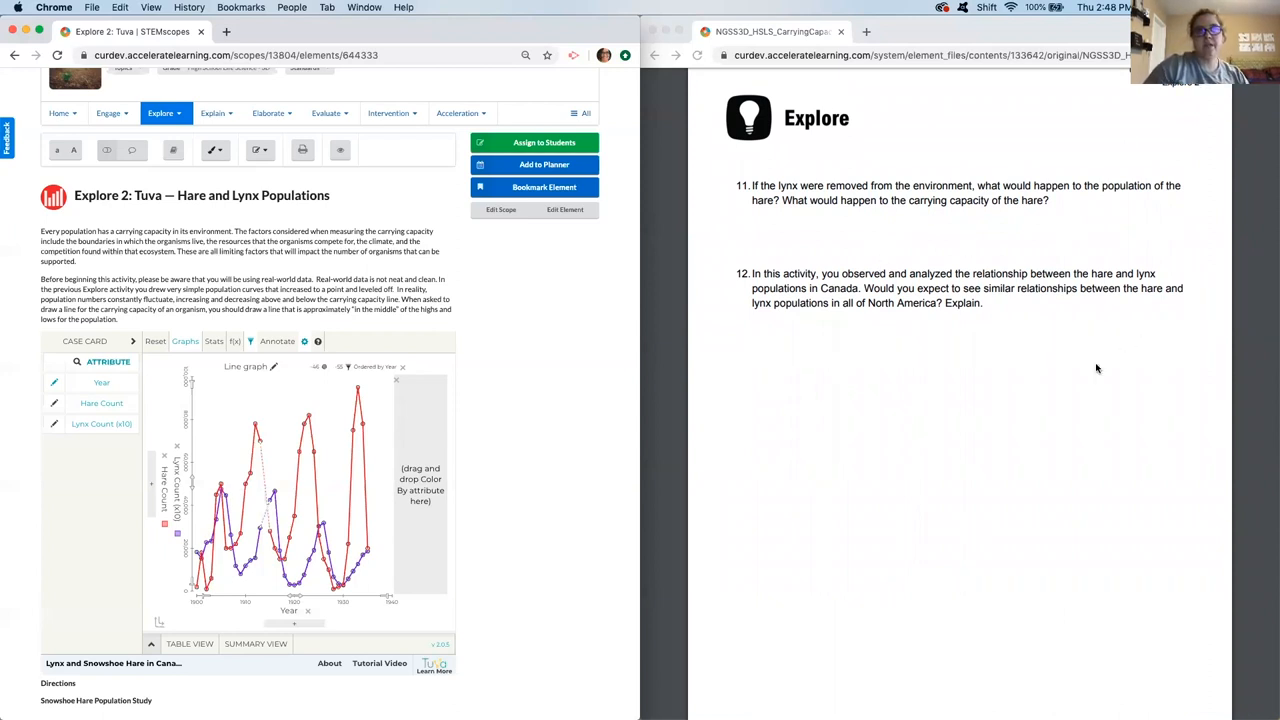
mouse_move(914, 339)
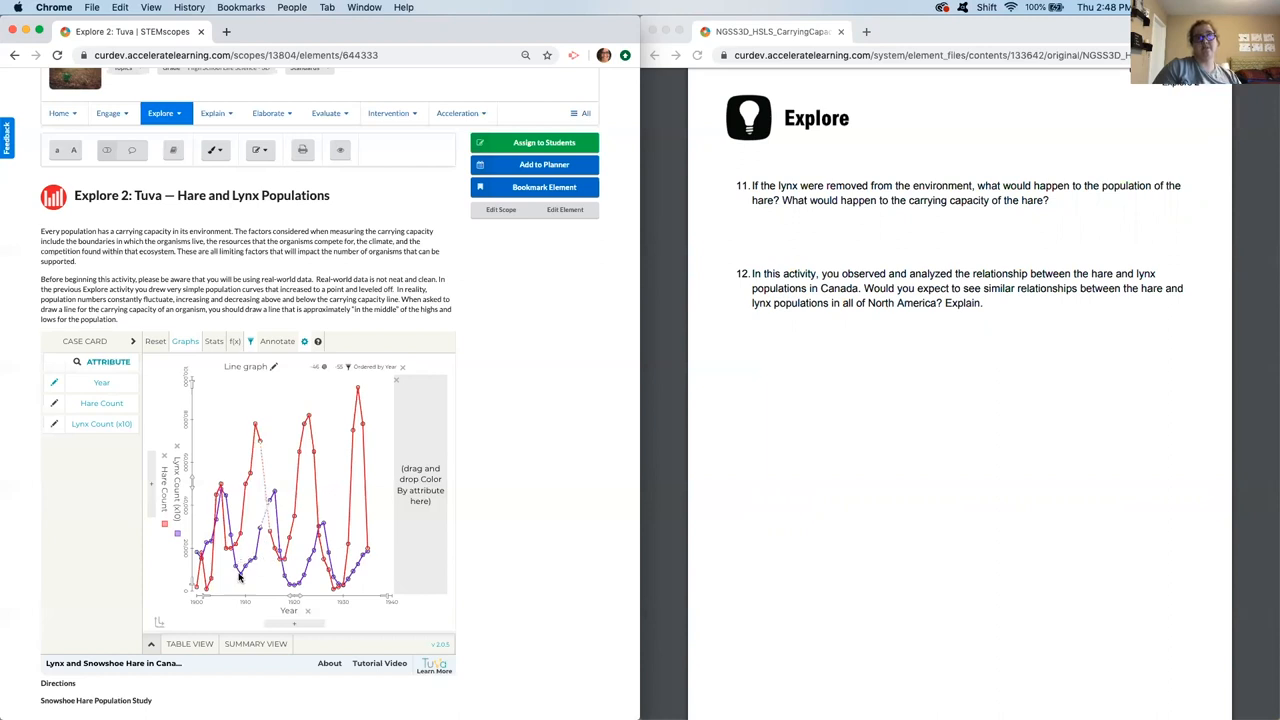
mouse_move(270, 443)
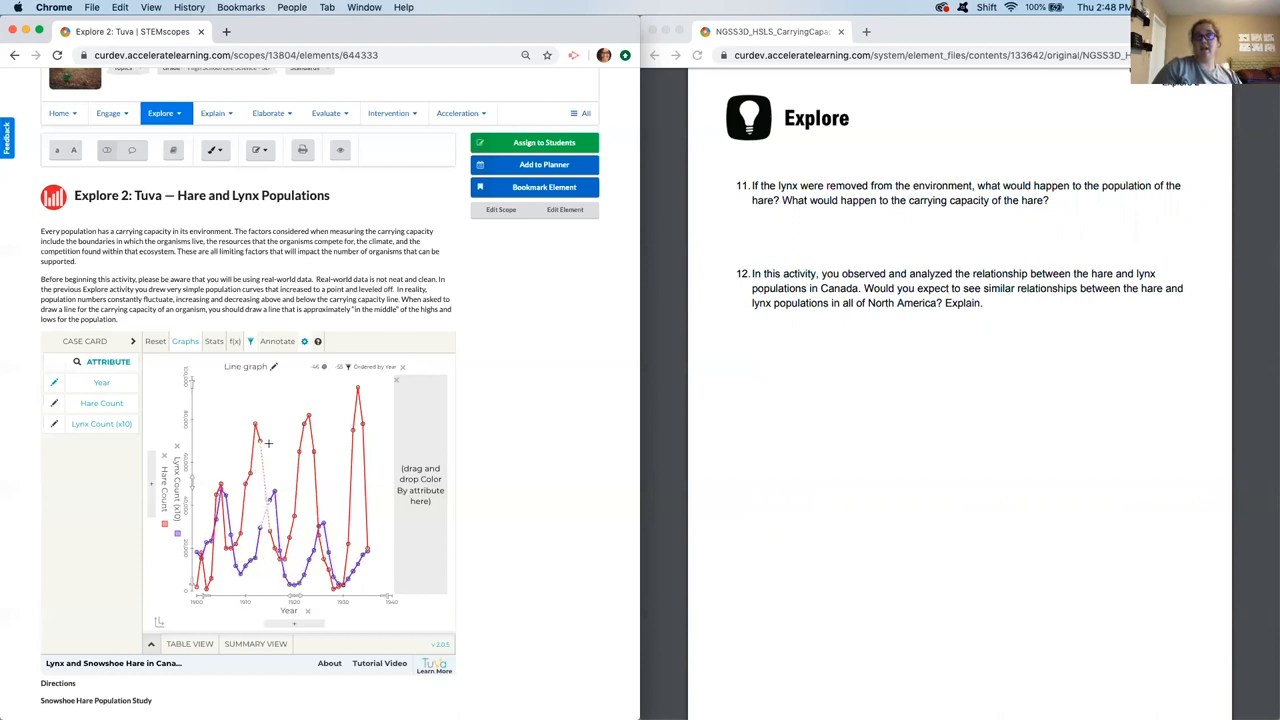
mouse_move(248, 409)
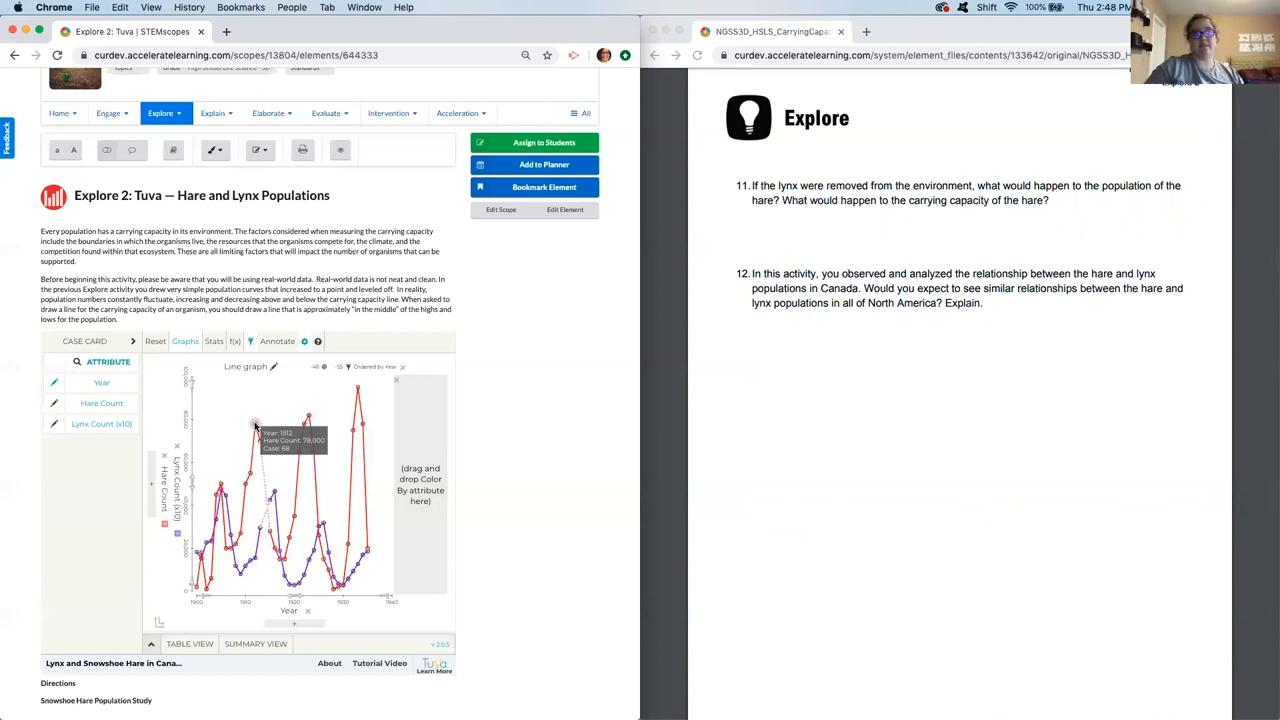
mouse_move(234, 581)
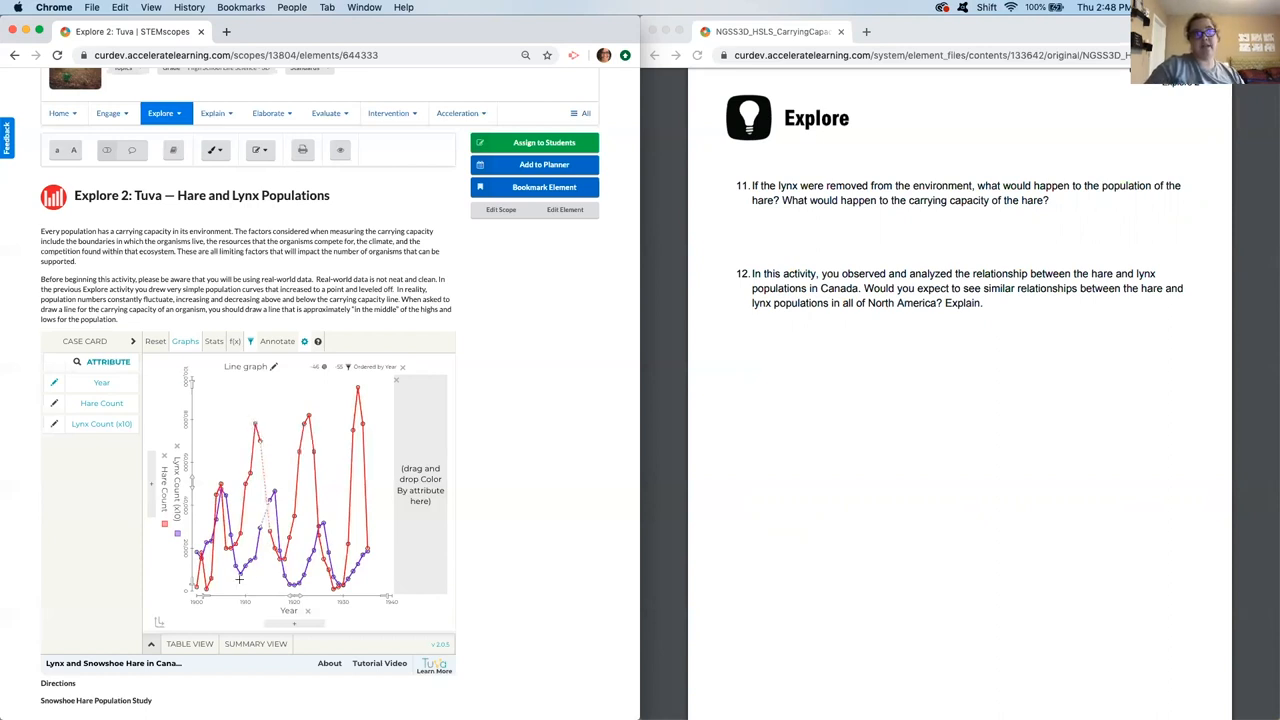
mouse_move(240, 577)
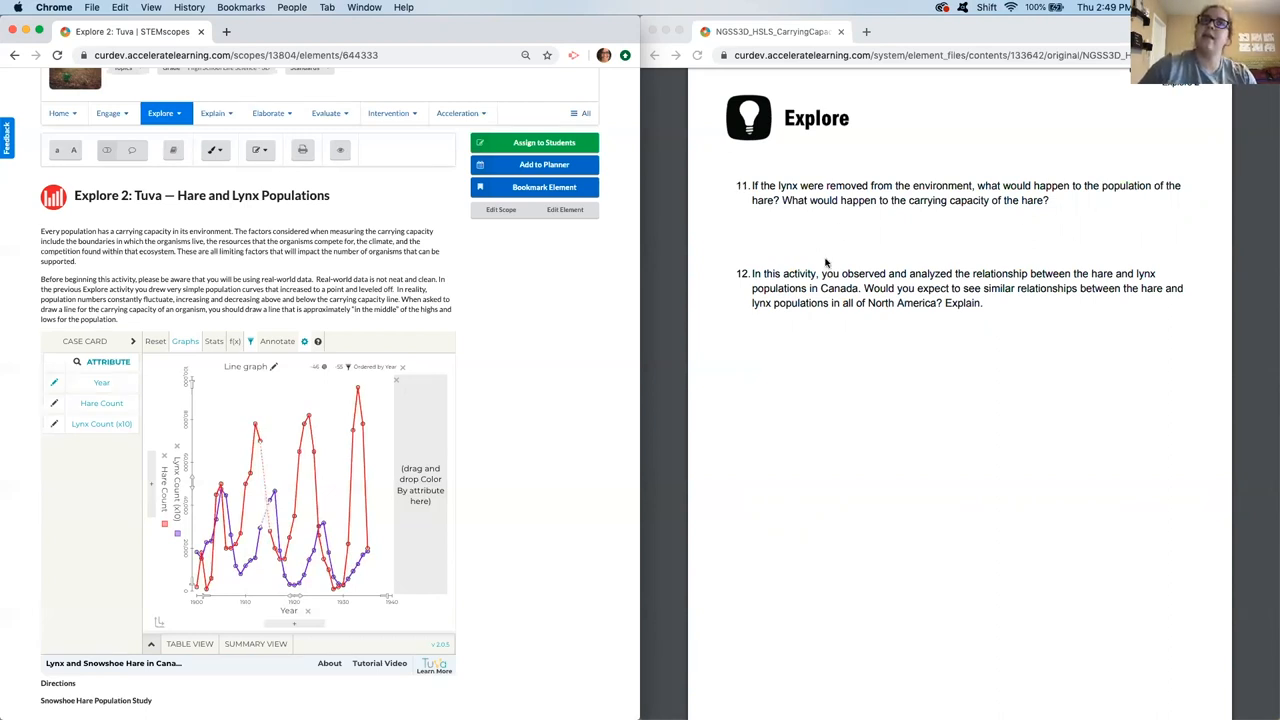
mouse_move(866, 214)
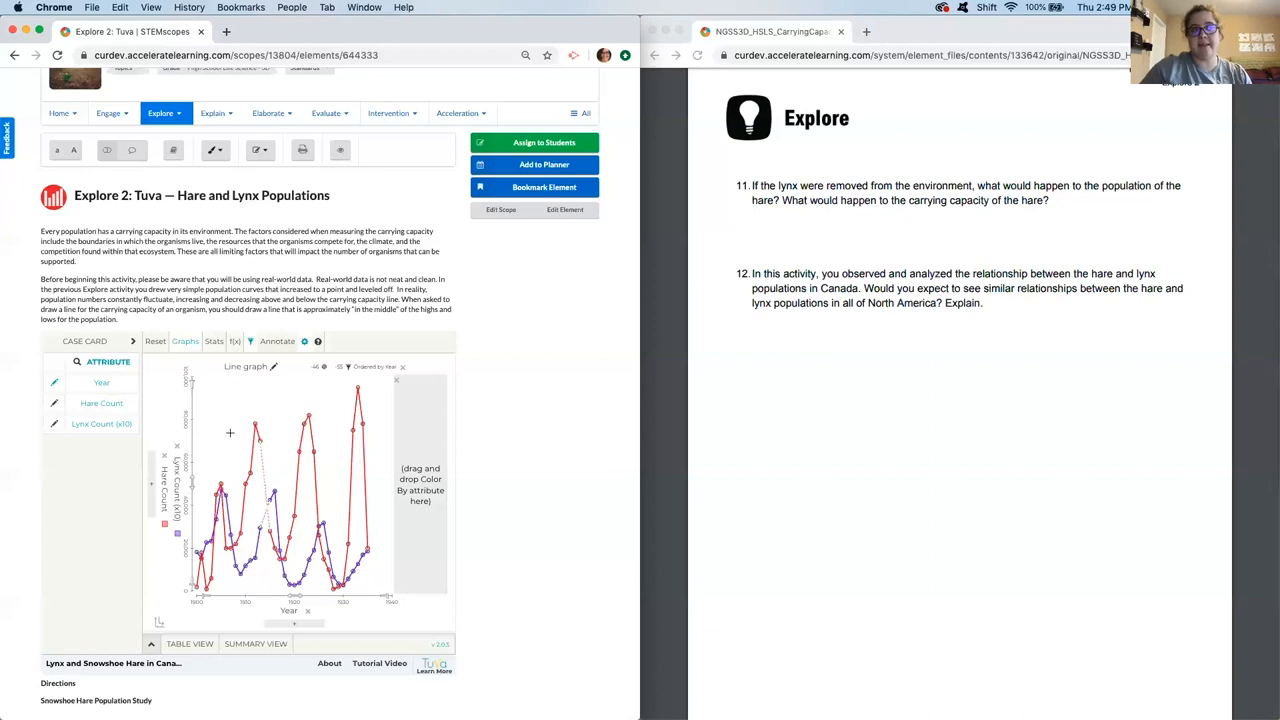
mouse_move(391, 411)
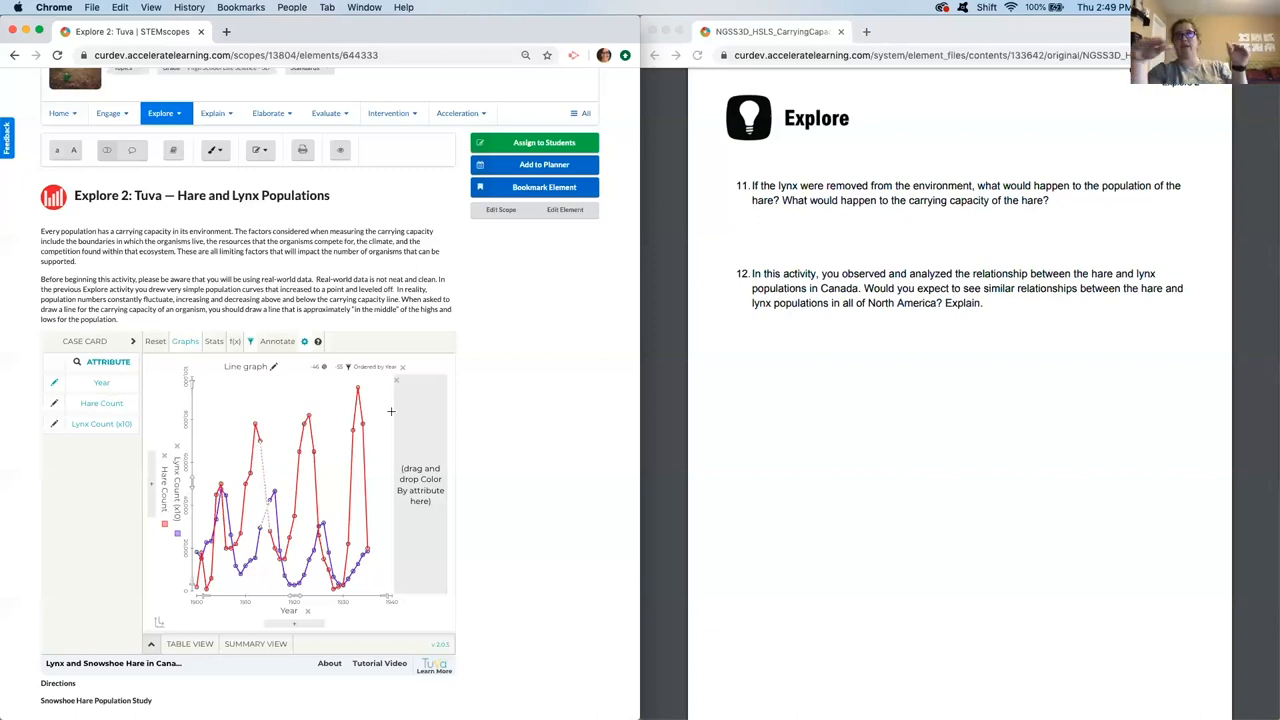
mouse_move(670, 429)
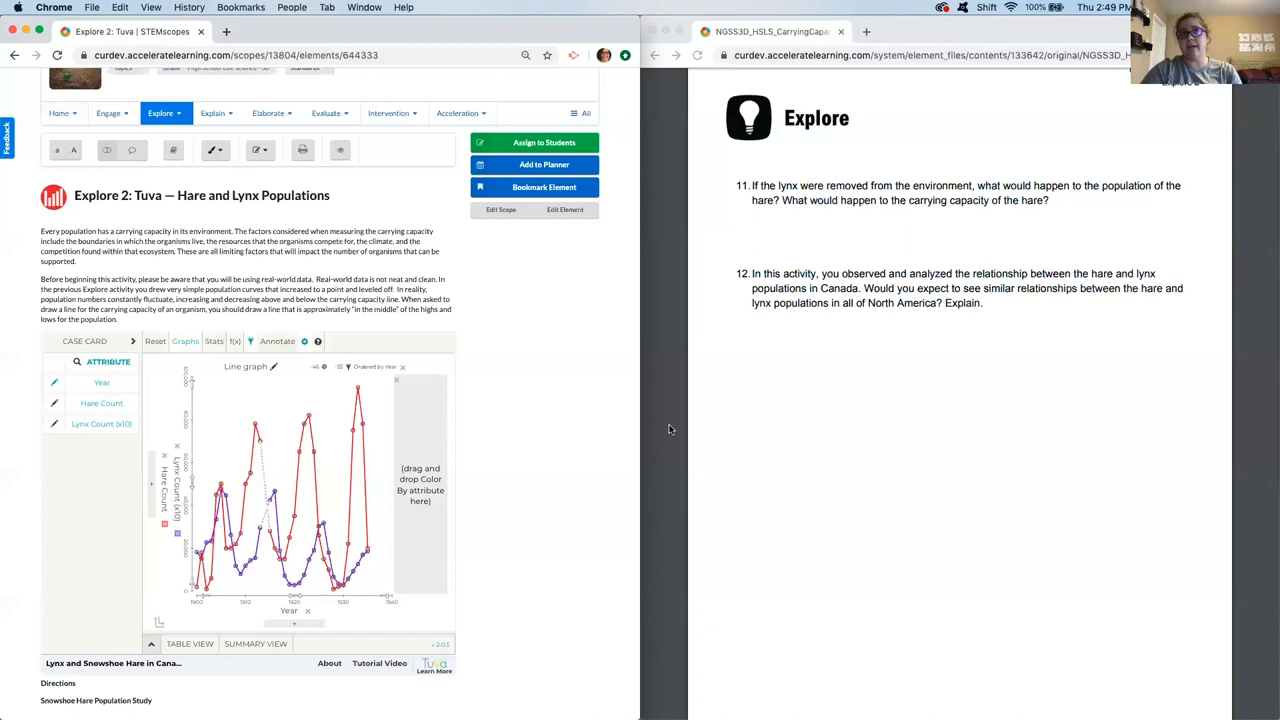
scroll("down", 3)
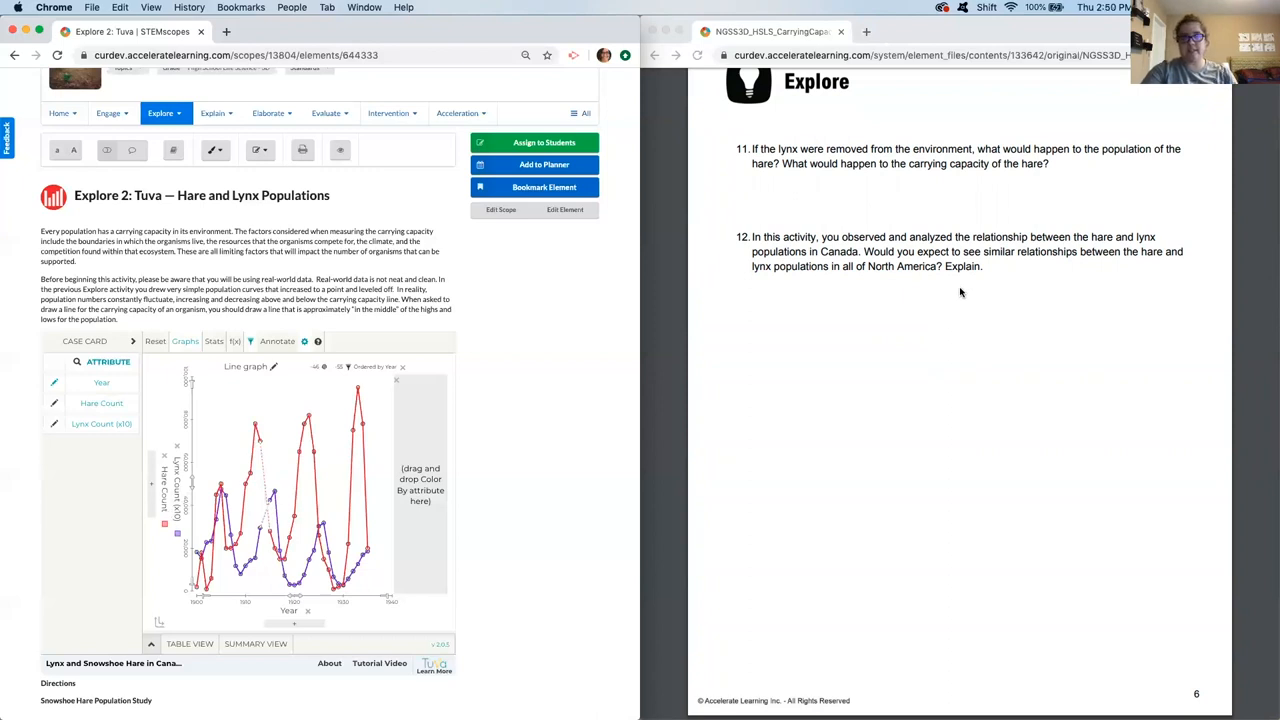
mouse_move(923, 272)
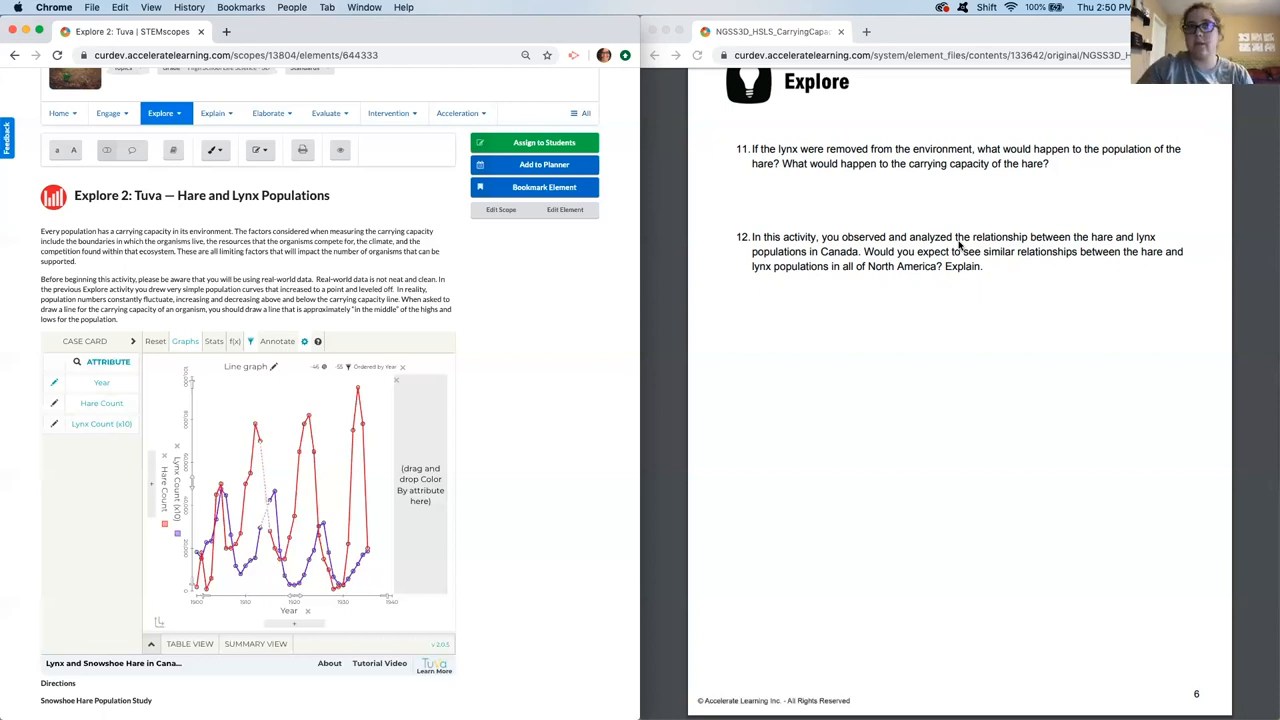
mouse_move(851, 387)
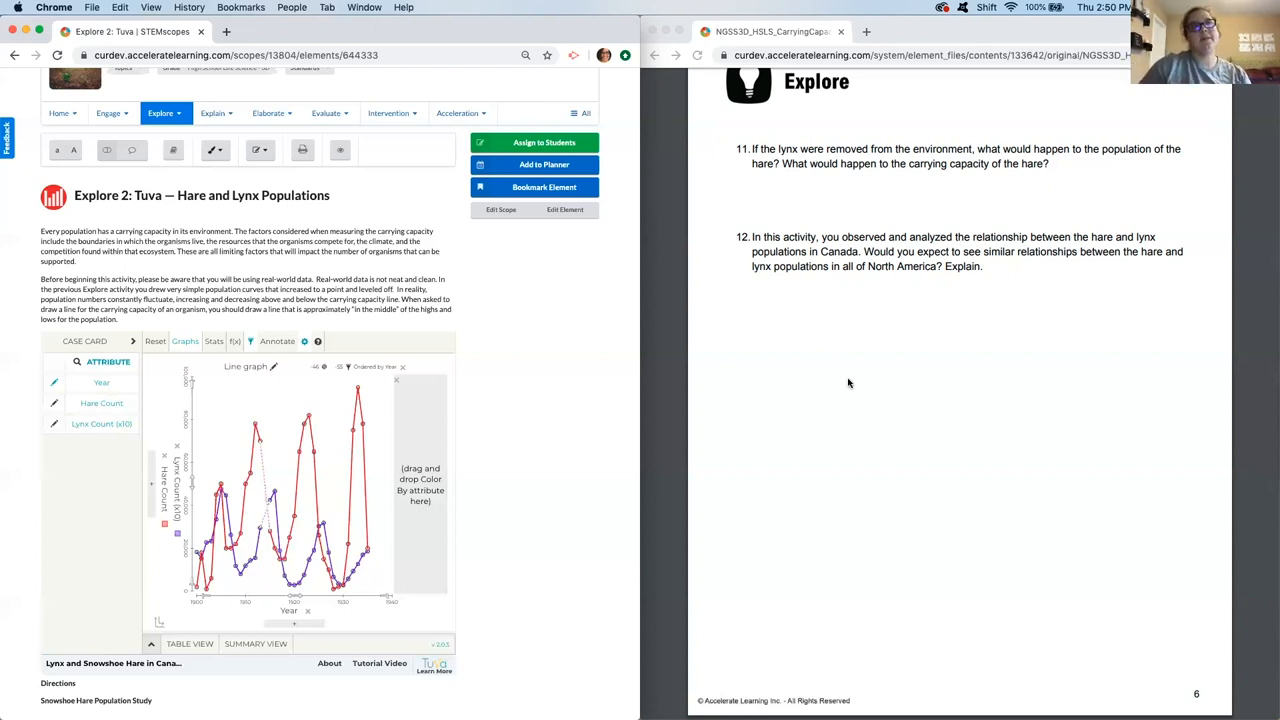
mouse_move(785, 342)
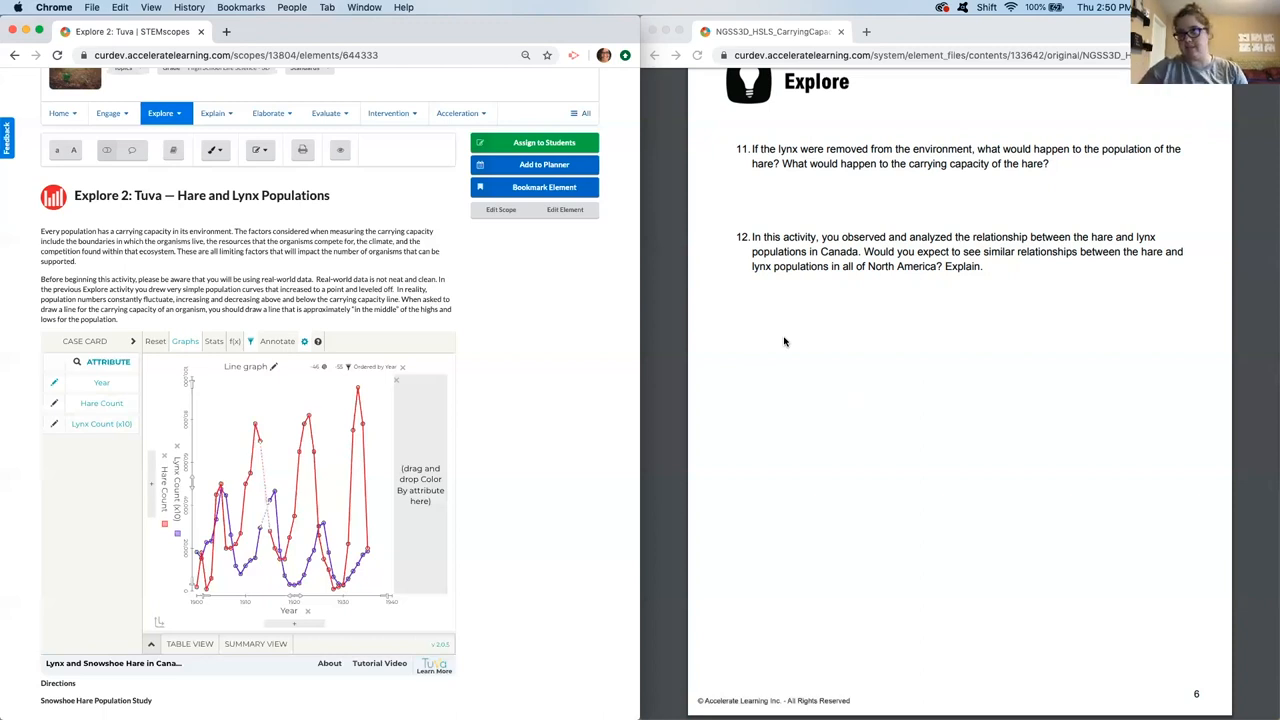
mouse_move(796, 350)
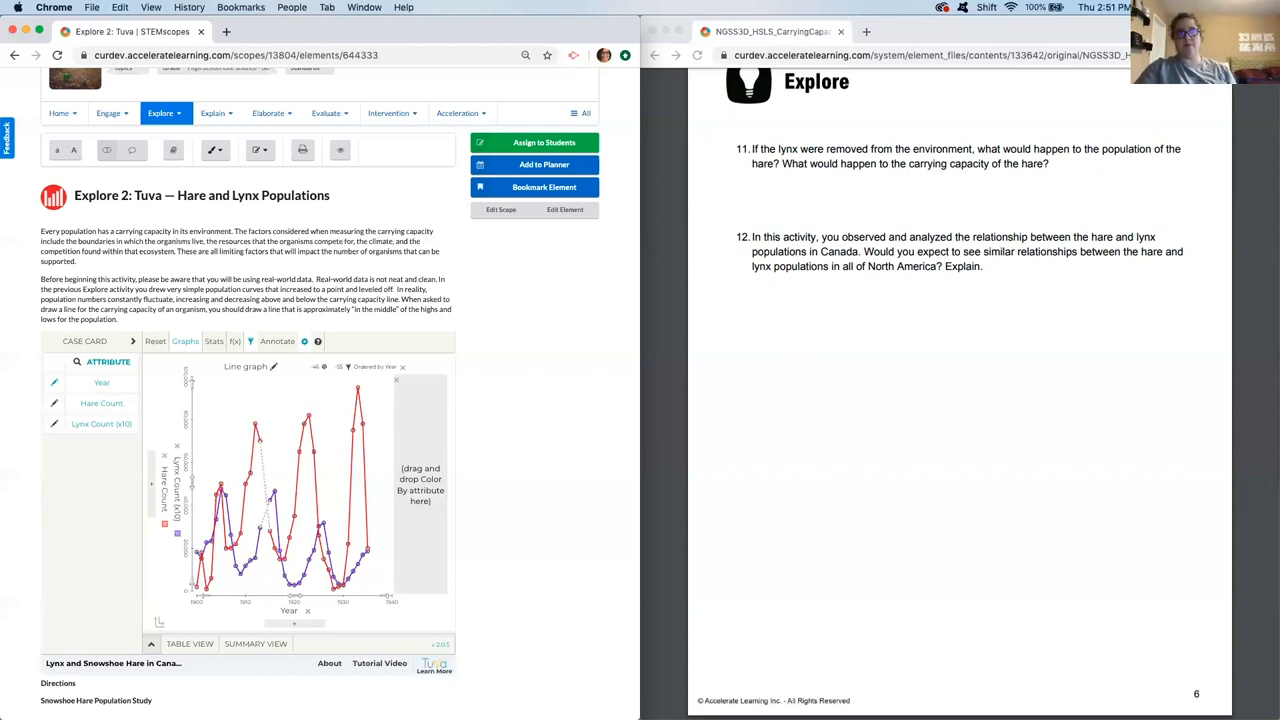
mouse_move(1196, 330)
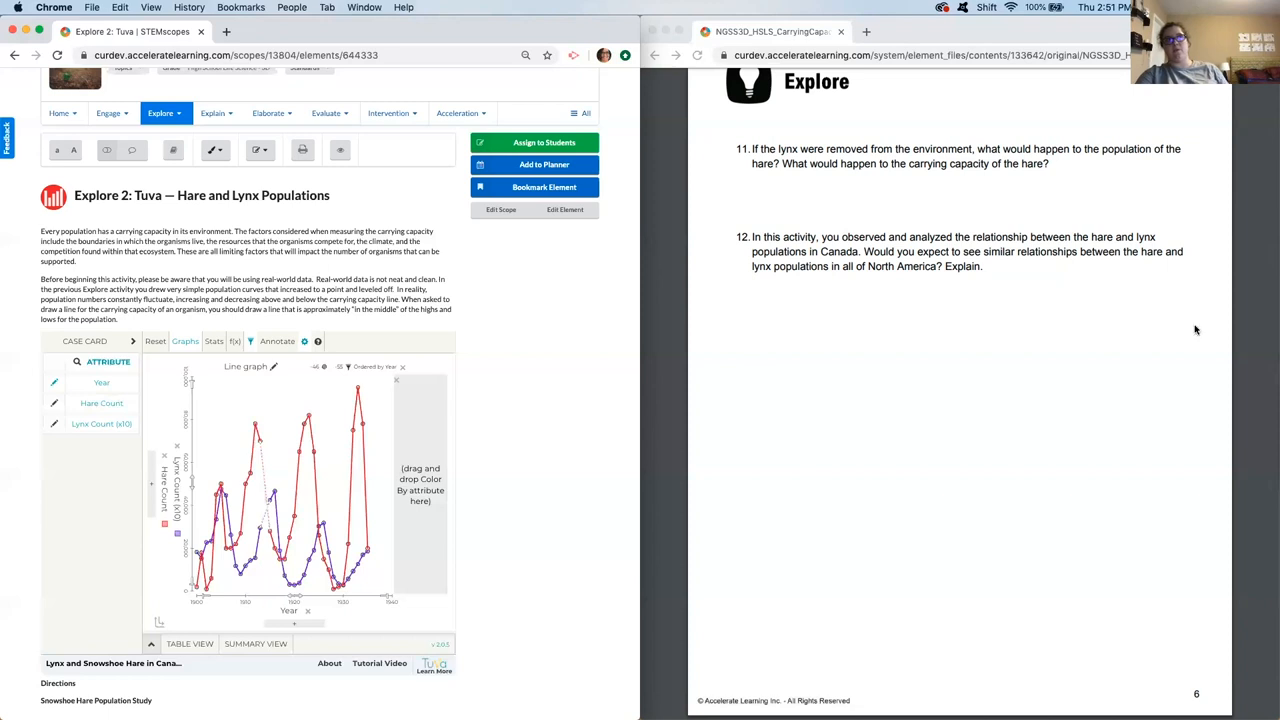
mouse_move(537, 456)
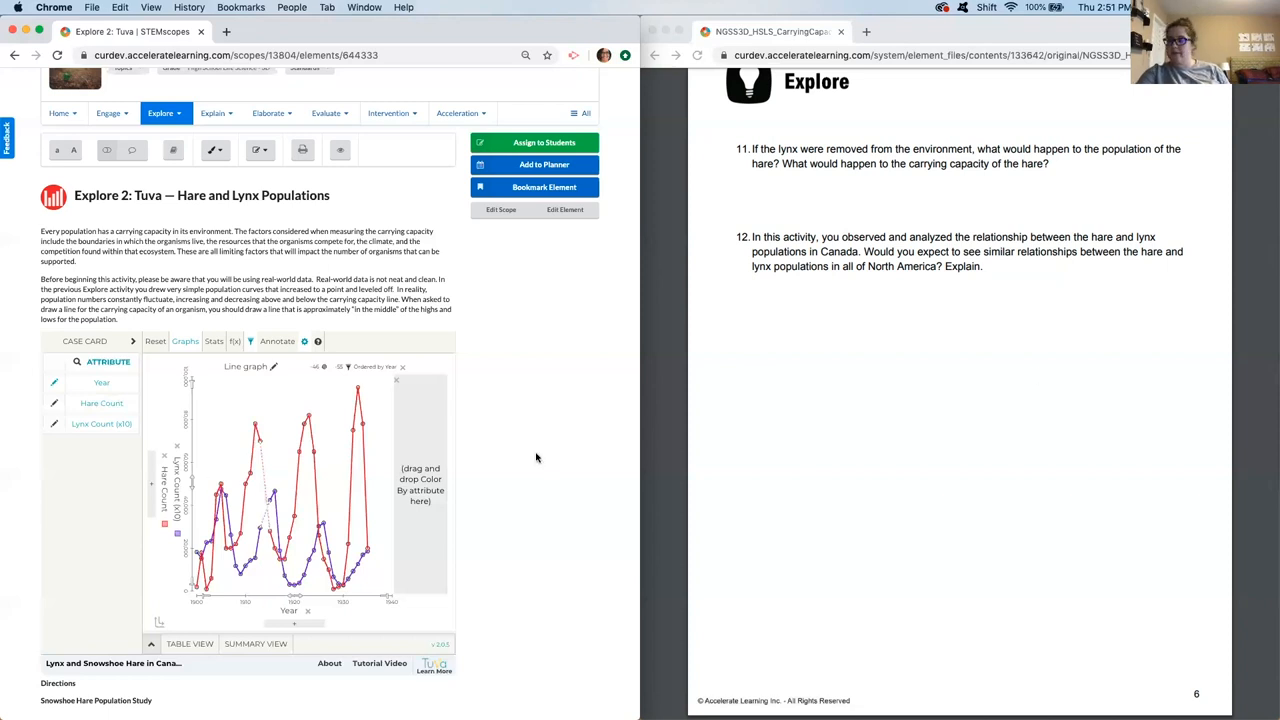